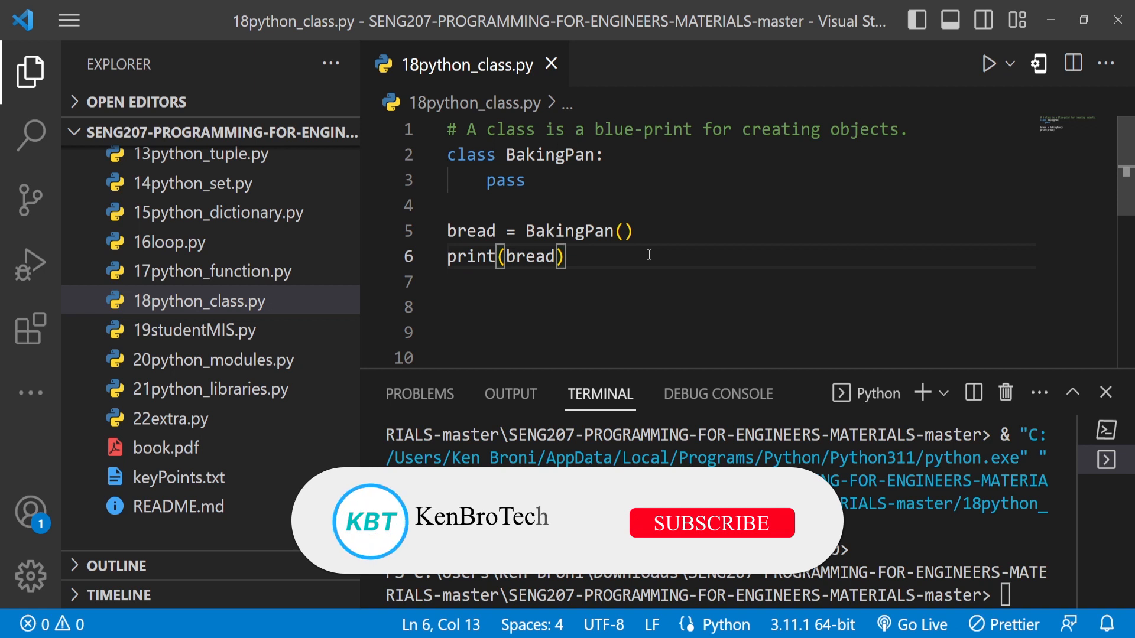
Close the Explorer sidebar so the BakingPan code fills the editor.
left_click(712, 523)
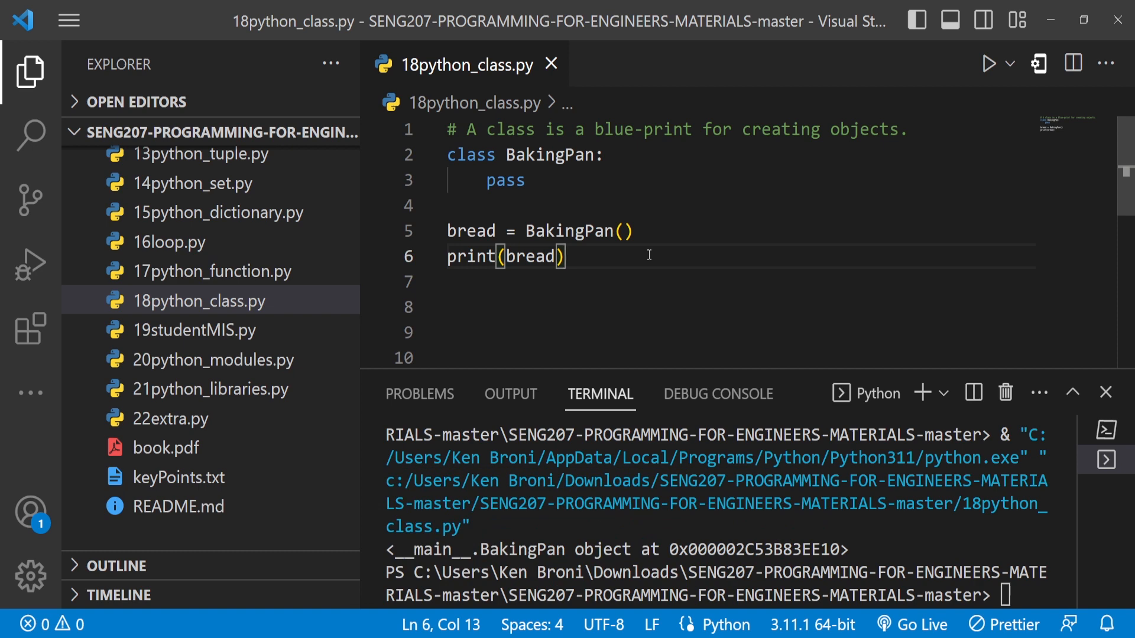
mouse_move(375, 301)
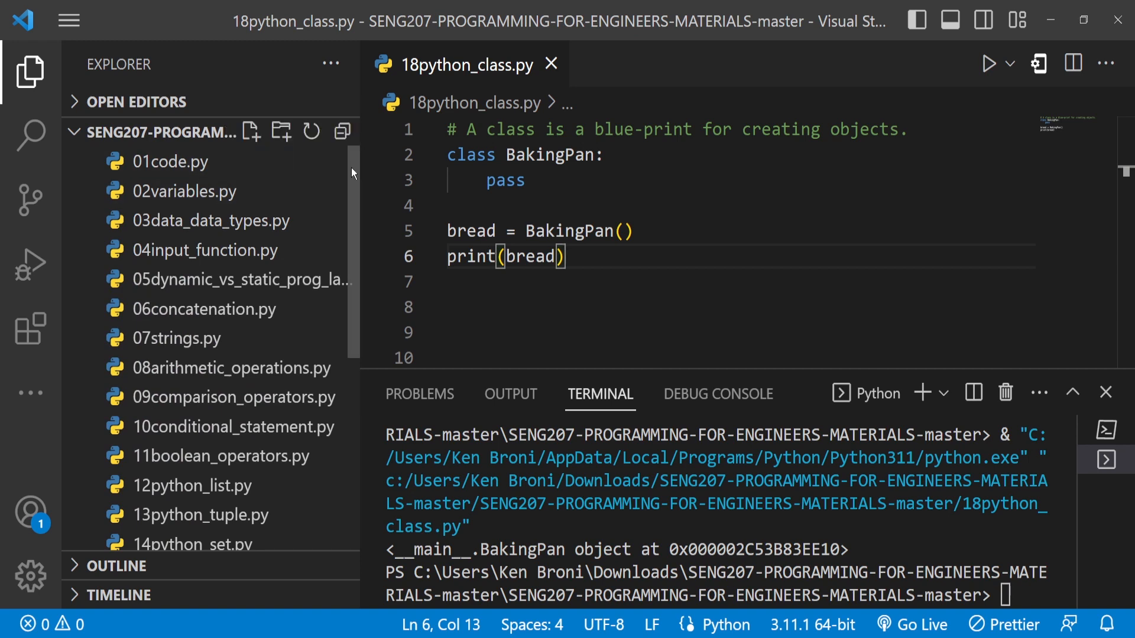
scroll("down", 3)
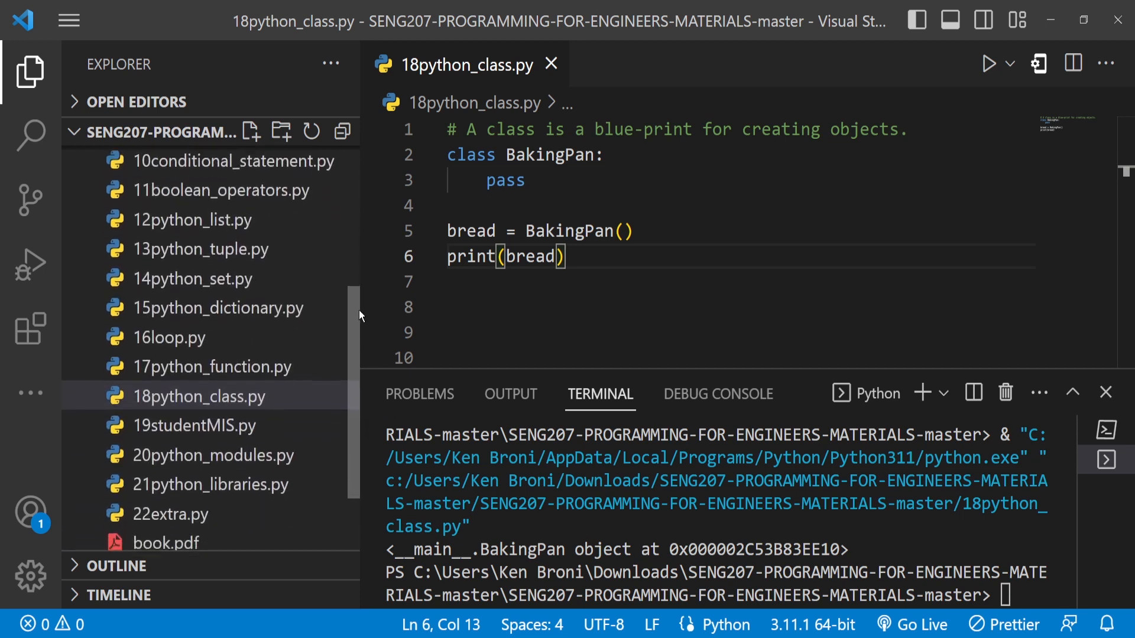
scroll("down", 3)
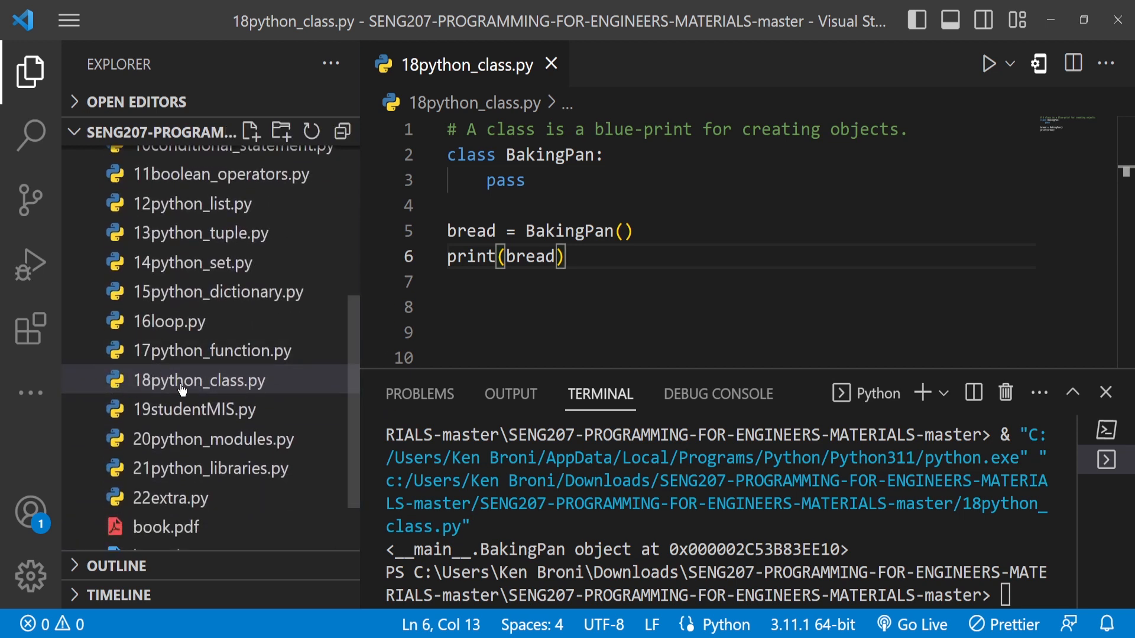
mouse_move(218, 384)
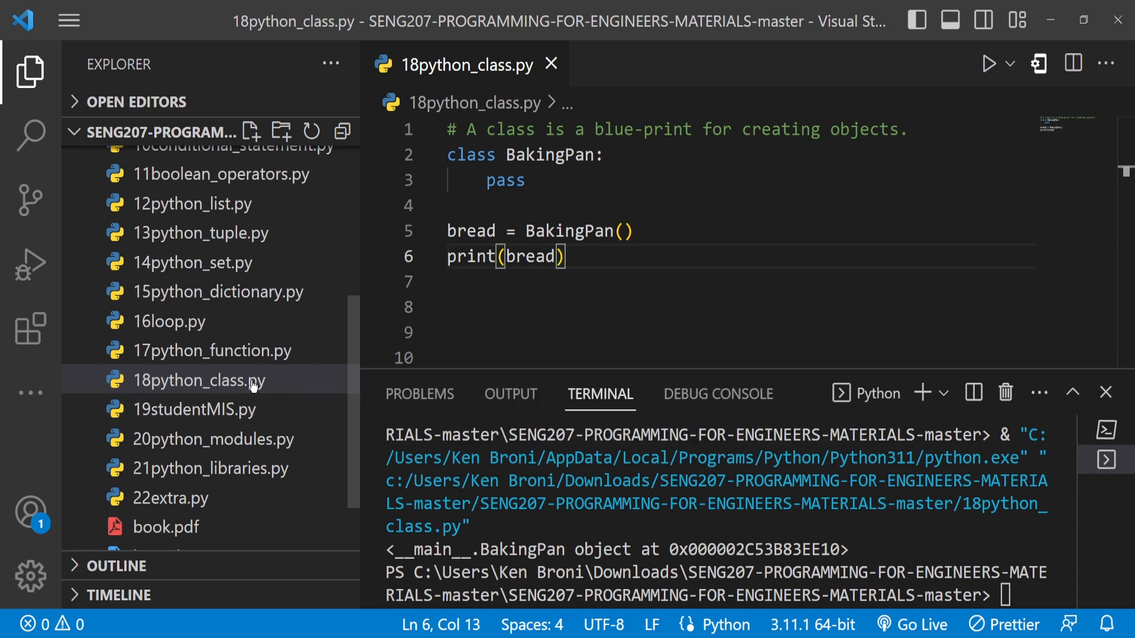
mouse_move(251, 385)
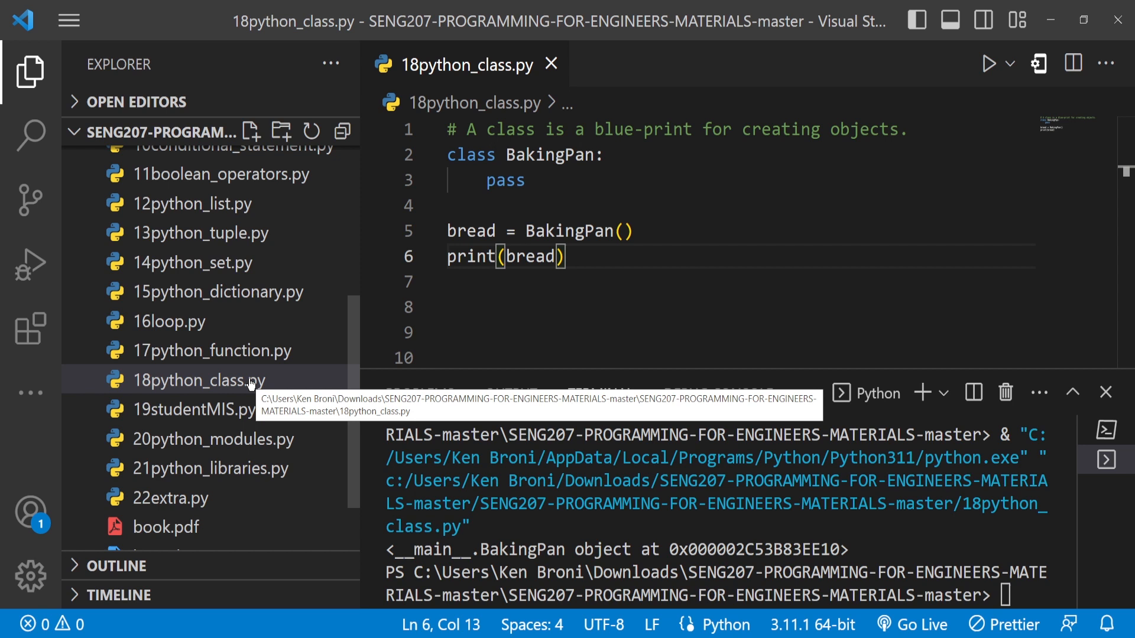
mouse_move(510, 277)
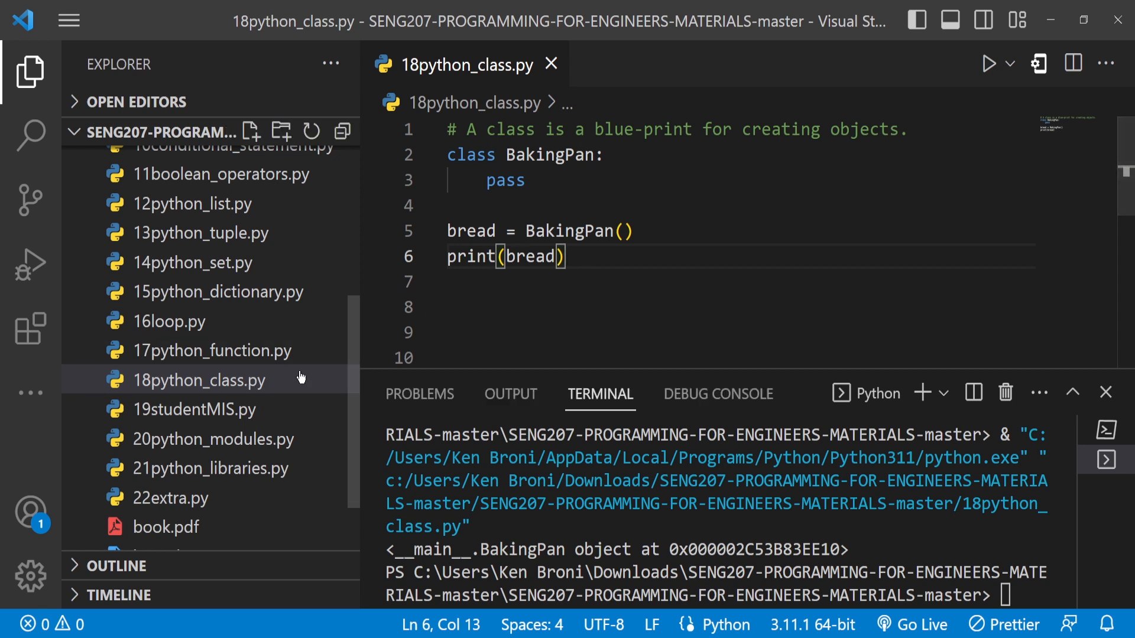
mouse_move(294, 388)
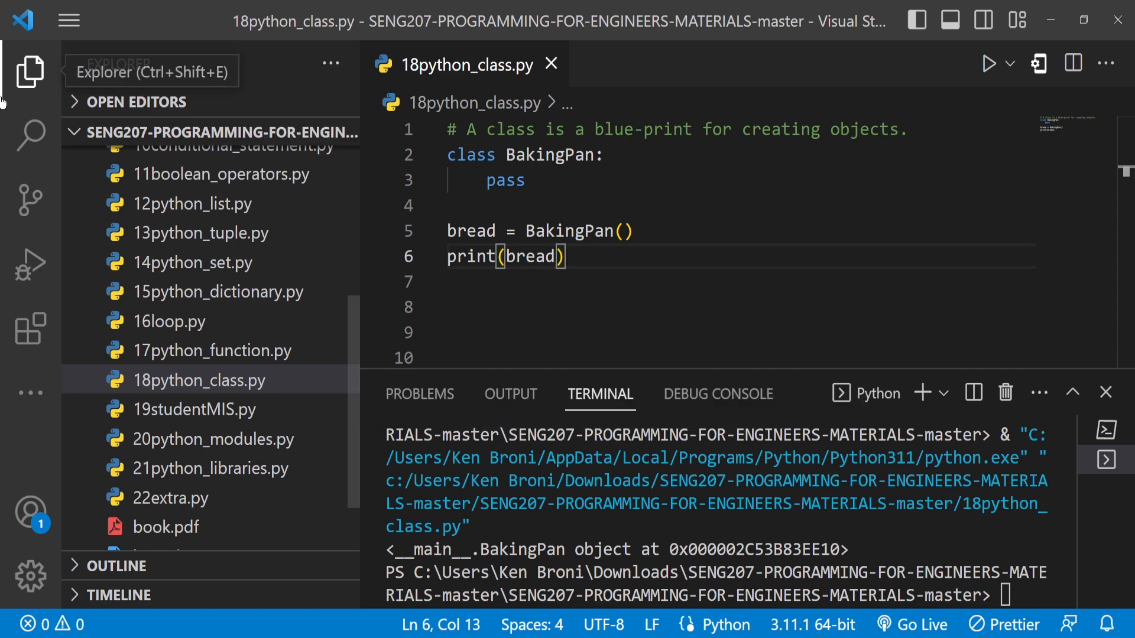
left_click(29, 70)
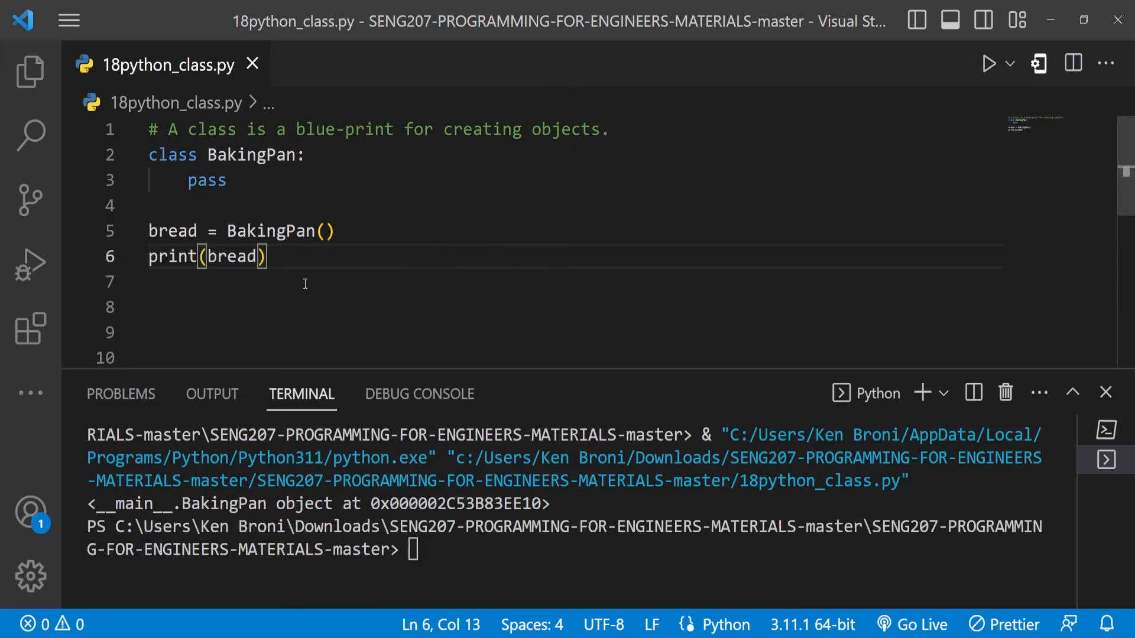
mouse_move(418, 200)
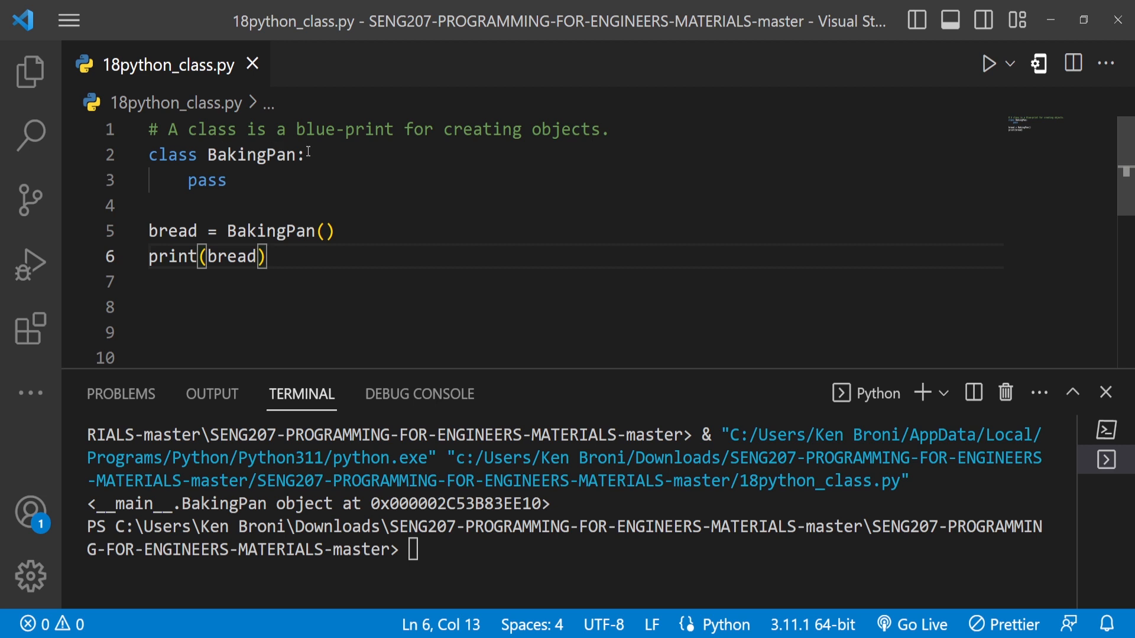
mouse_move(317, 258)
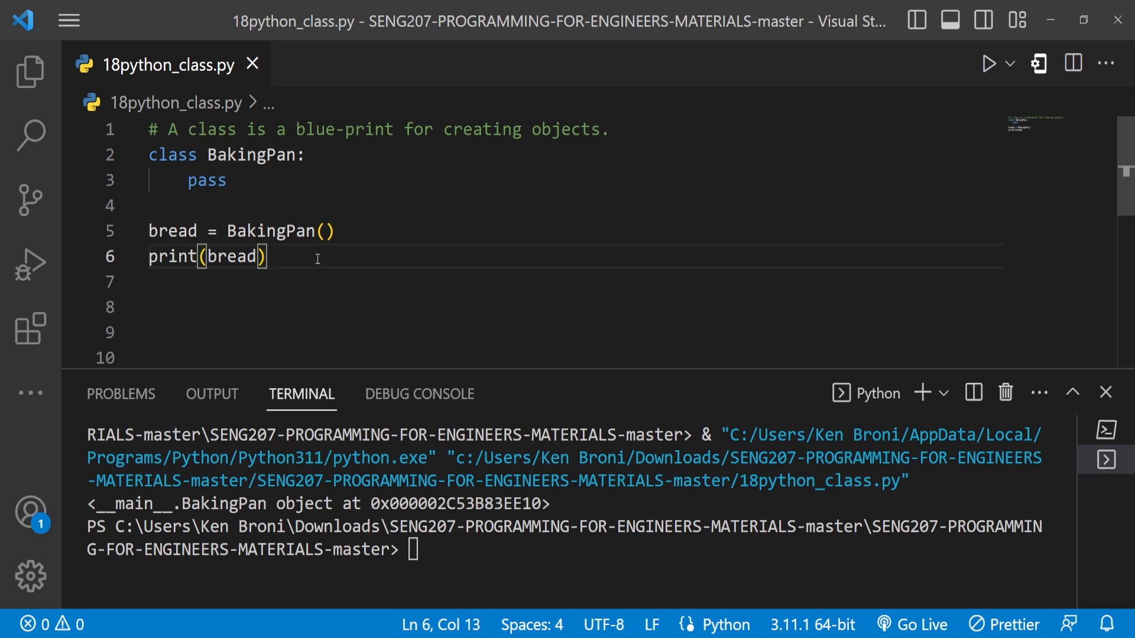
mouse_move(237, 133)
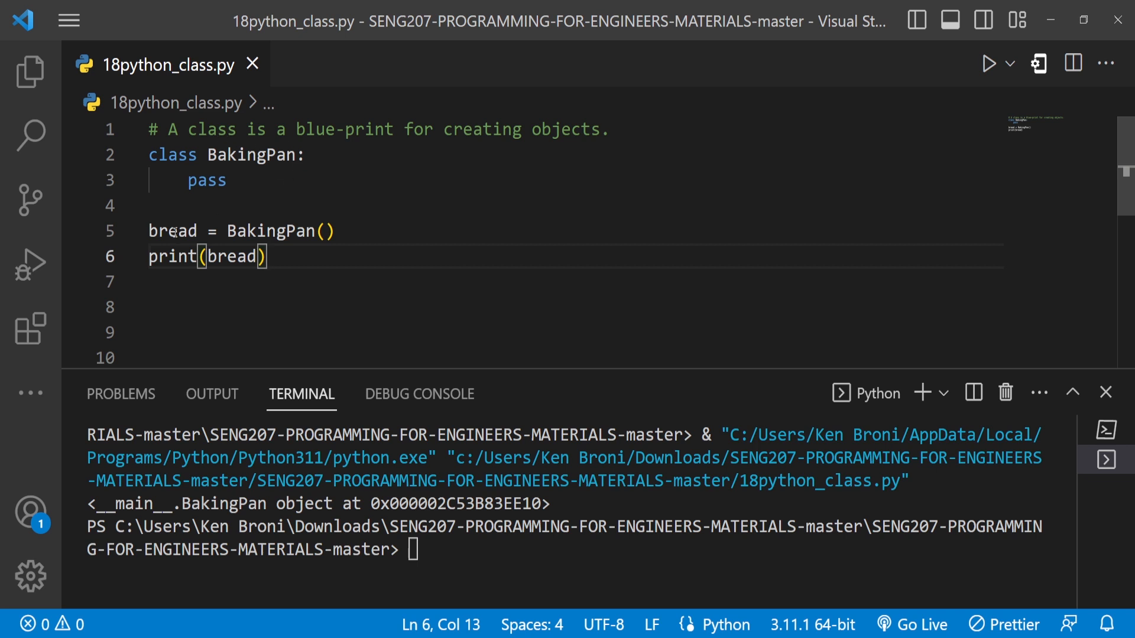
mouse_move(335, 199)
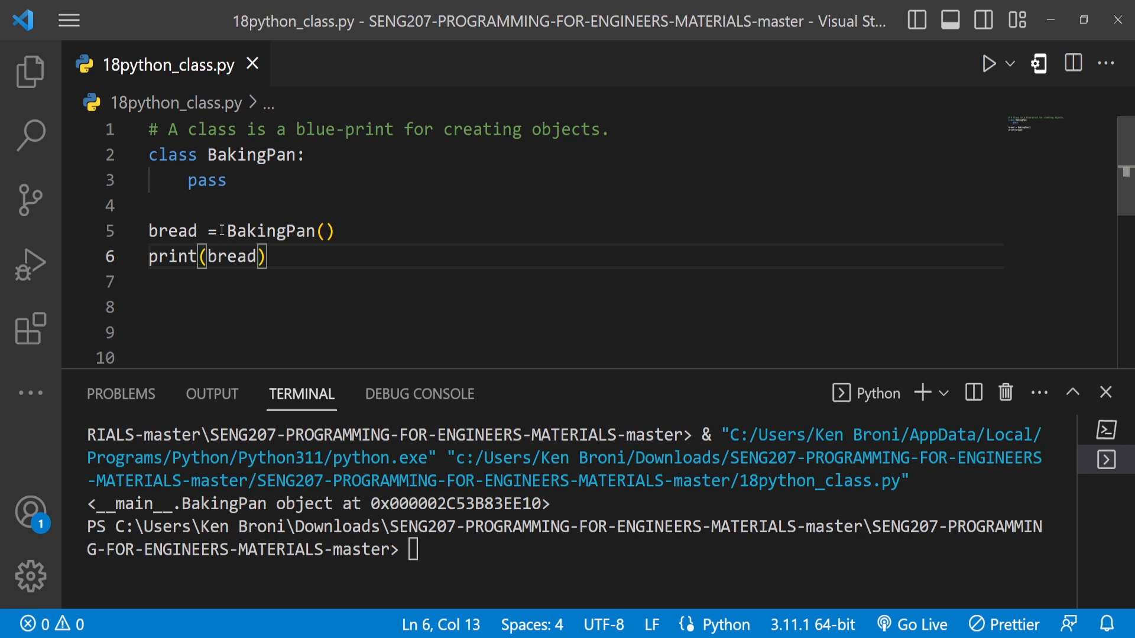
mouse_move(171, 232)
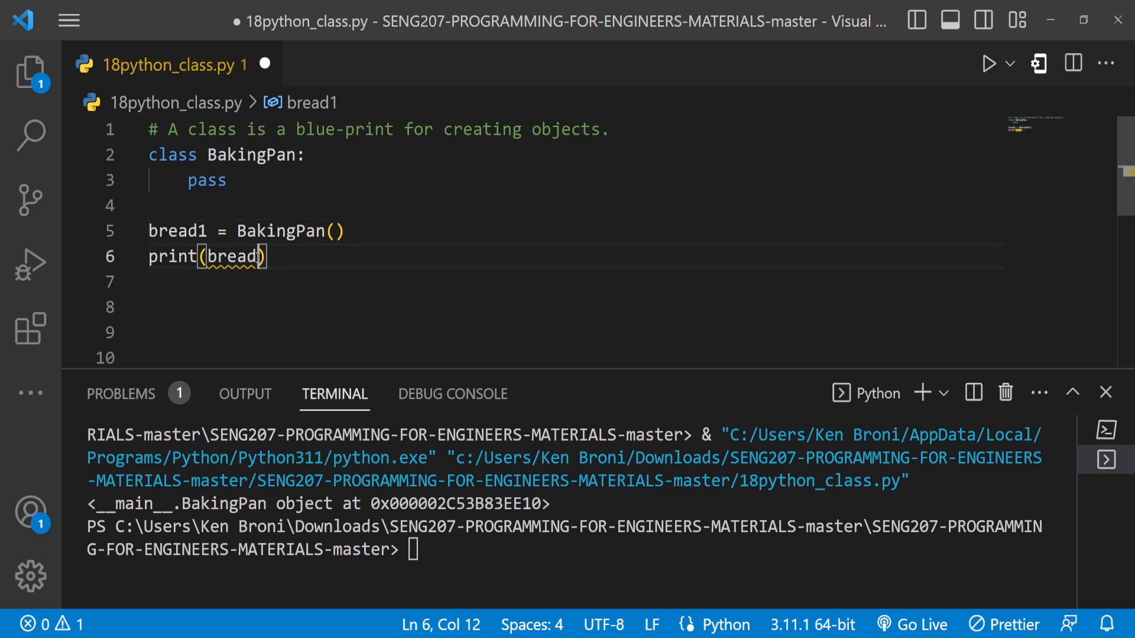
Add bread2 = BakingPan() below bread1 and print statements for the objects.
type("1")
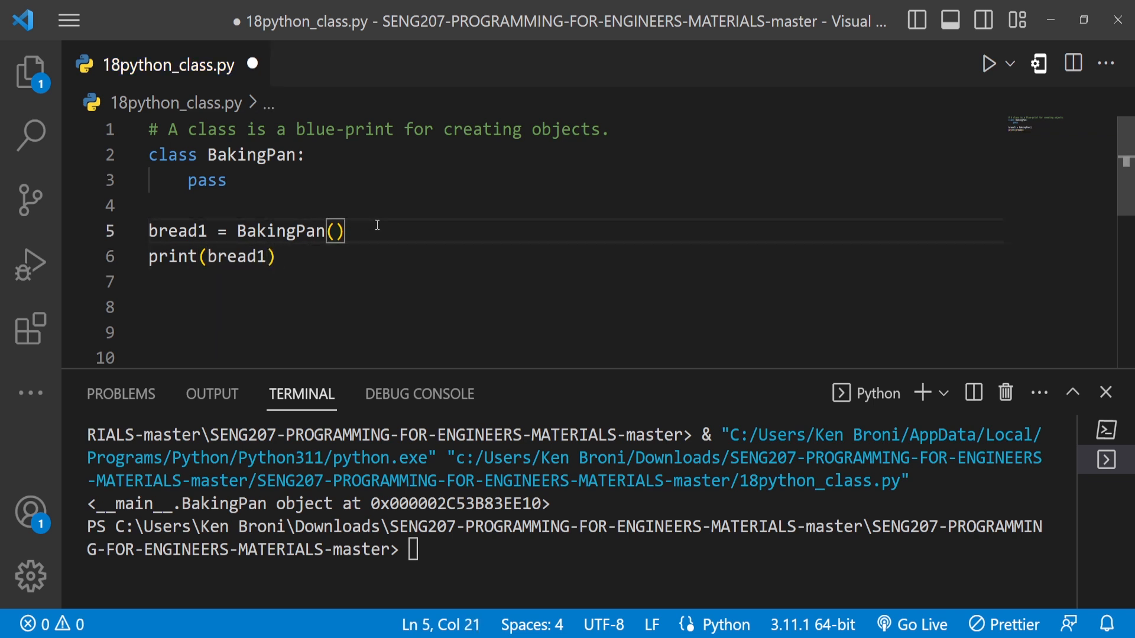
key("Enter")
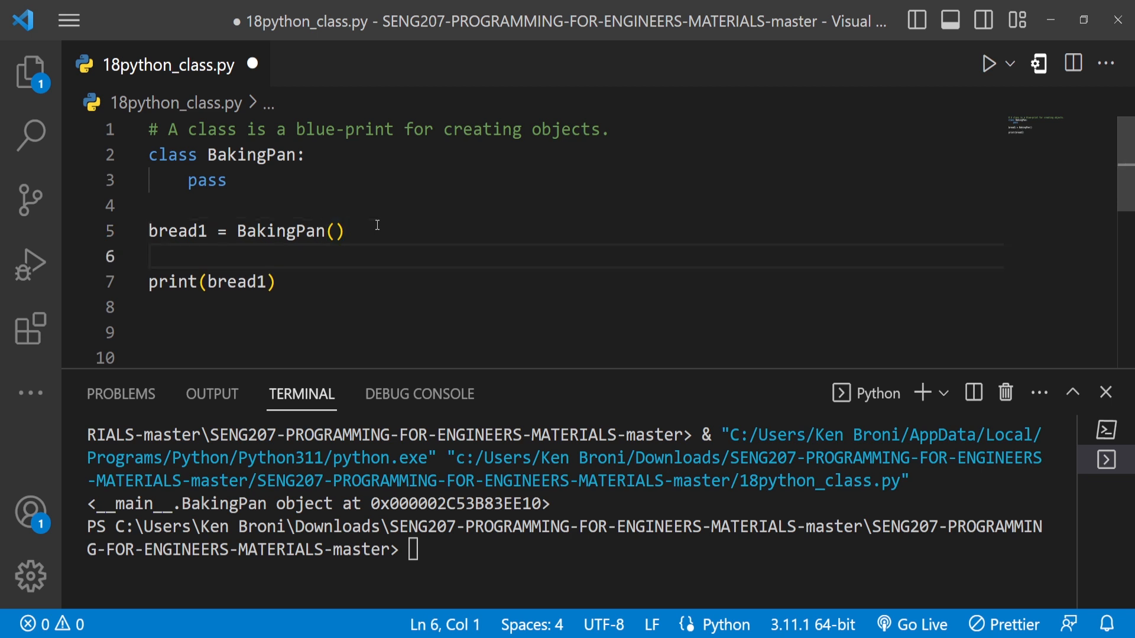
type("bread2 = B")
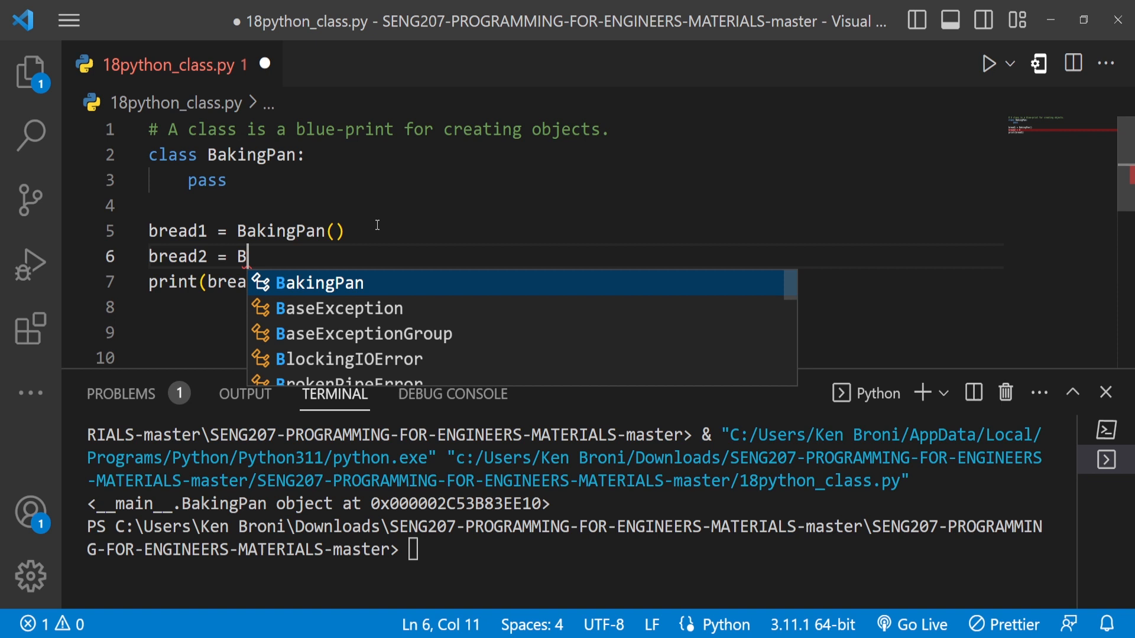
key("Enter")
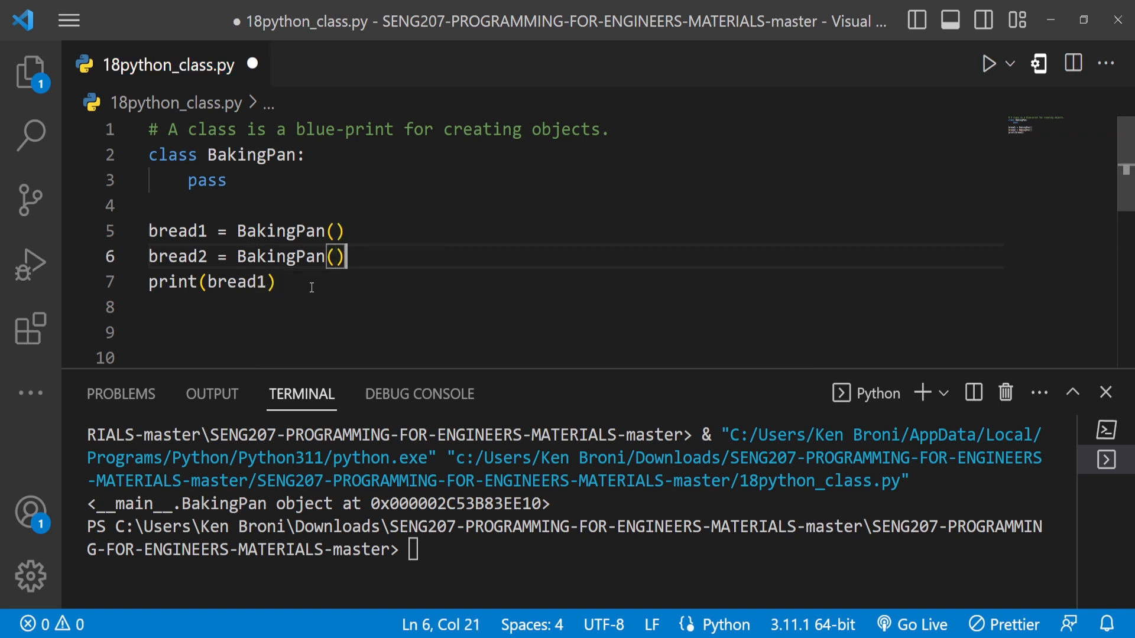
type("print(bread1)")
left_click(572, 308)
type("print(bread2)")
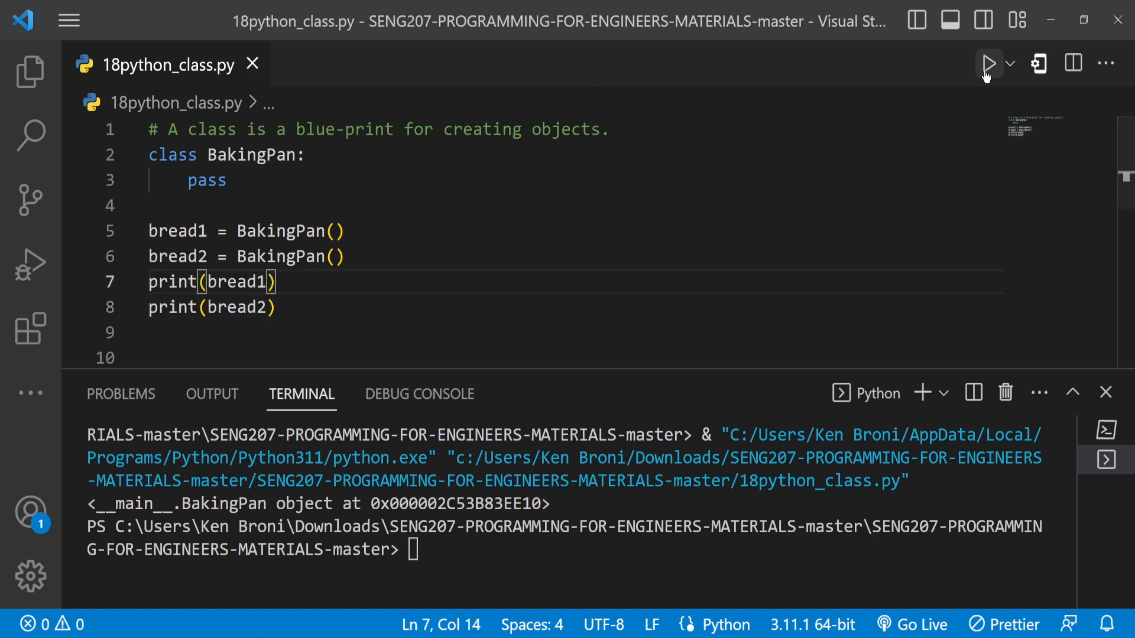
Run 18python_class.py so the terminal shows bread1 and bread2 at different addresses.
left_click(990, 63)
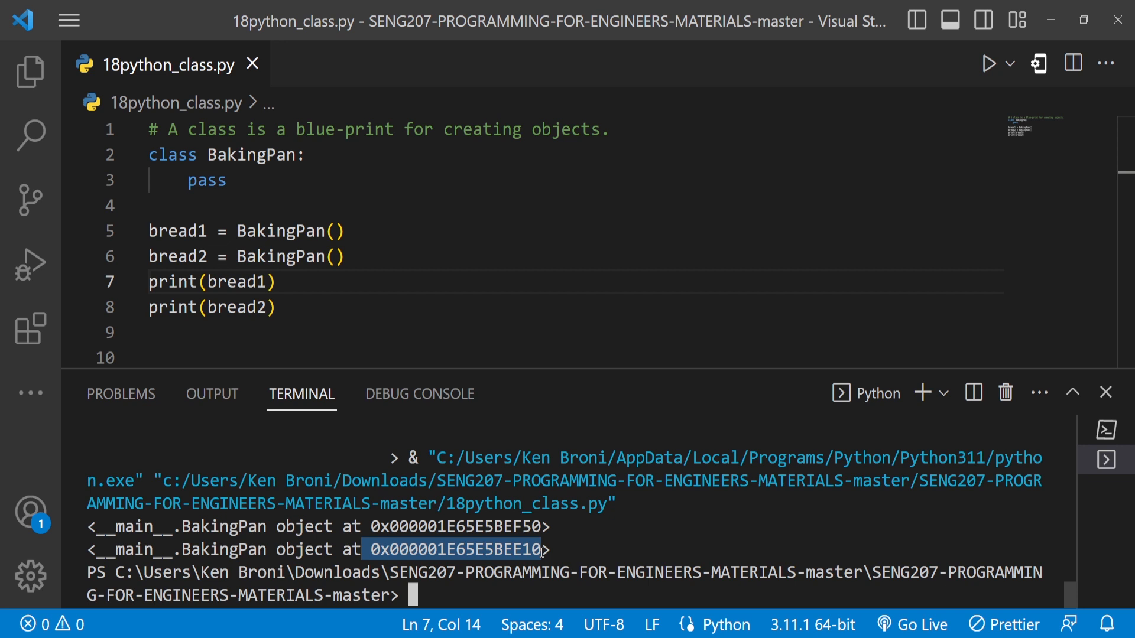
mouse_move(404, 339)
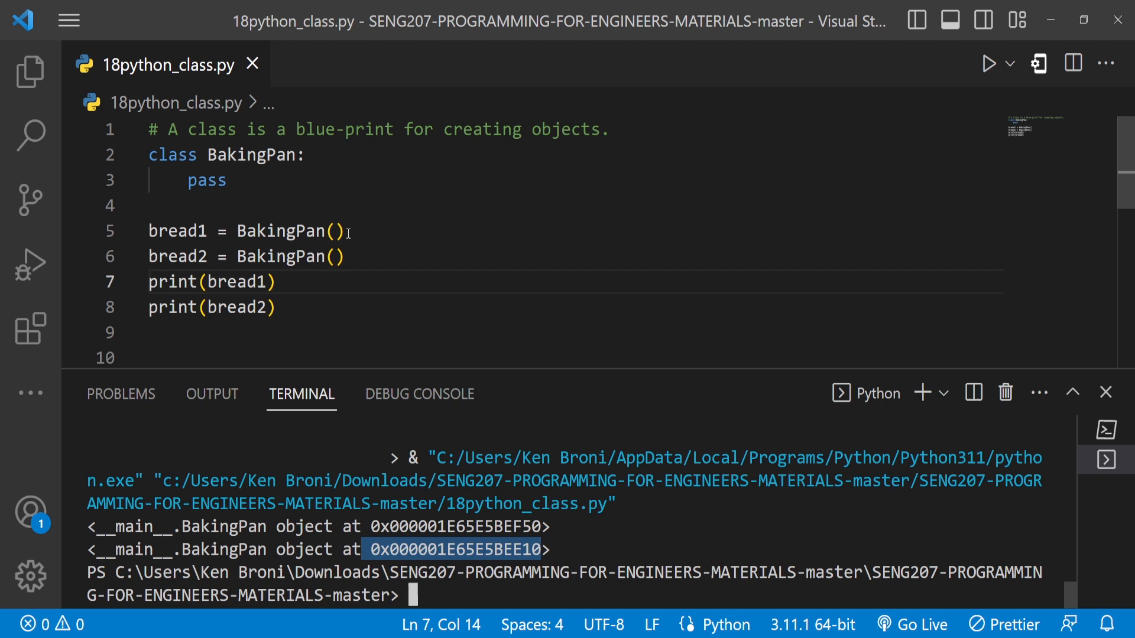
left_click(276, 307)
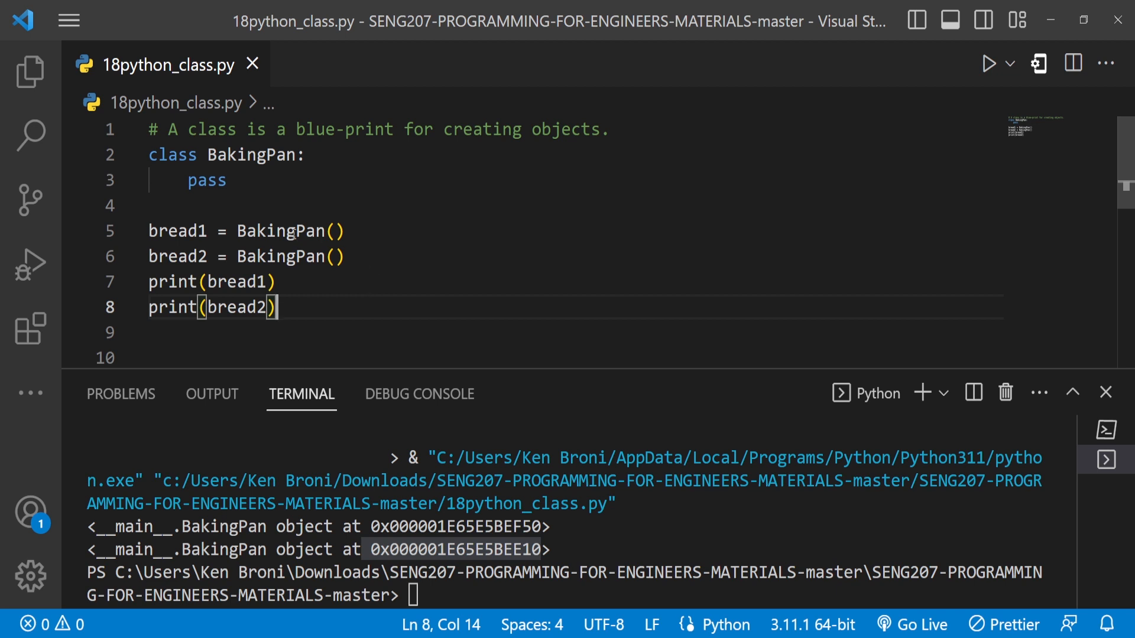
mouse_move(385, 308)
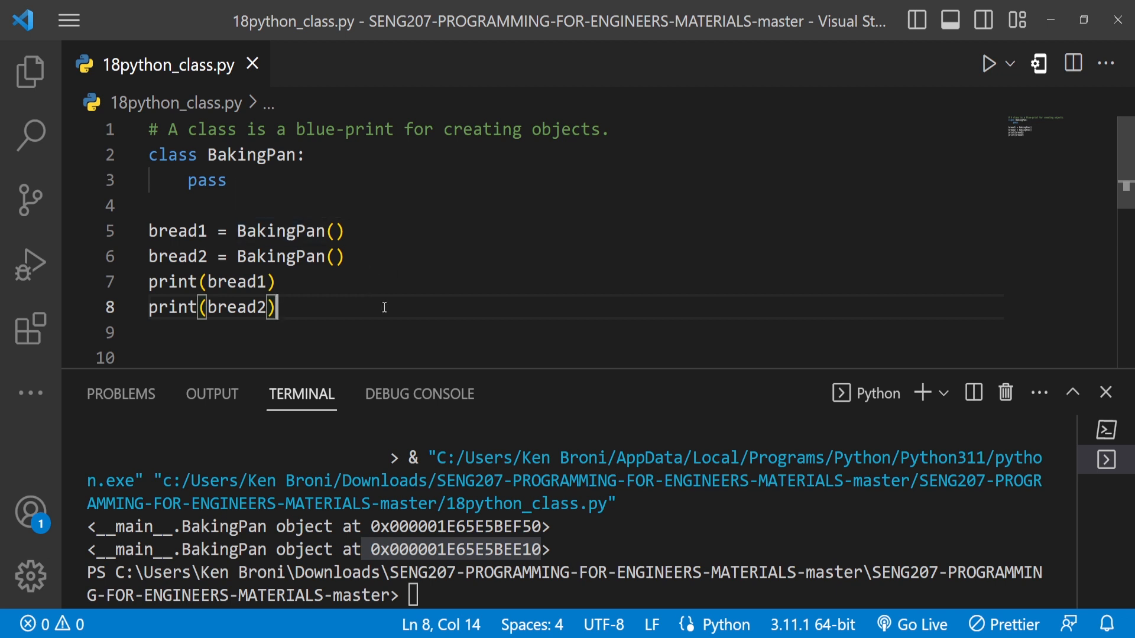
mouse_move(364, 202)
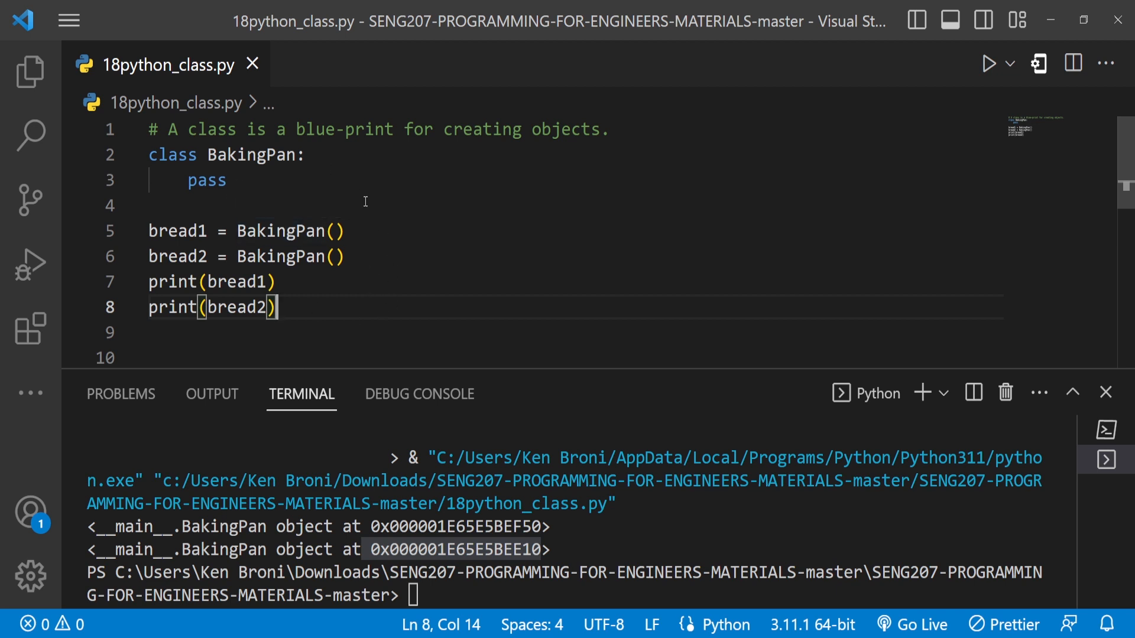
mouse_move(352, 309)
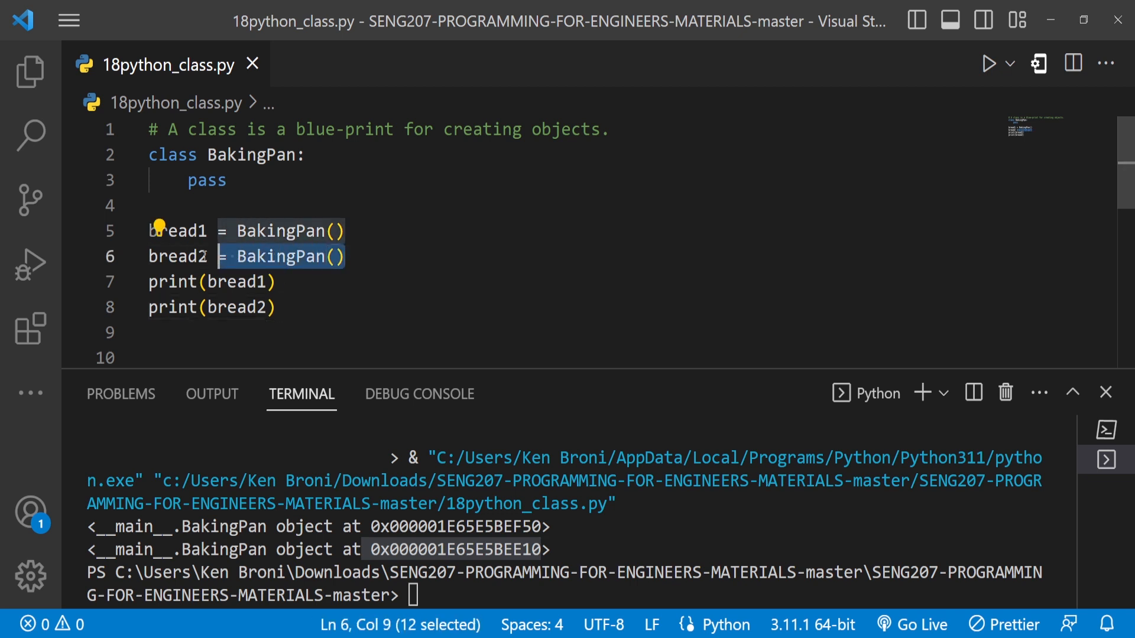
Delete the bread2 line and both print statements, keeping bread1 = BakingPan().
key("Delete")
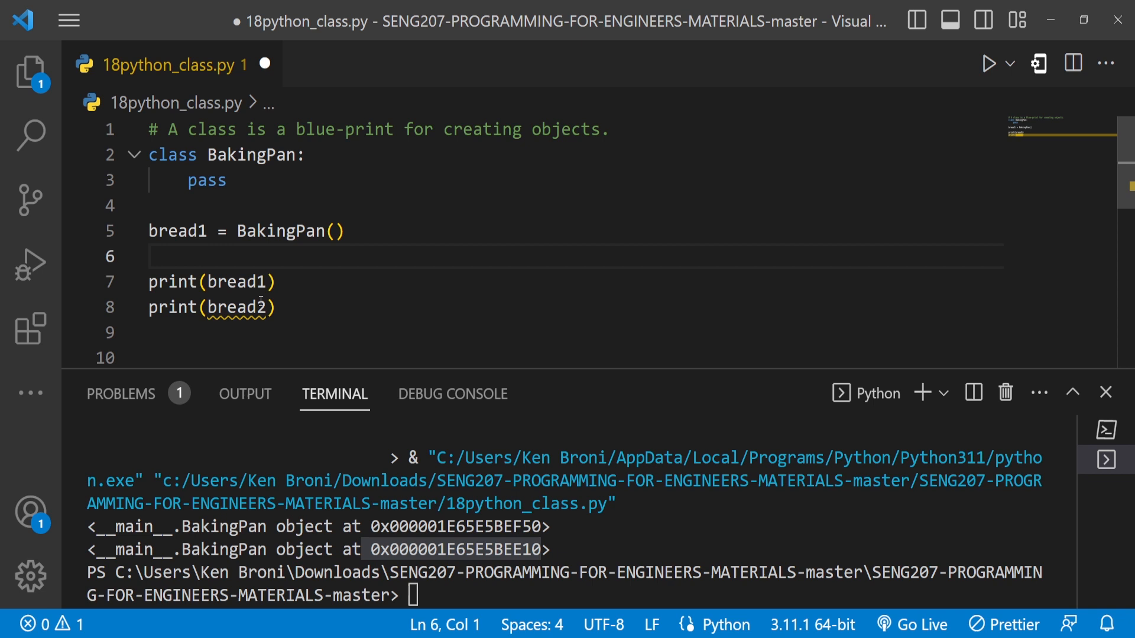
triple_click(211, 307)
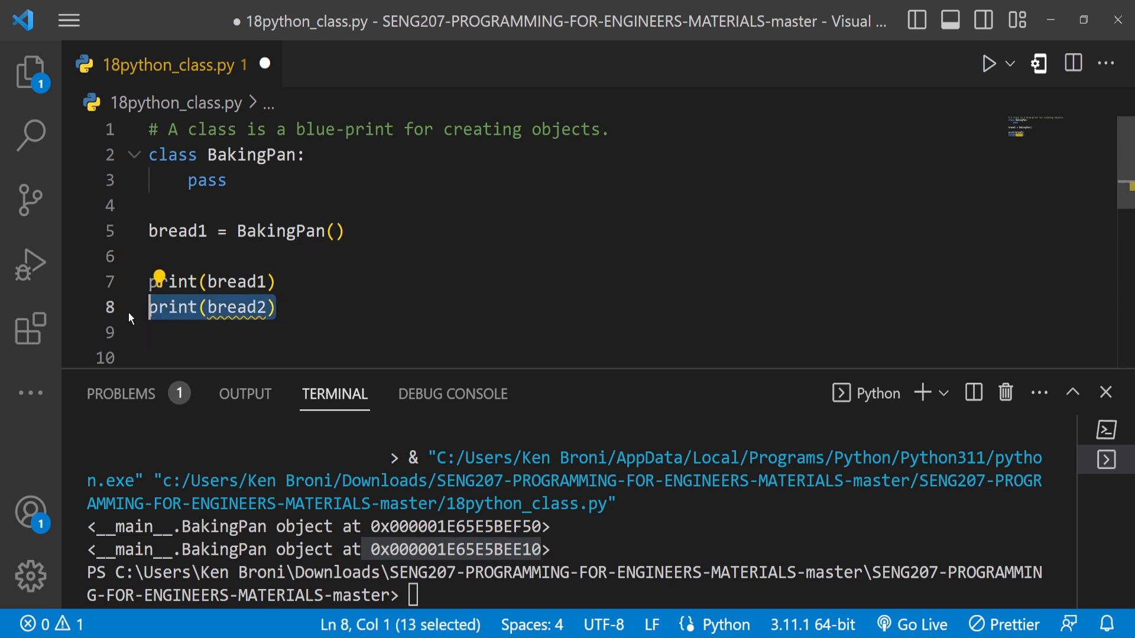
key("Delete")
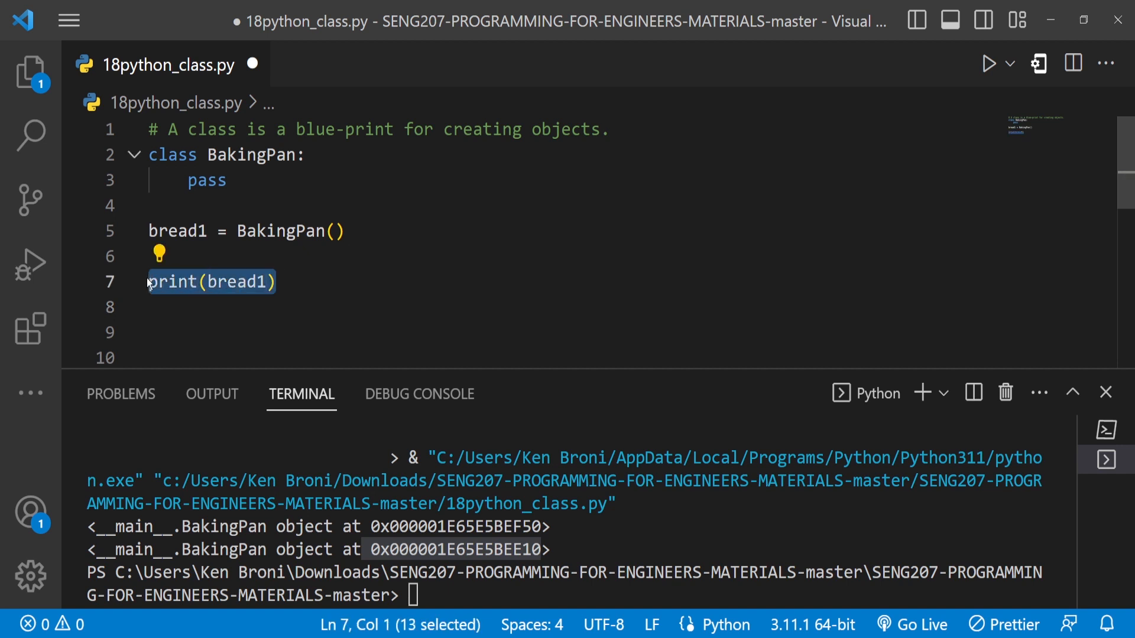
key("Delete")
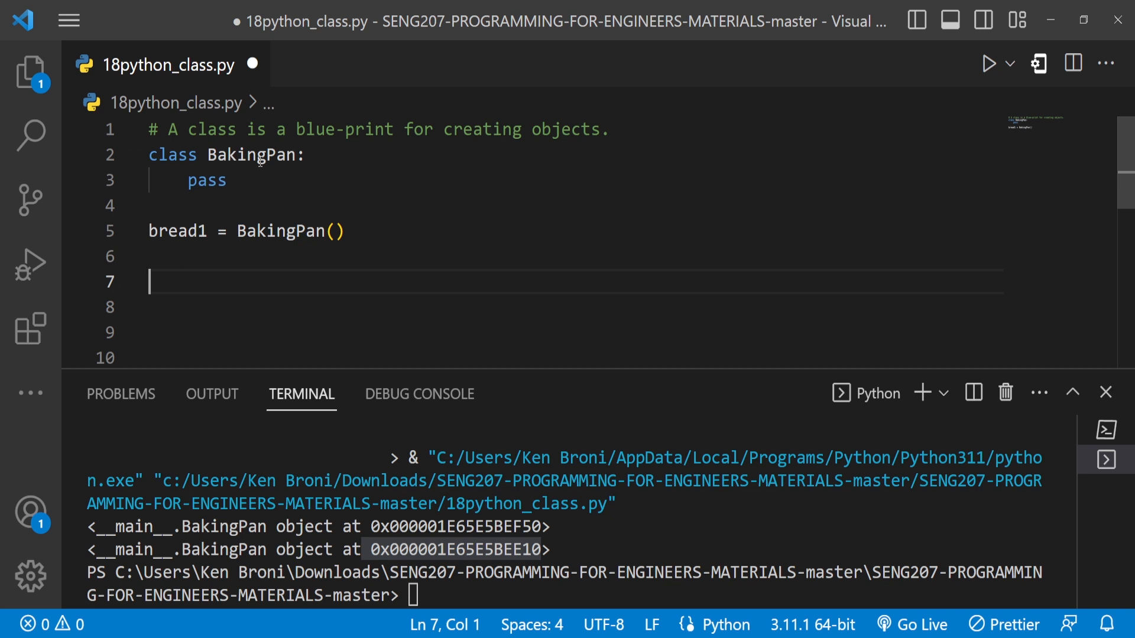
mouse_move(252, 156)
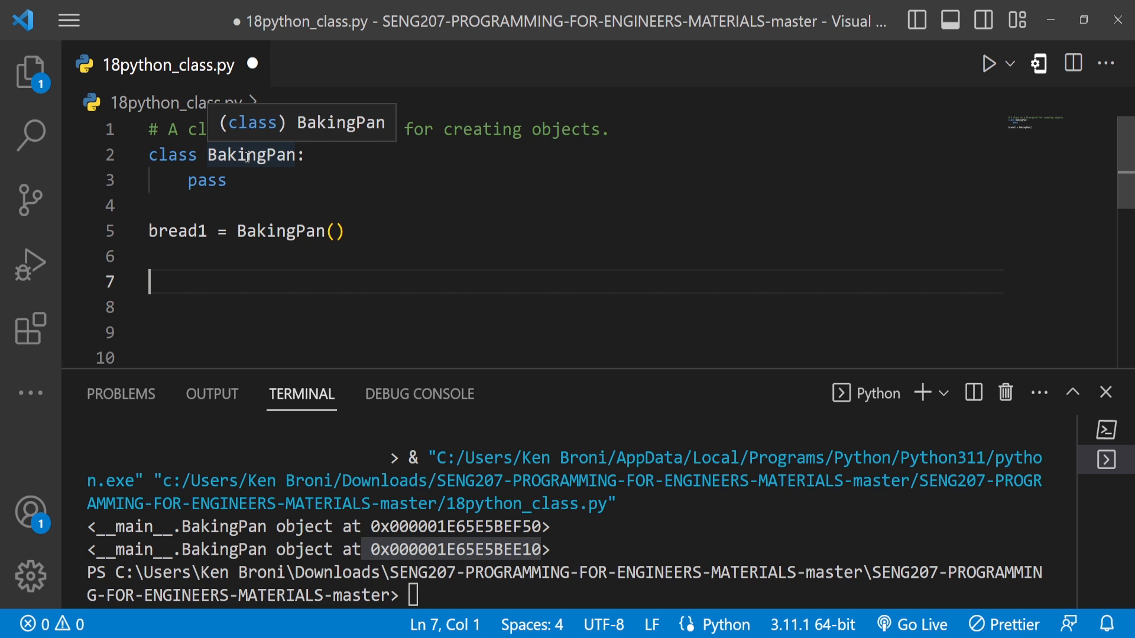
mouse_move(193, 296)
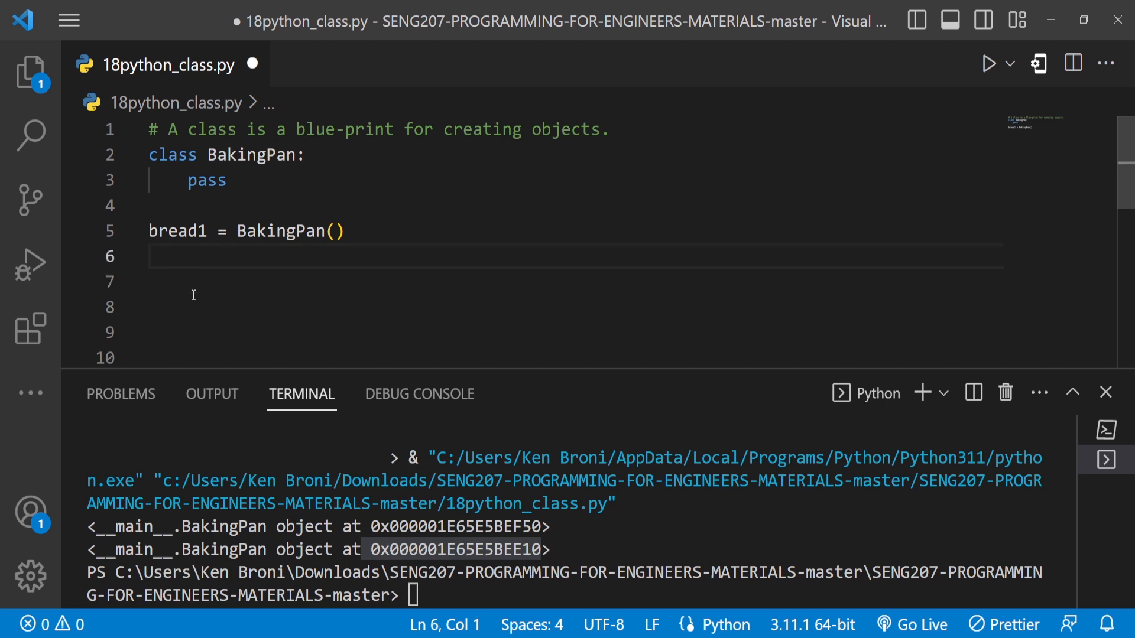
Write the comment '# flour, sugar, special_ingredient' under bread1 and start a new line.
type("#")
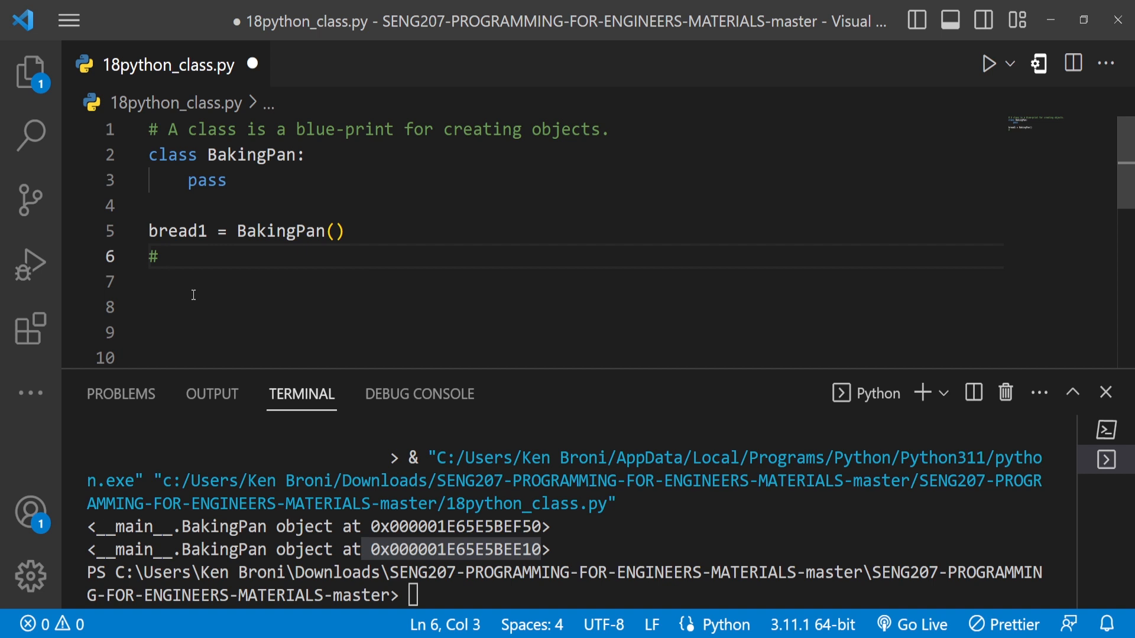
type("flour,")
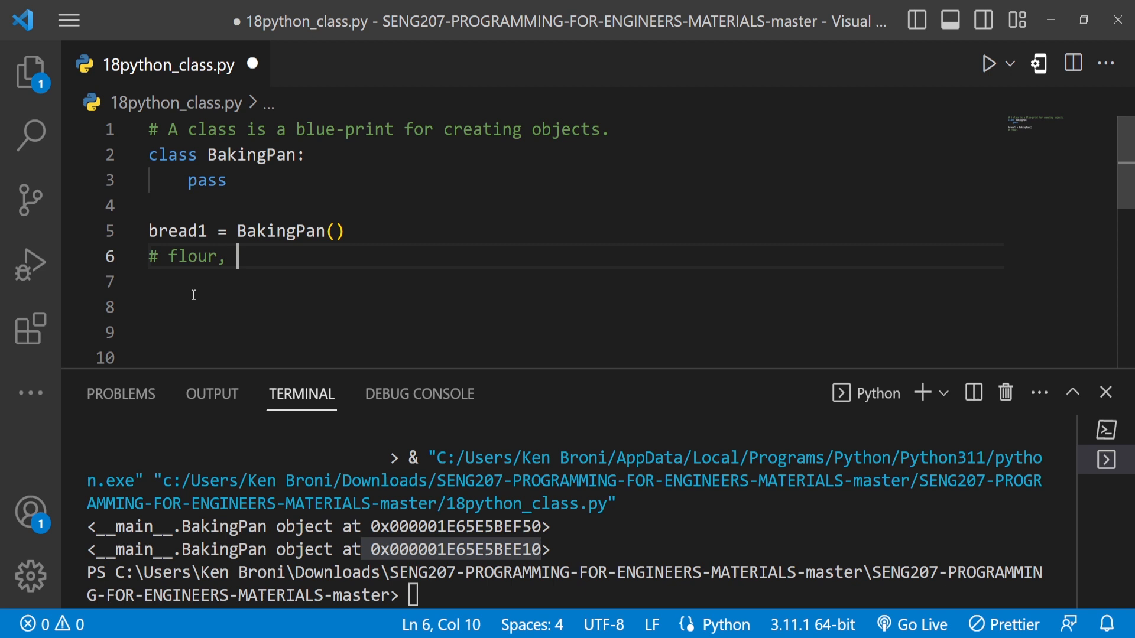
type("sug")
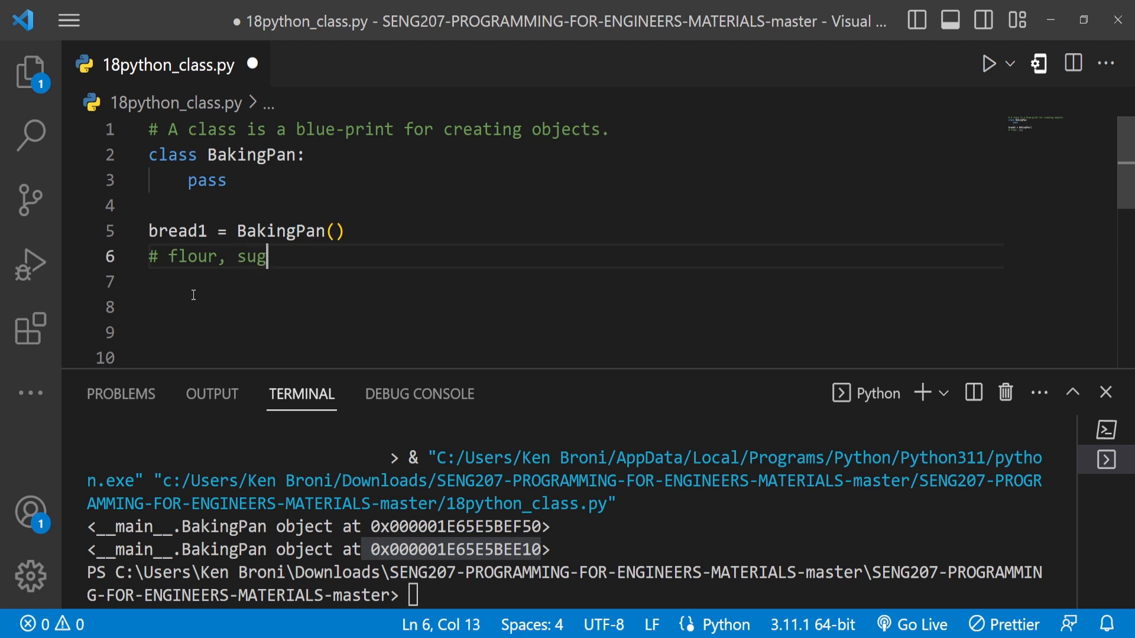
type("ar,")
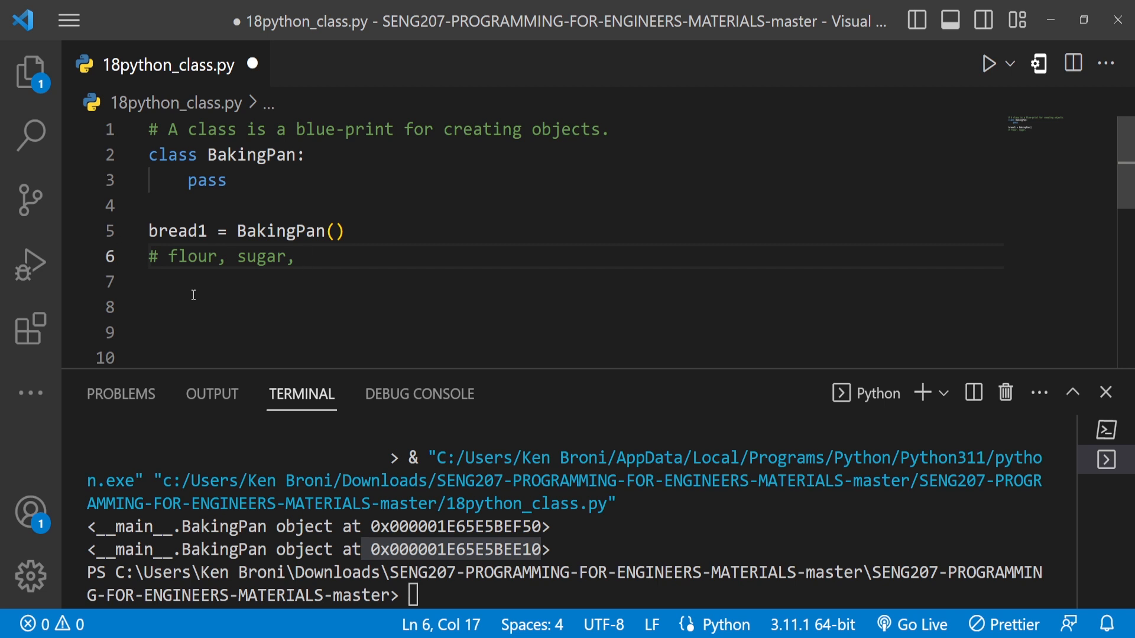
type("speci")
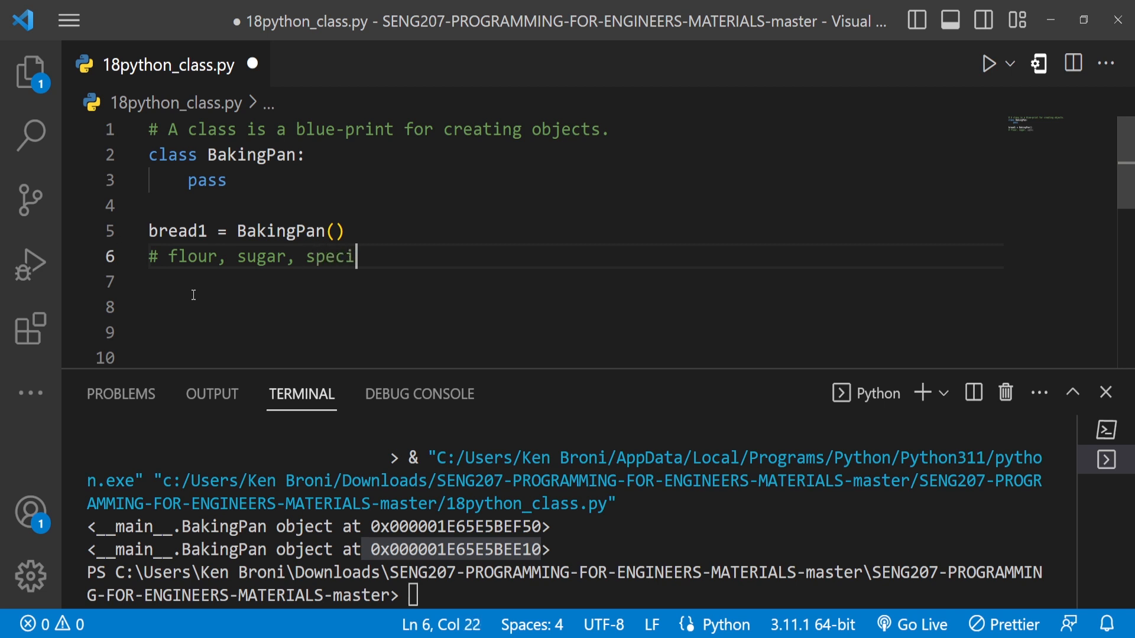
type("al_")
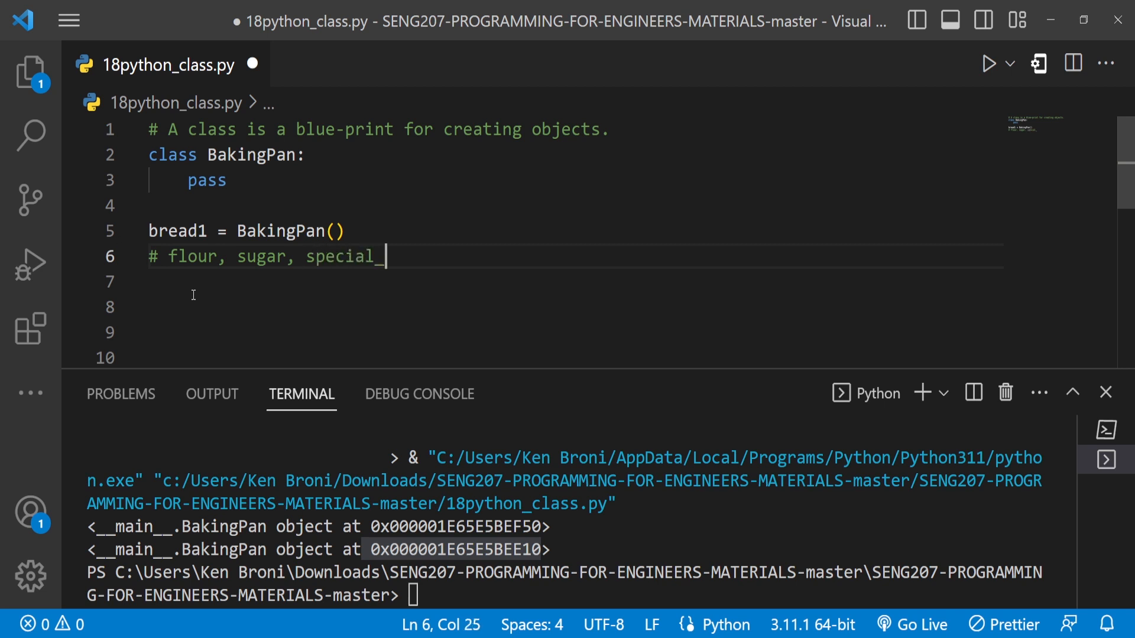
type("ingredi")
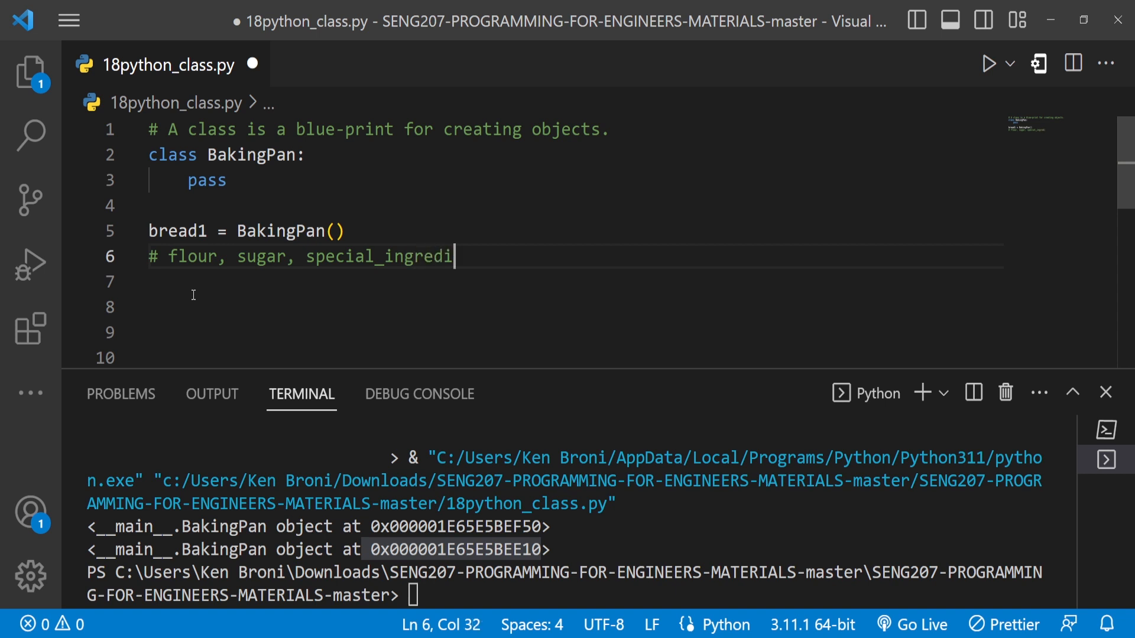
type("ent")
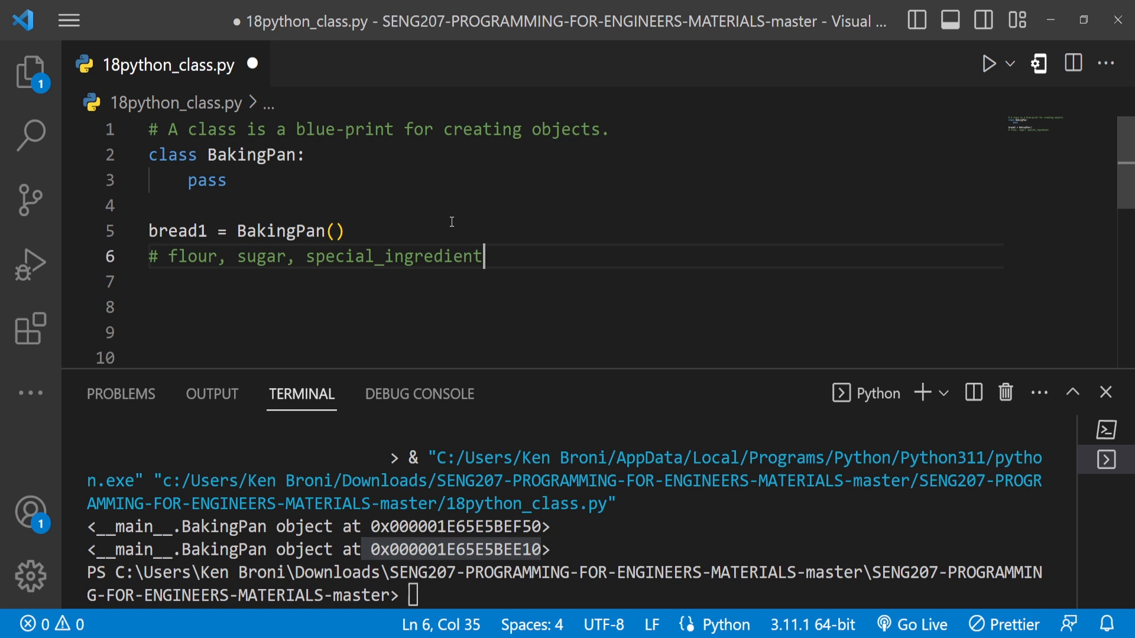
mouse_move(465, 231)
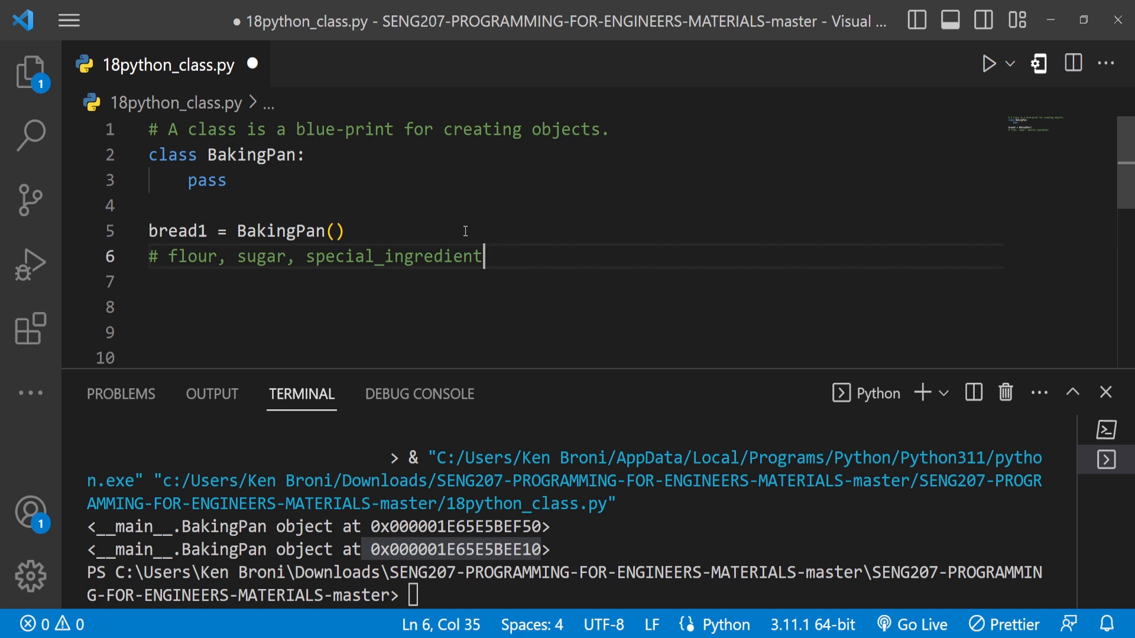
key("Enter")
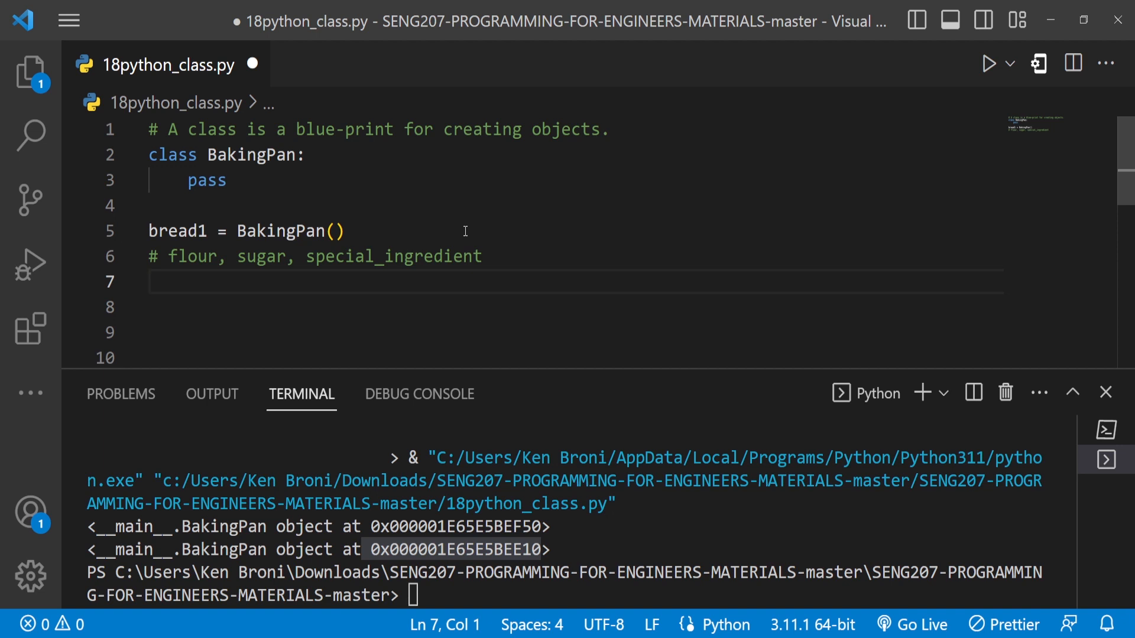
Assign bread1.flour = 'Soft'.
type("bread1")
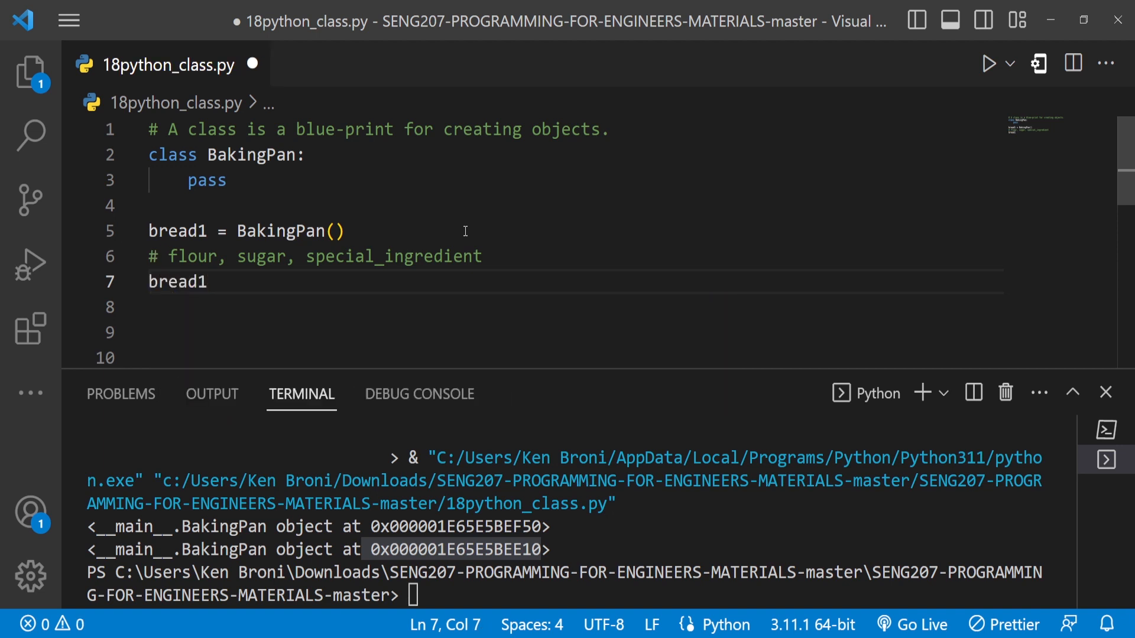
type(".flour")
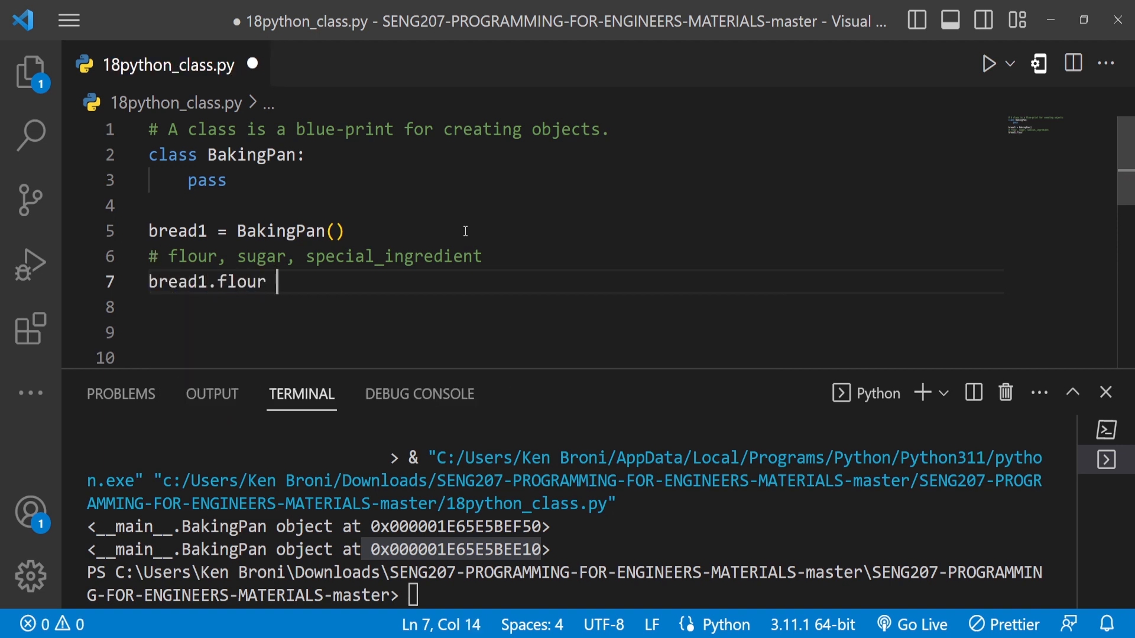
type("= ''")
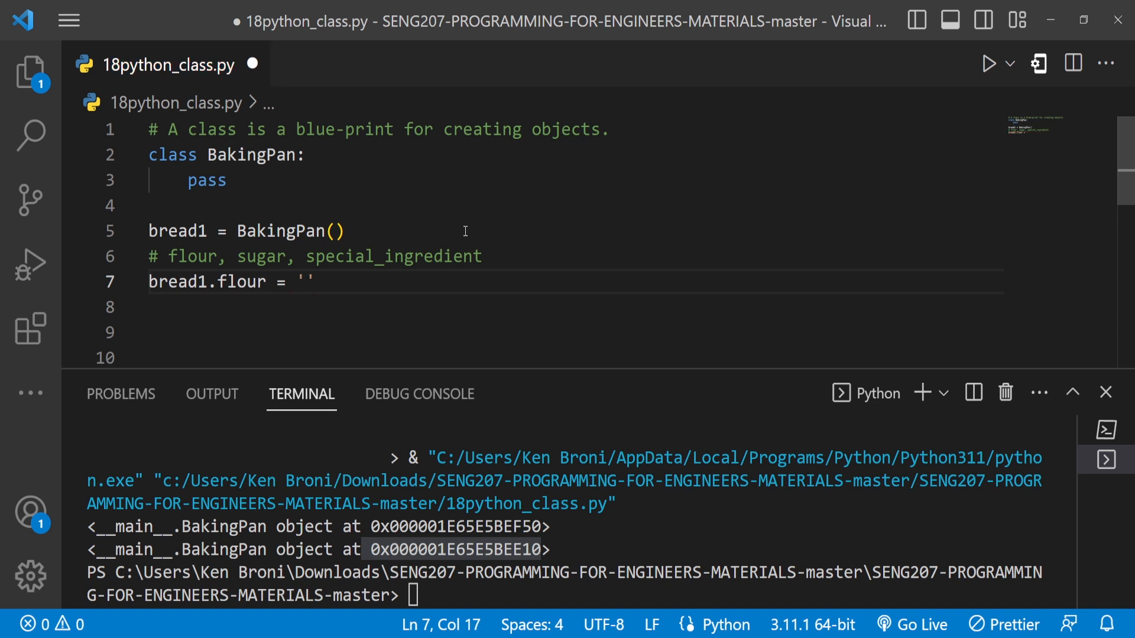
type("S")
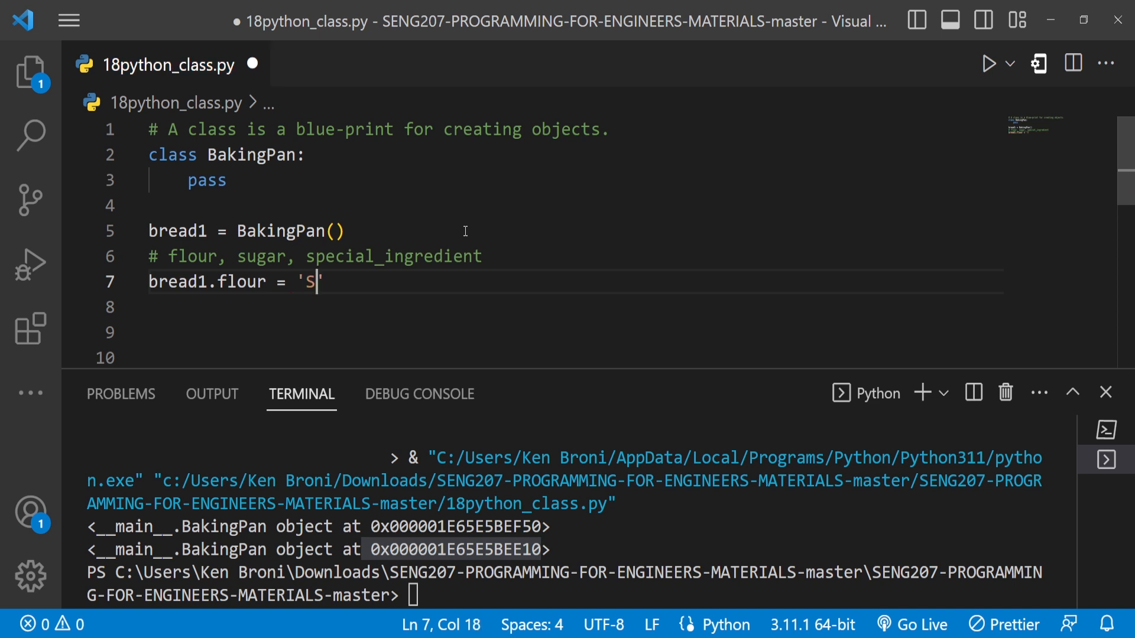
type("oft'")
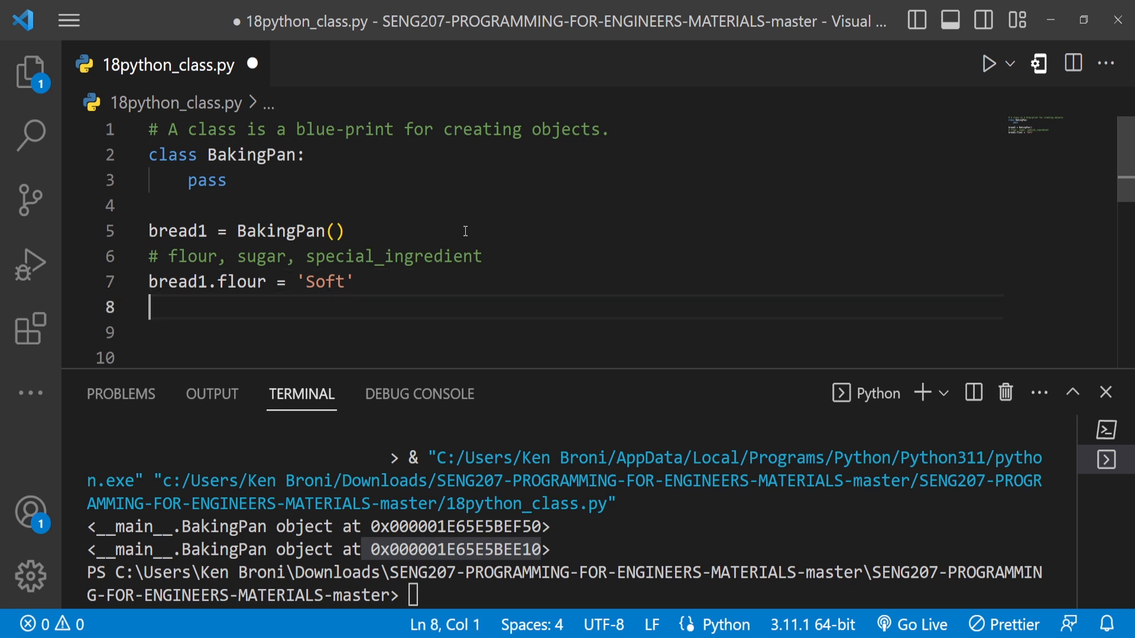
Assign bread1.sugar = 20 on the next line.
type("bre")
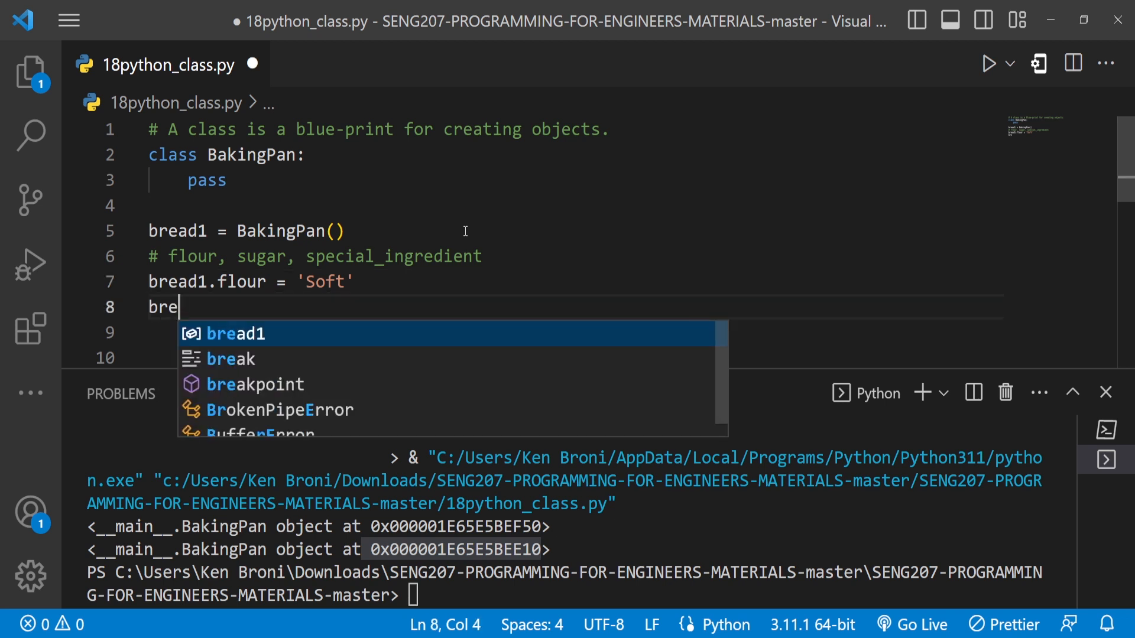
type("ad1.")
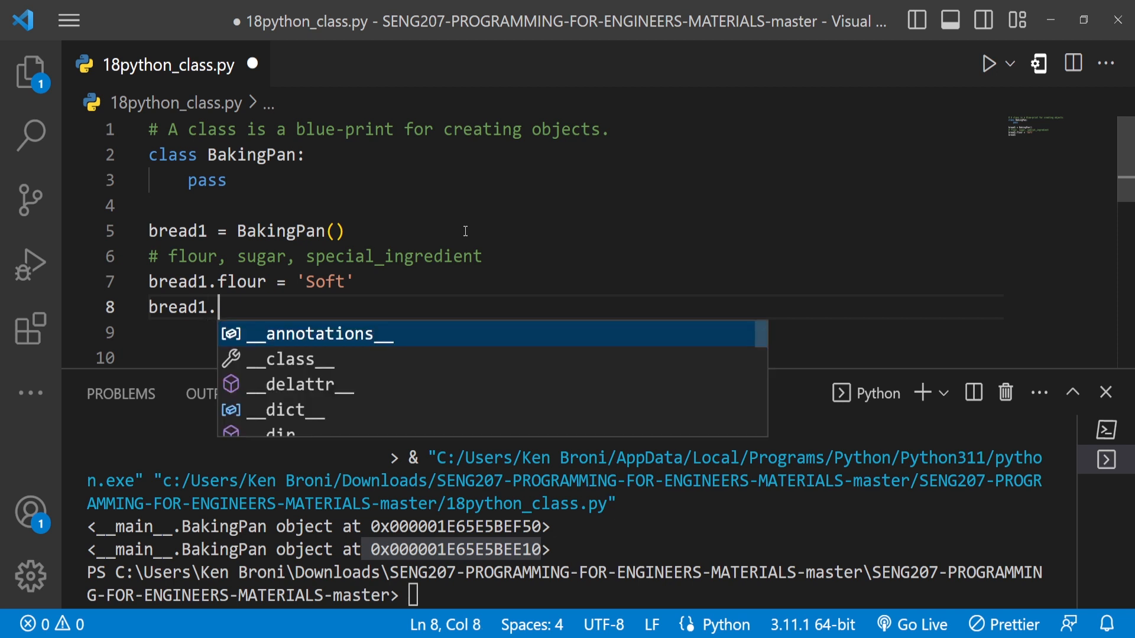
type("suagr")
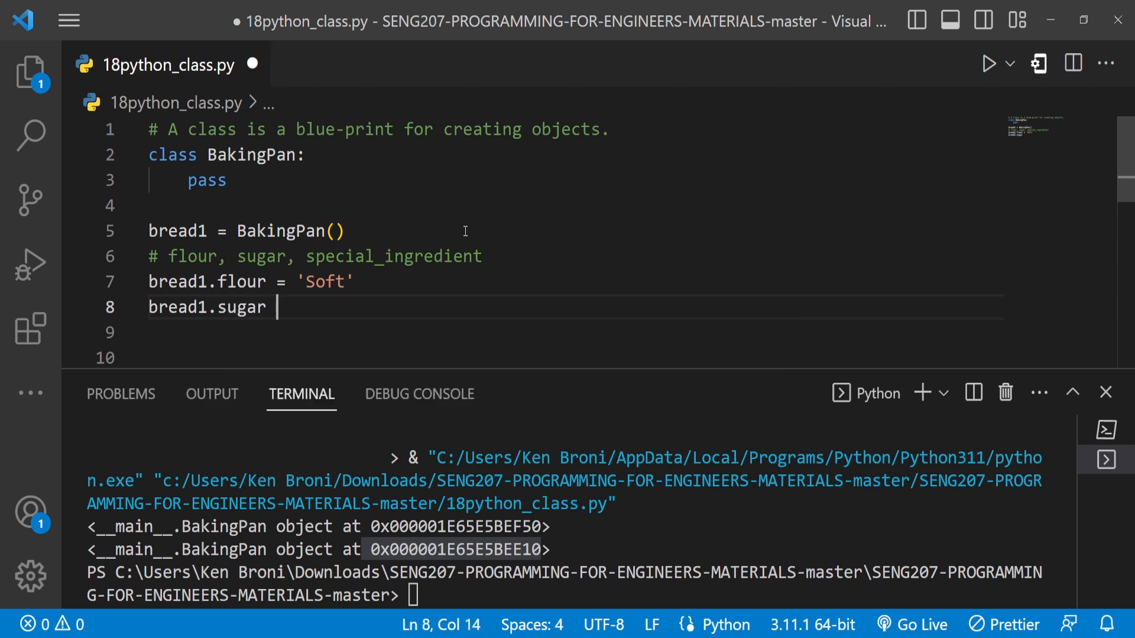
type("=")
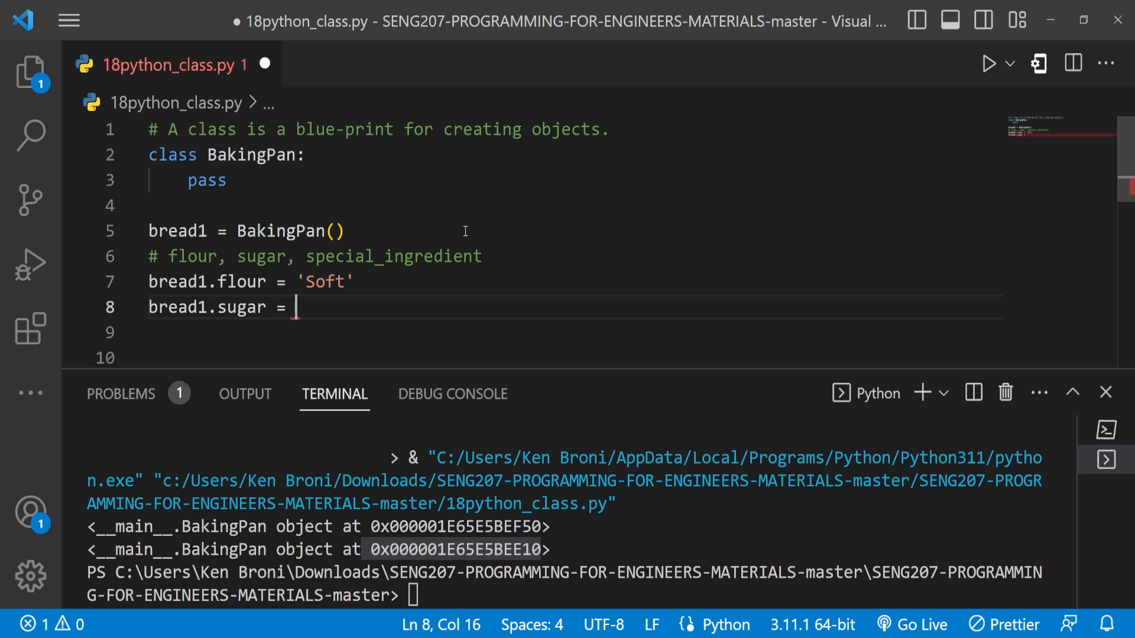
type("20")
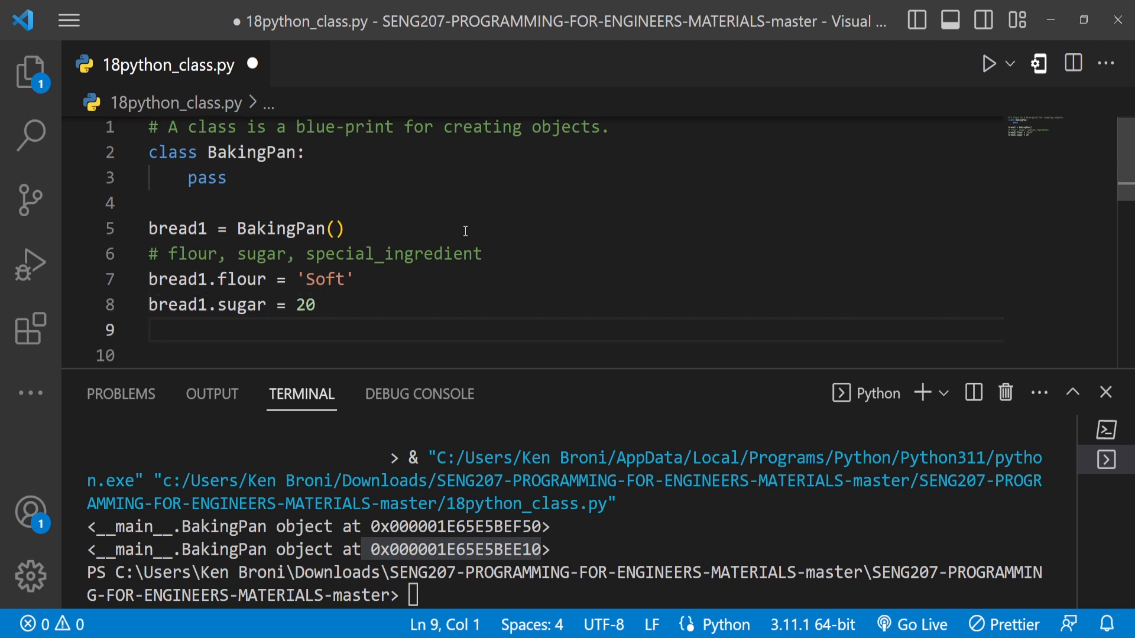
Assign bread1.special_ingredient = 'Wheat'.
type("bread1")
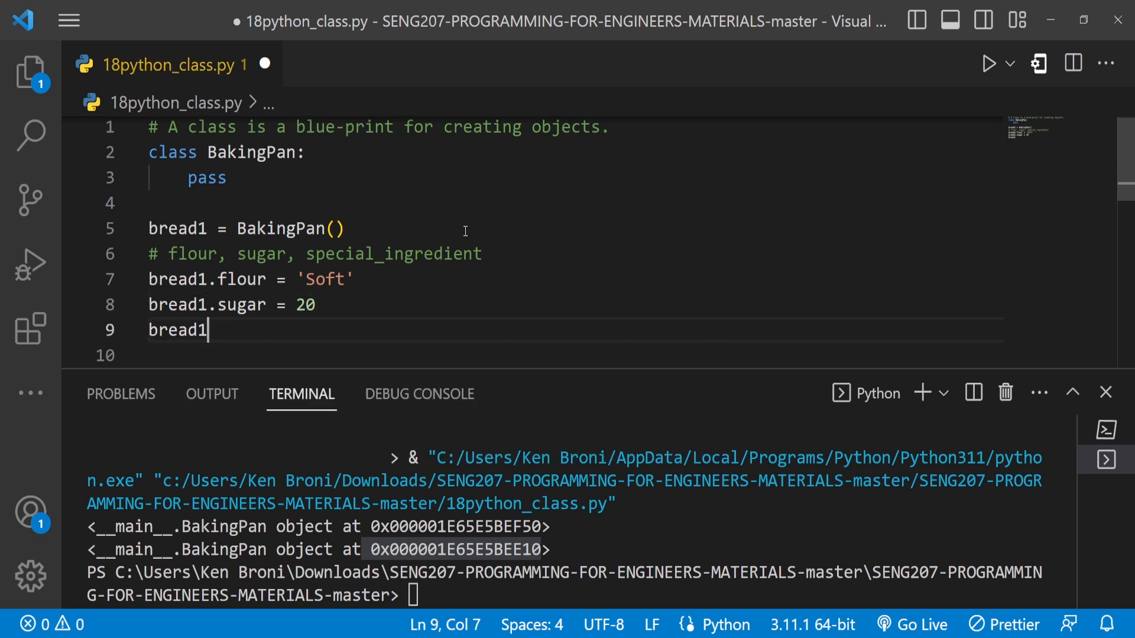
type(".spec")
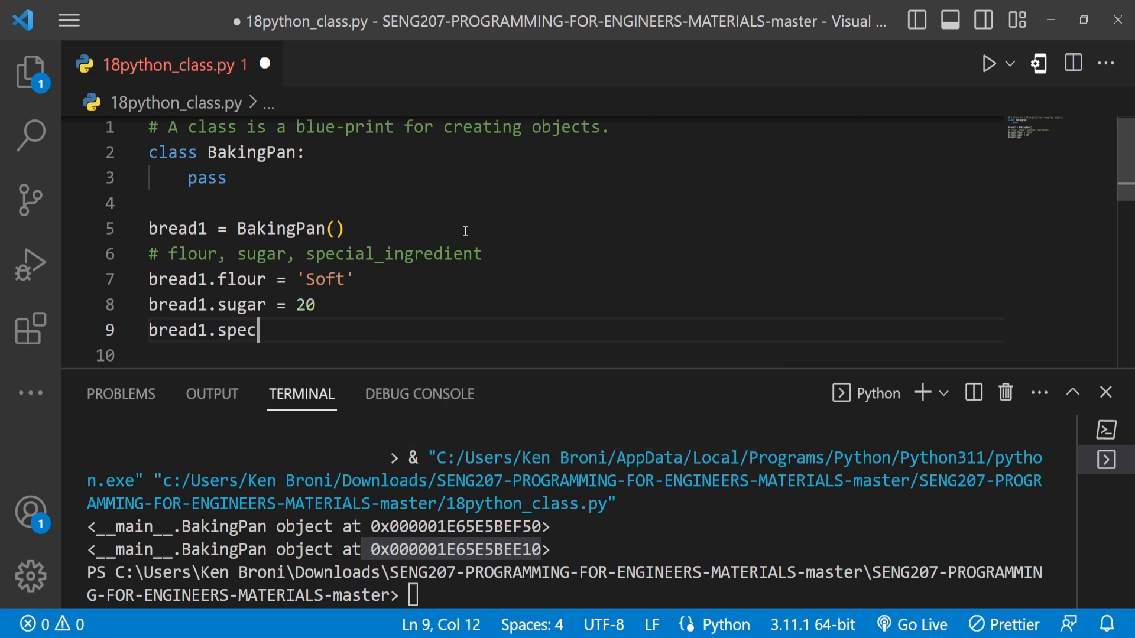
type("ial_i")
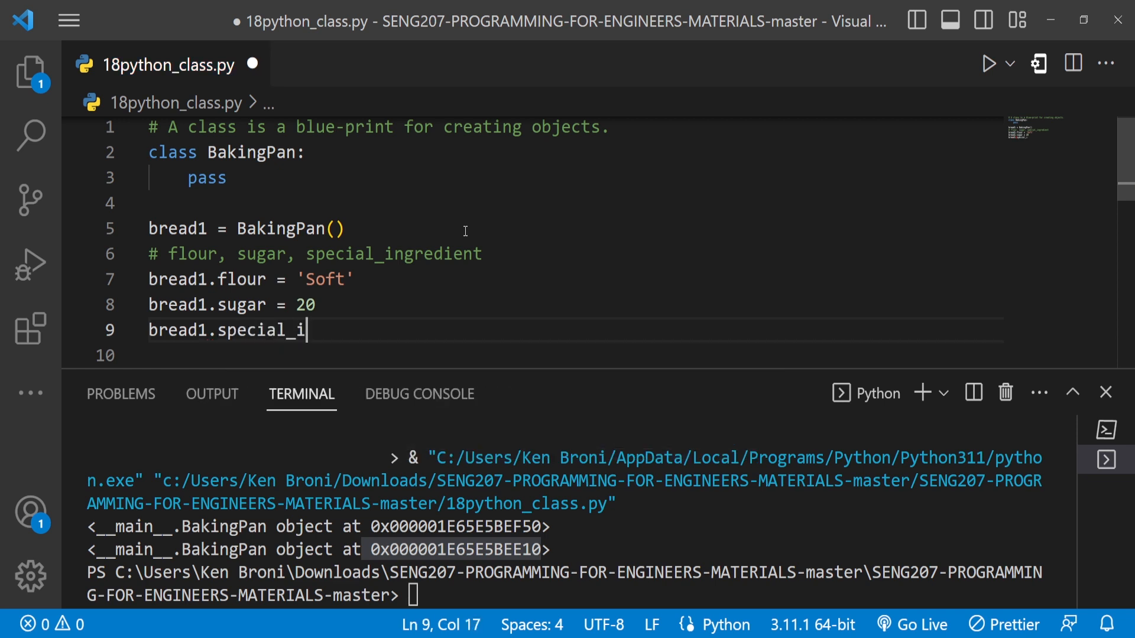
type("ngre")
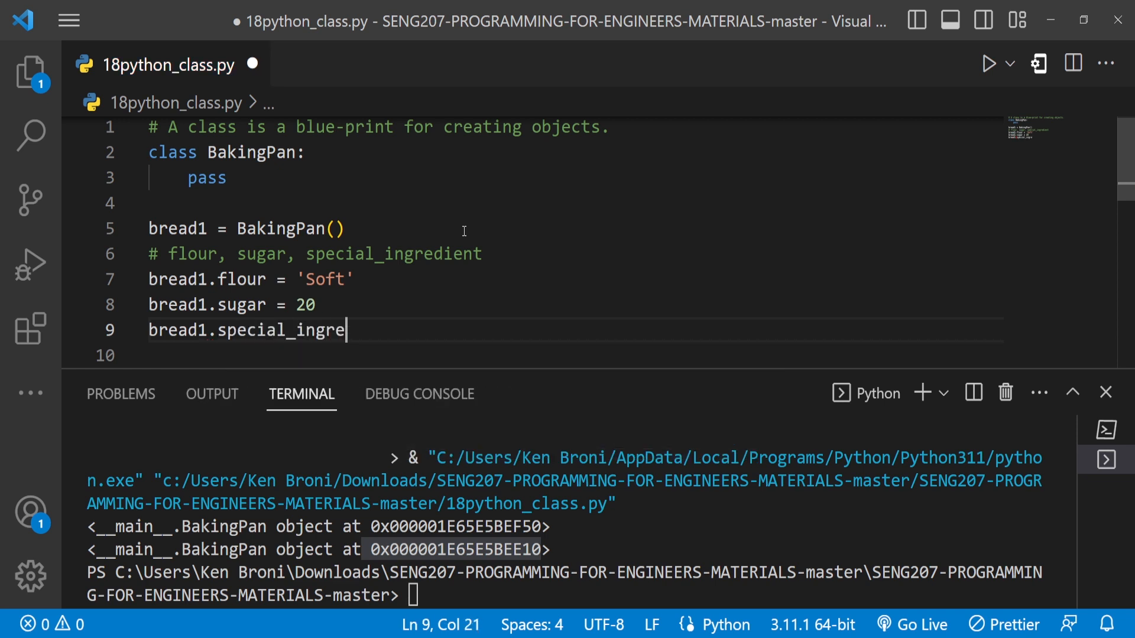
type("dient")
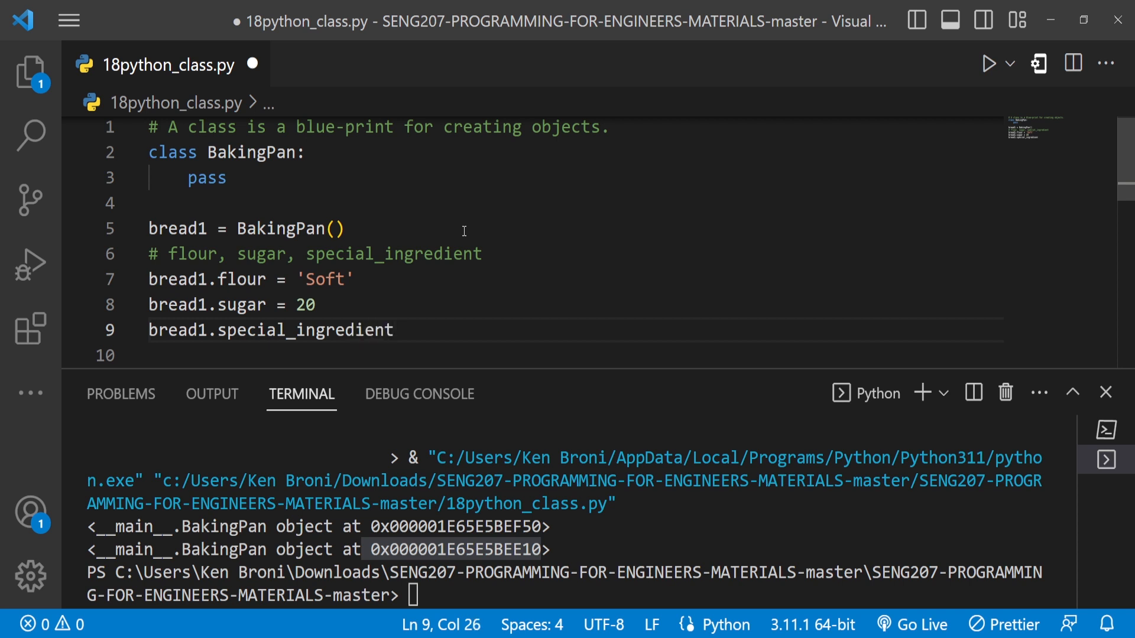
type("=")
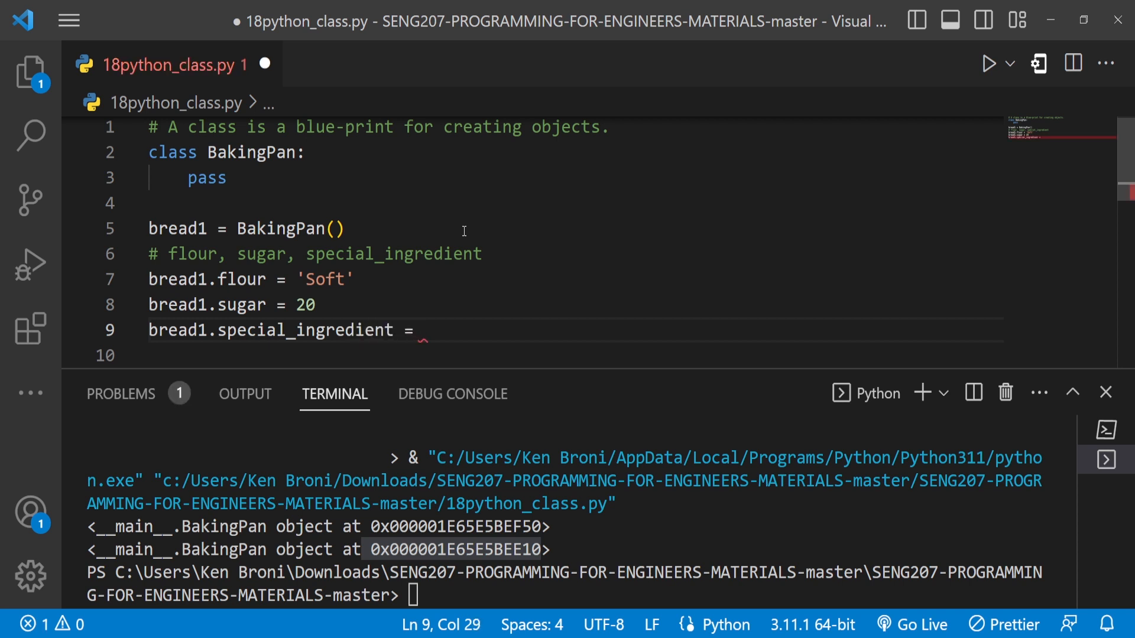
type("'Wh'")
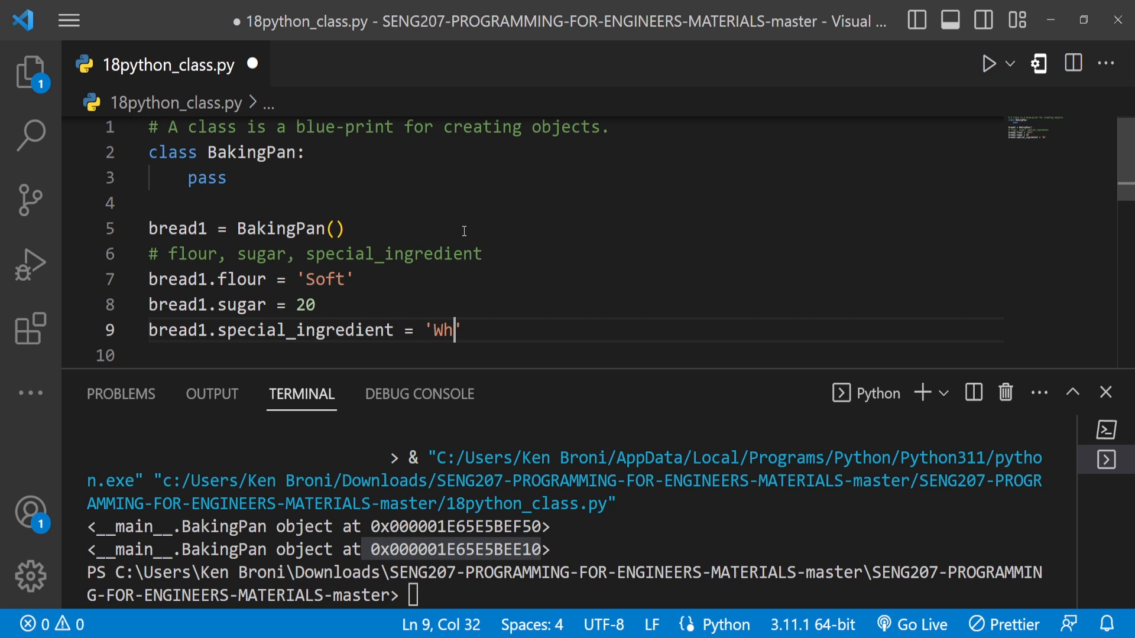
type("eat")
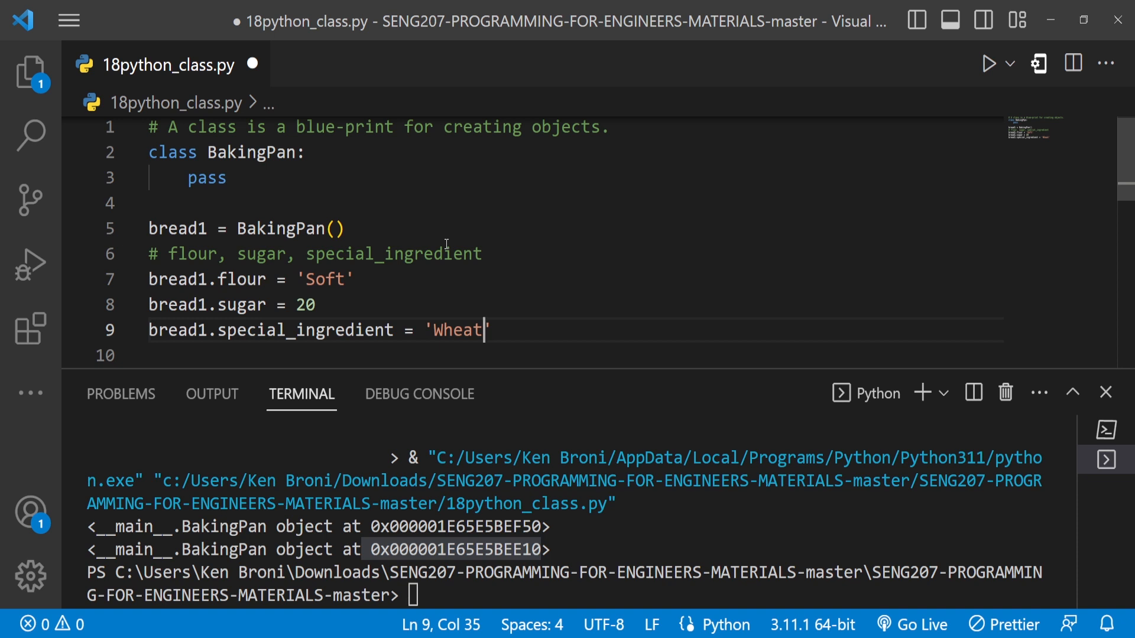
mouse_move(502, 250)
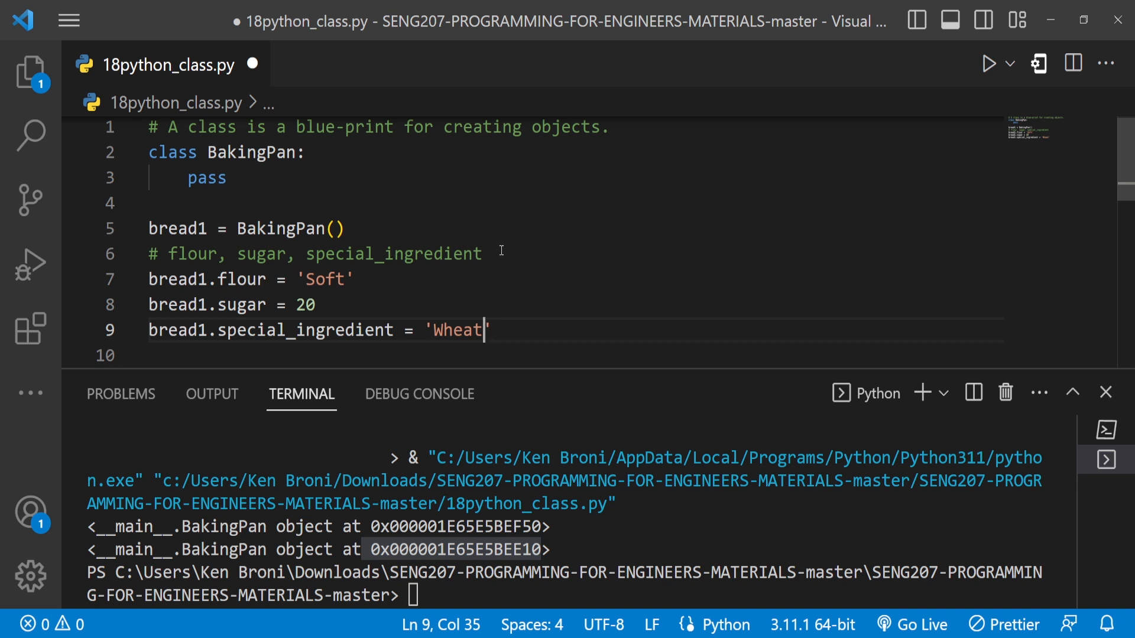
mouse_move(479, 291)
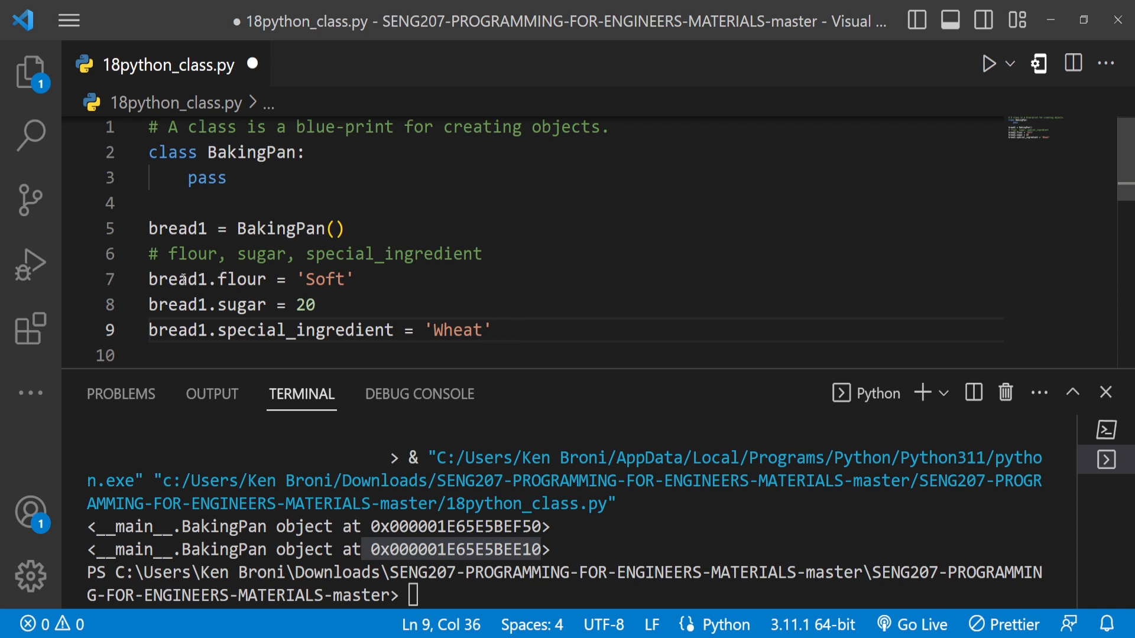
mouse_move(243, 277)
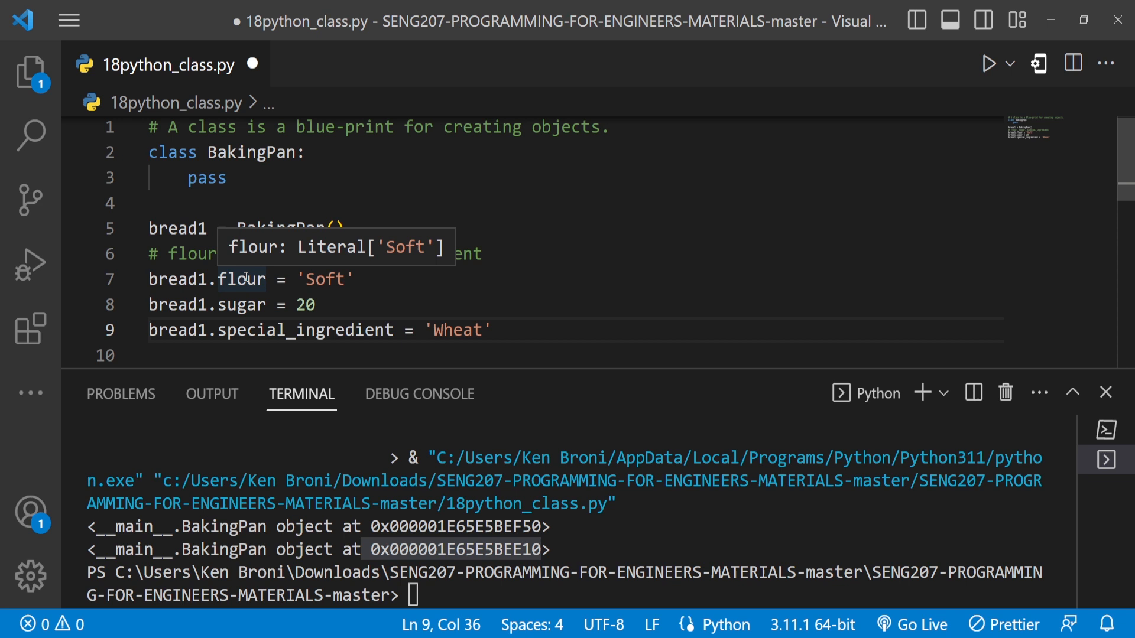
mouse_move(183, 281)
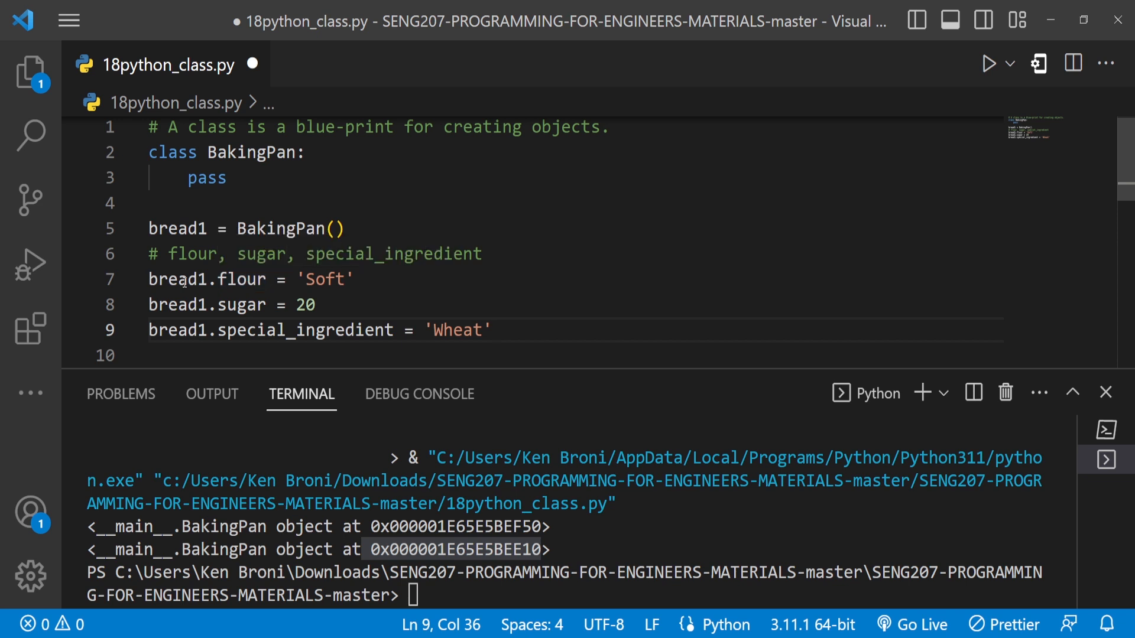
mouse_move(253, 280)
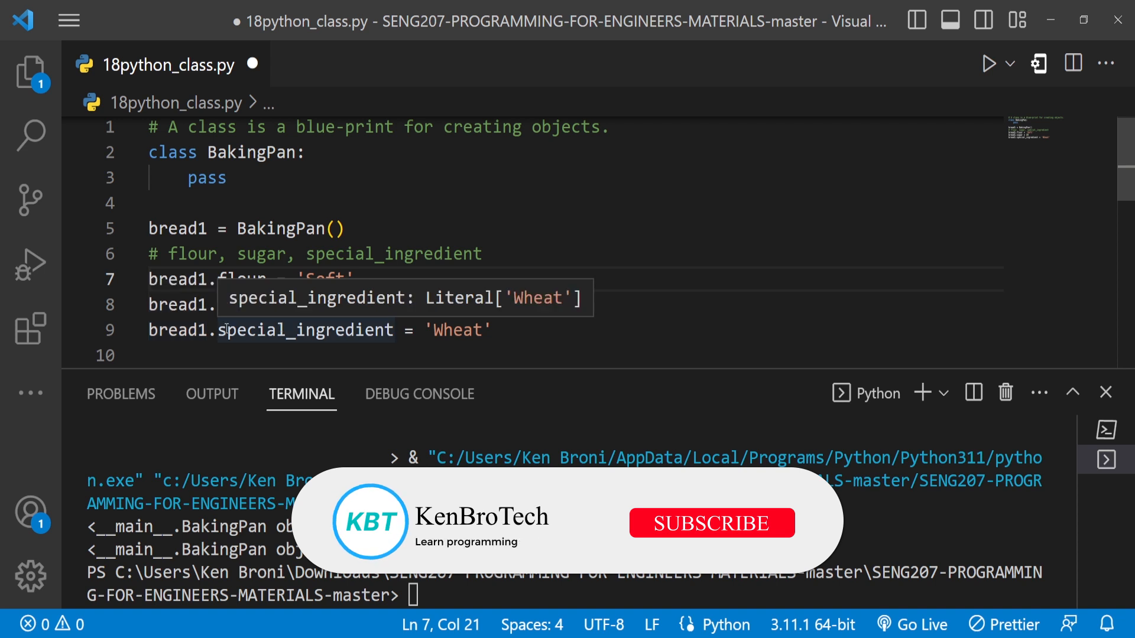
Start a new line 10 after the special_ingredient line, beginning with 'bre'.
left_click(712, 523)
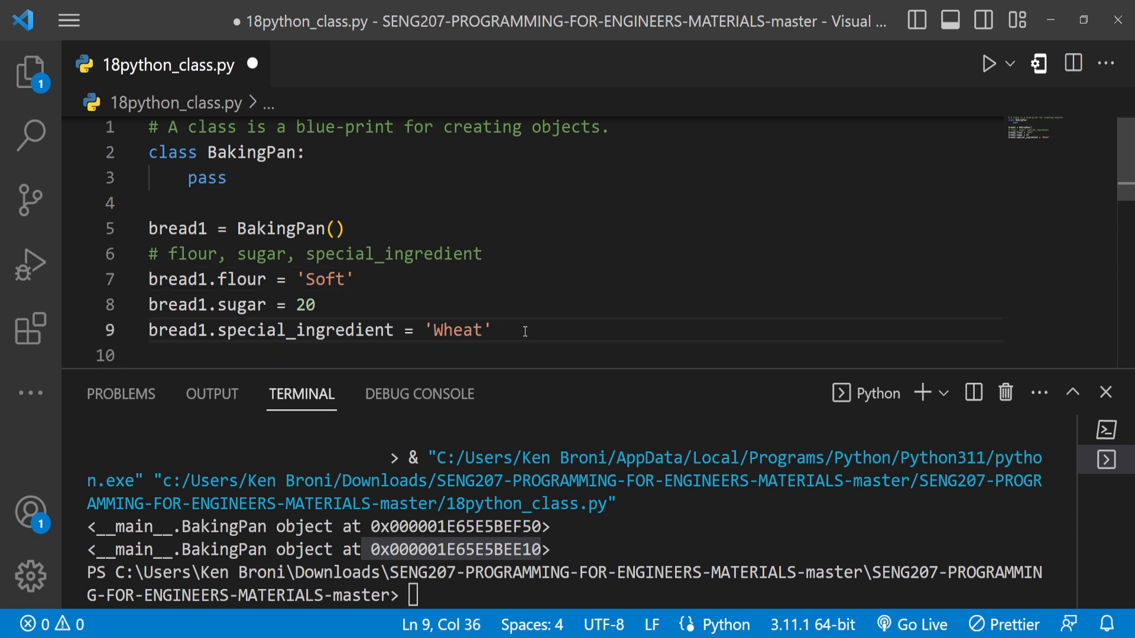
type("bre")
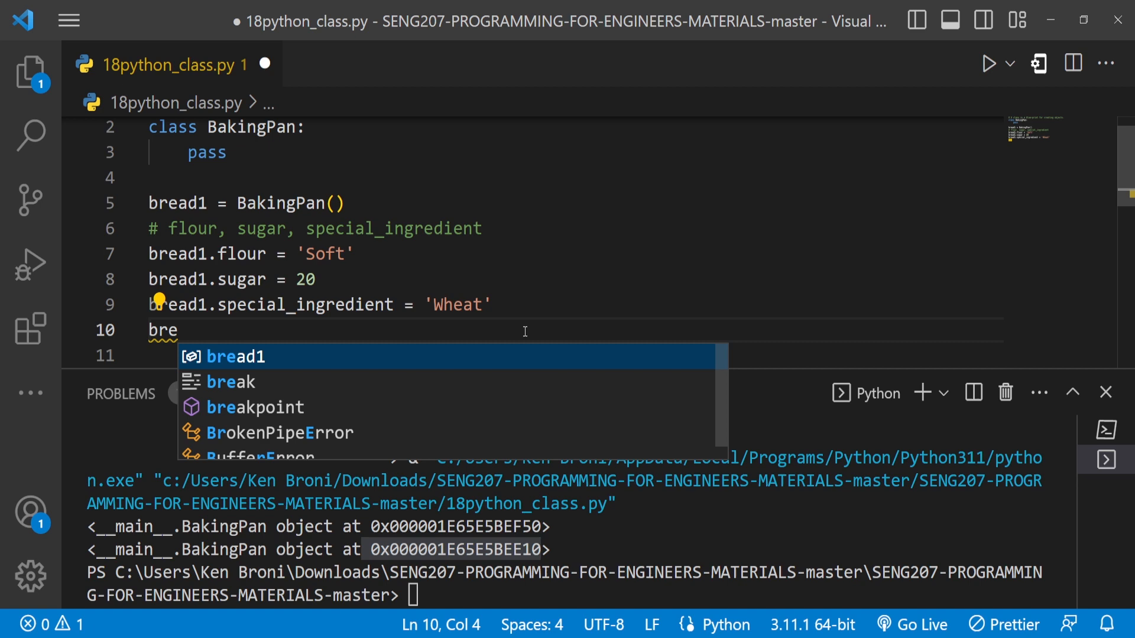
Write print(bread1) on line 10 and run the script to show its address.
type("print")
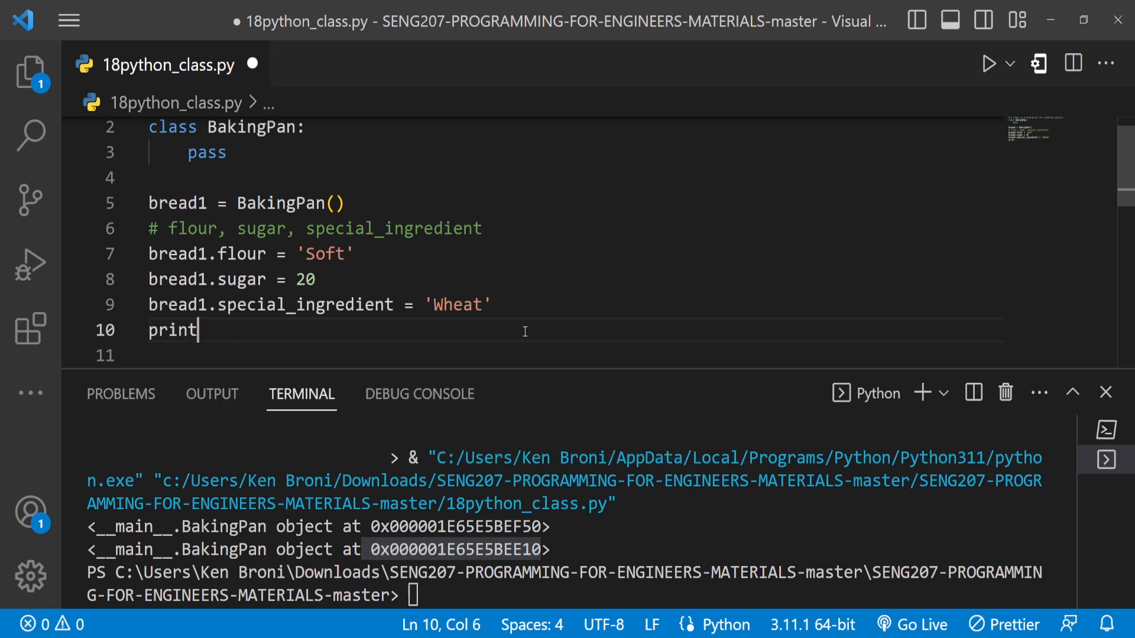
type("(")
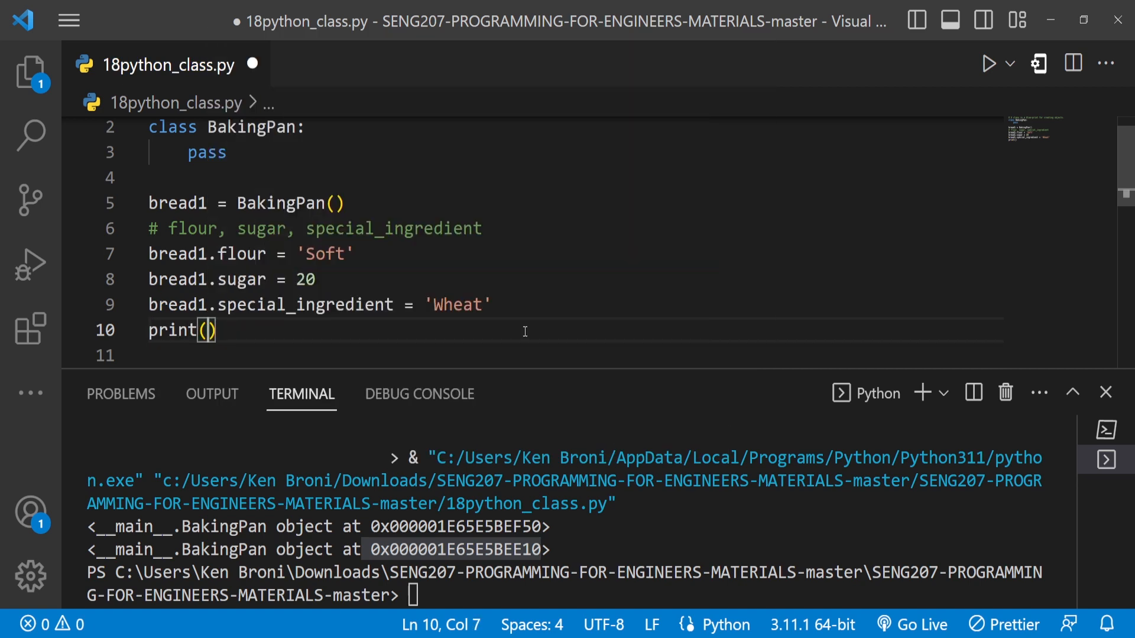
type("bread1")
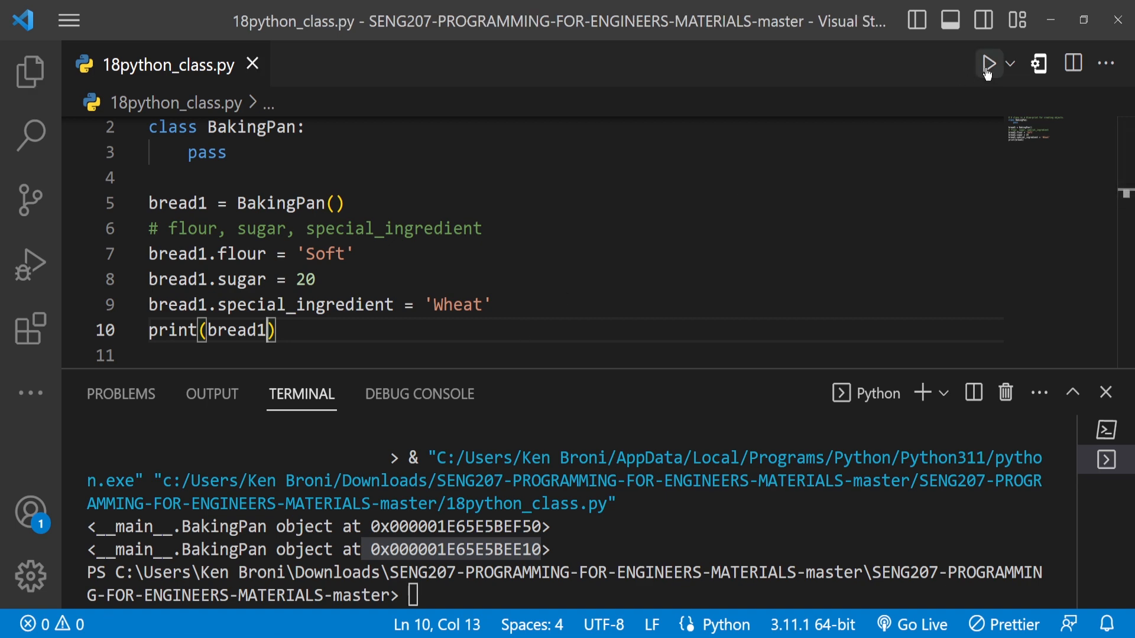
left_click(988, 62)
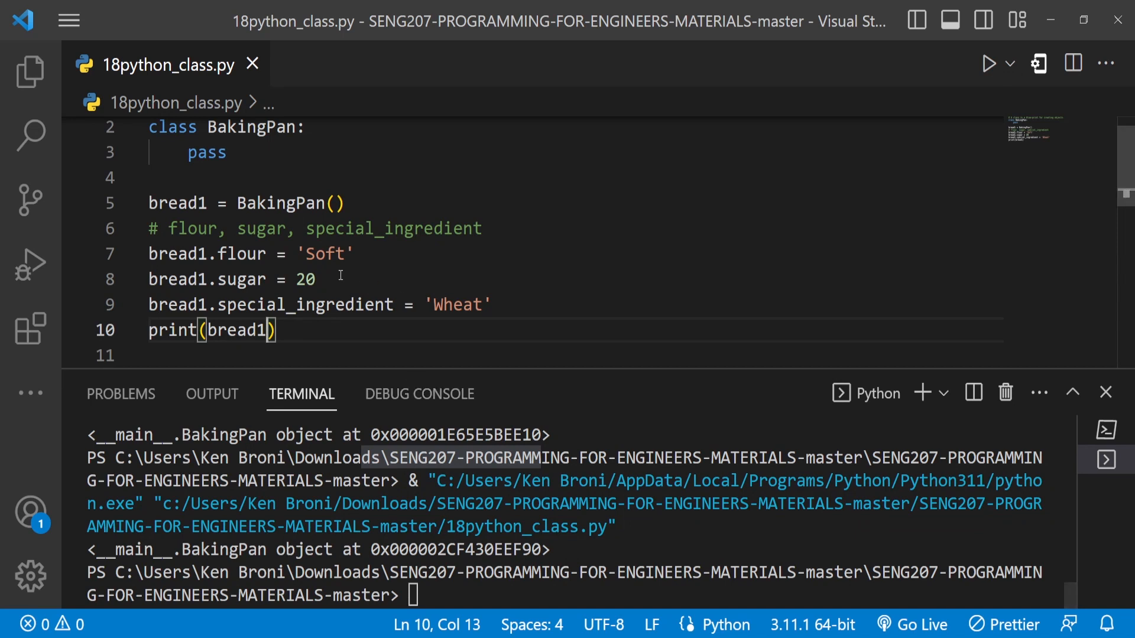
mouse_move(307, 343)
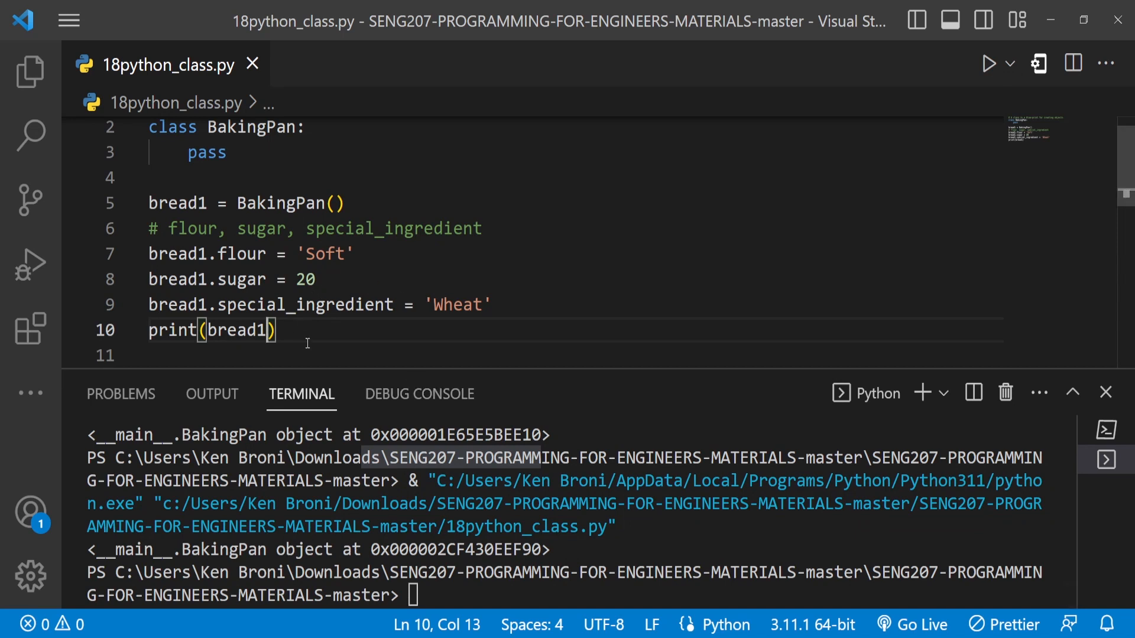
Print bread1.flour and run the script, which outputs Soft.
type(".flo")
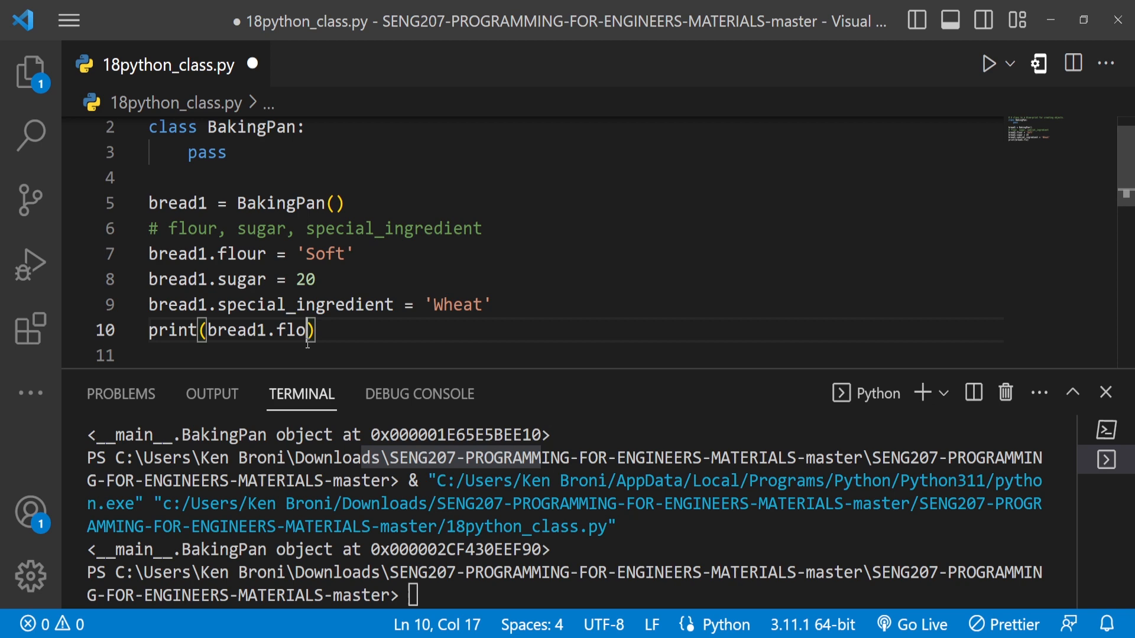
type("ur")
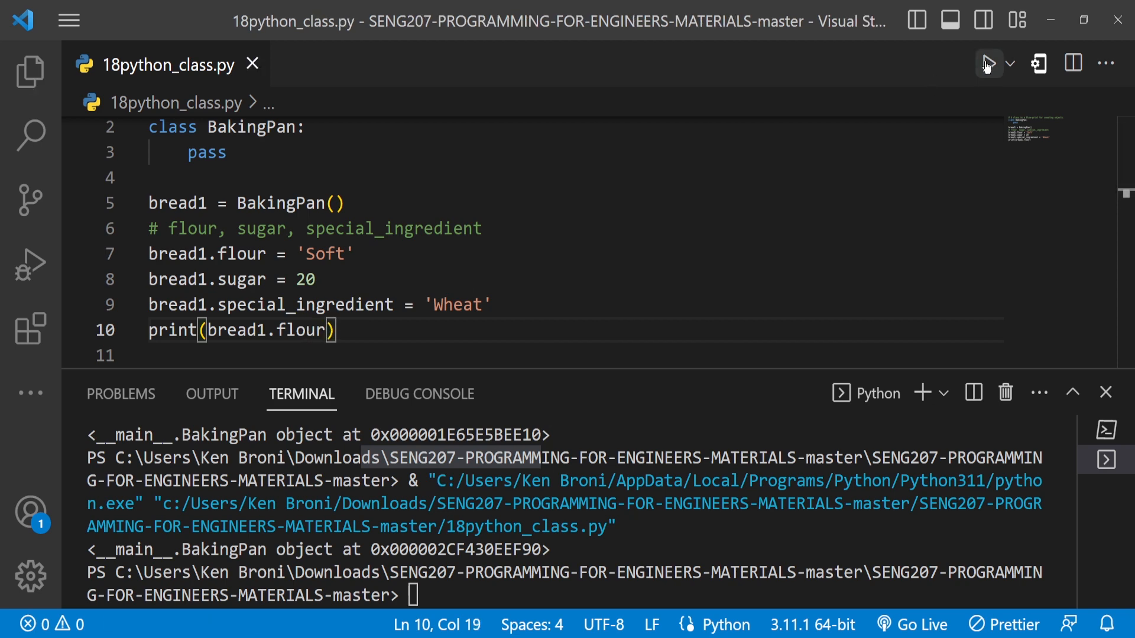
left_click(989, 63)
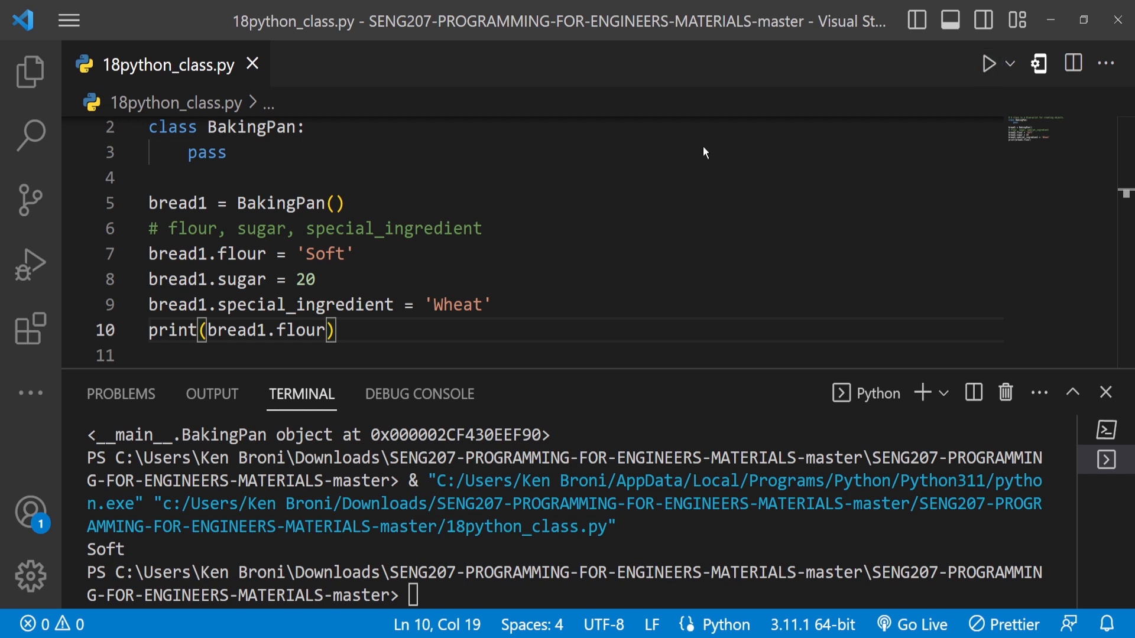
Change the print to bread1.sugar, save, and run to output 20.
double_click(306, 330)
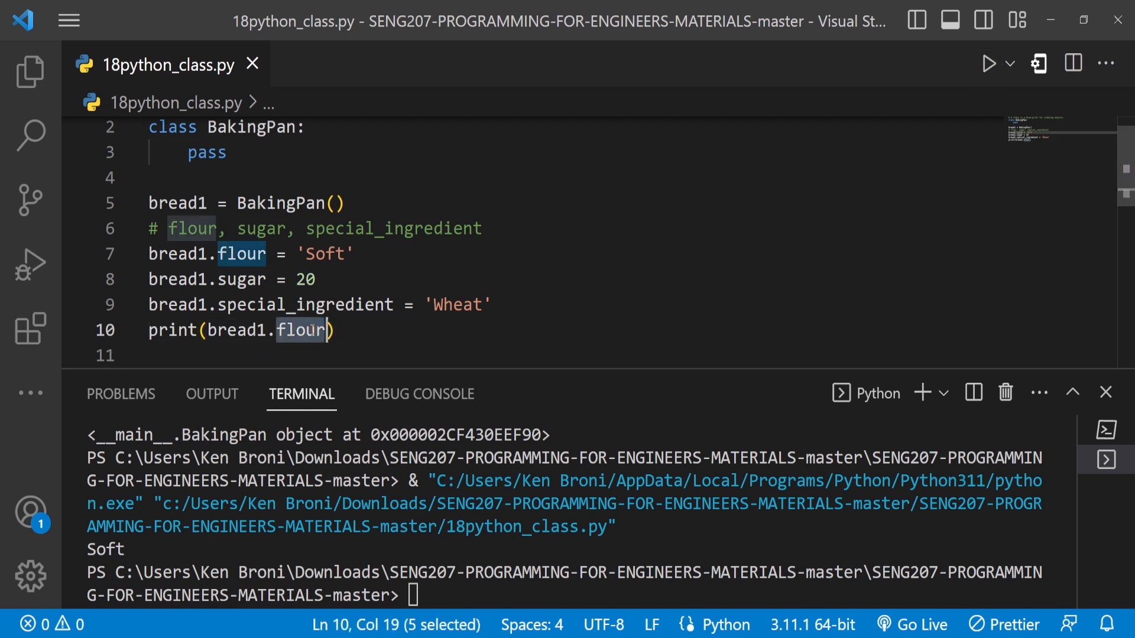
type("sugar")
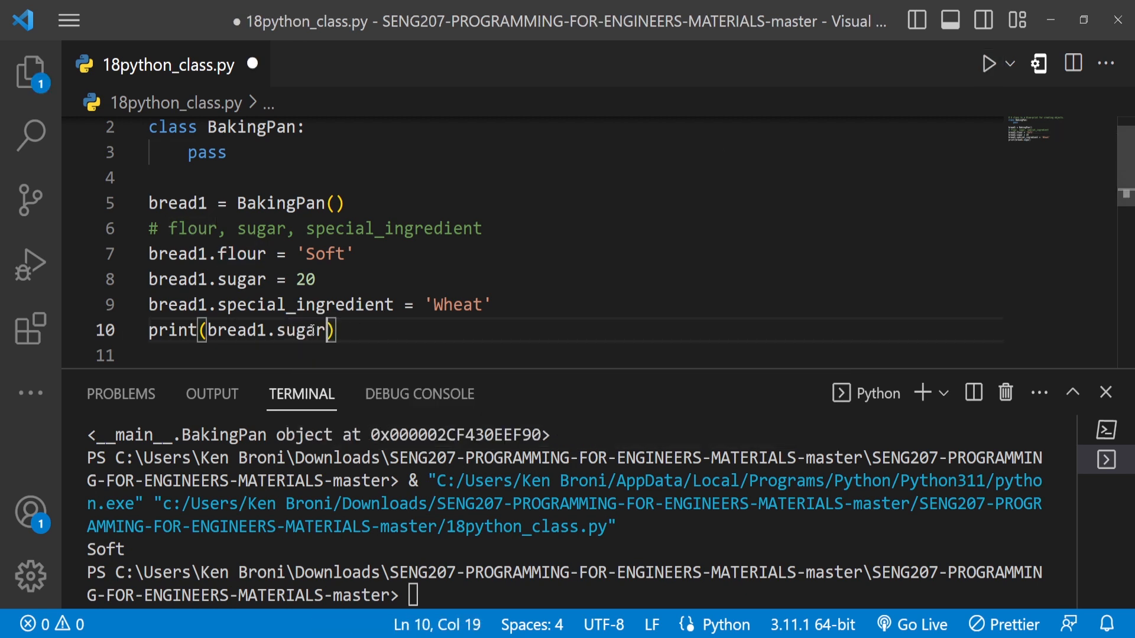
key("Ctrl+s")
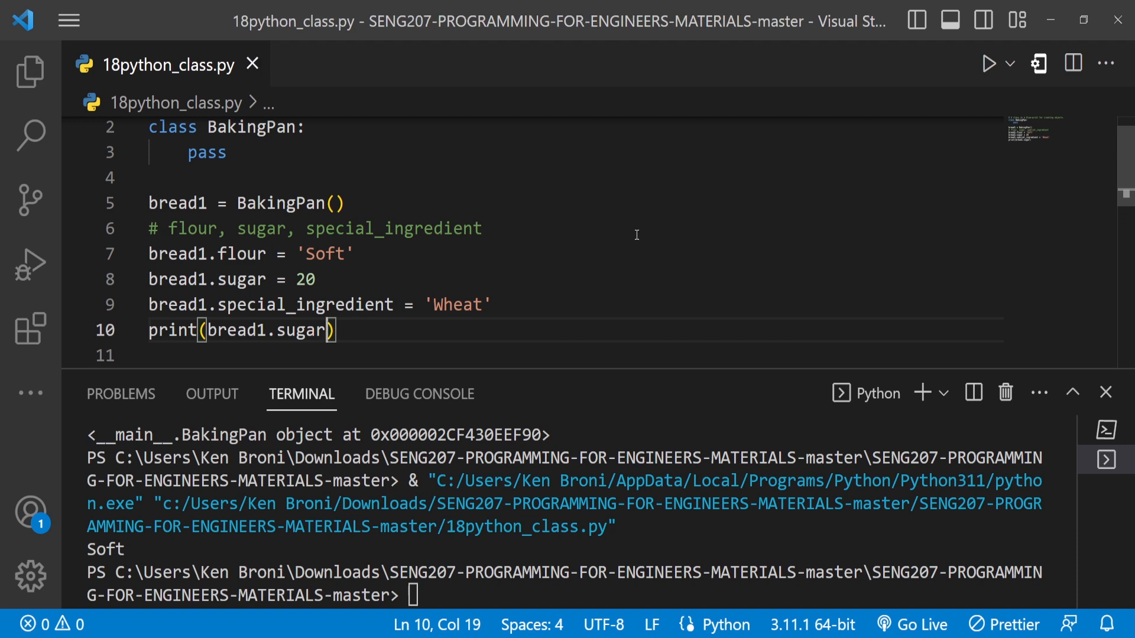
left_click(989, 63)
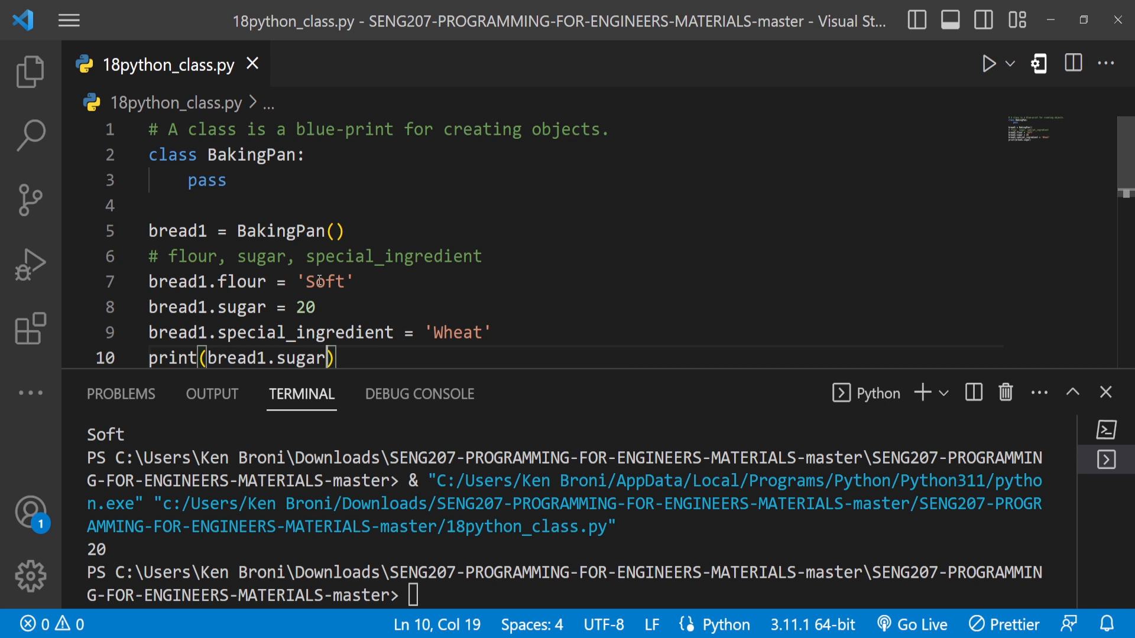
mouse_move(443, 208)
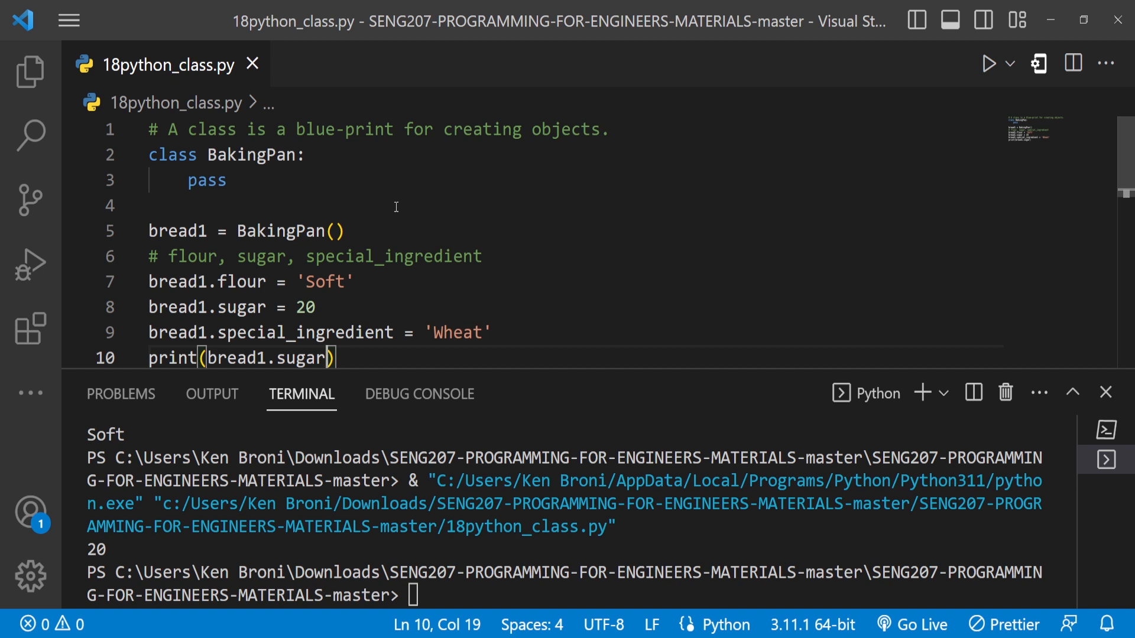
mouse_move(171, 231)
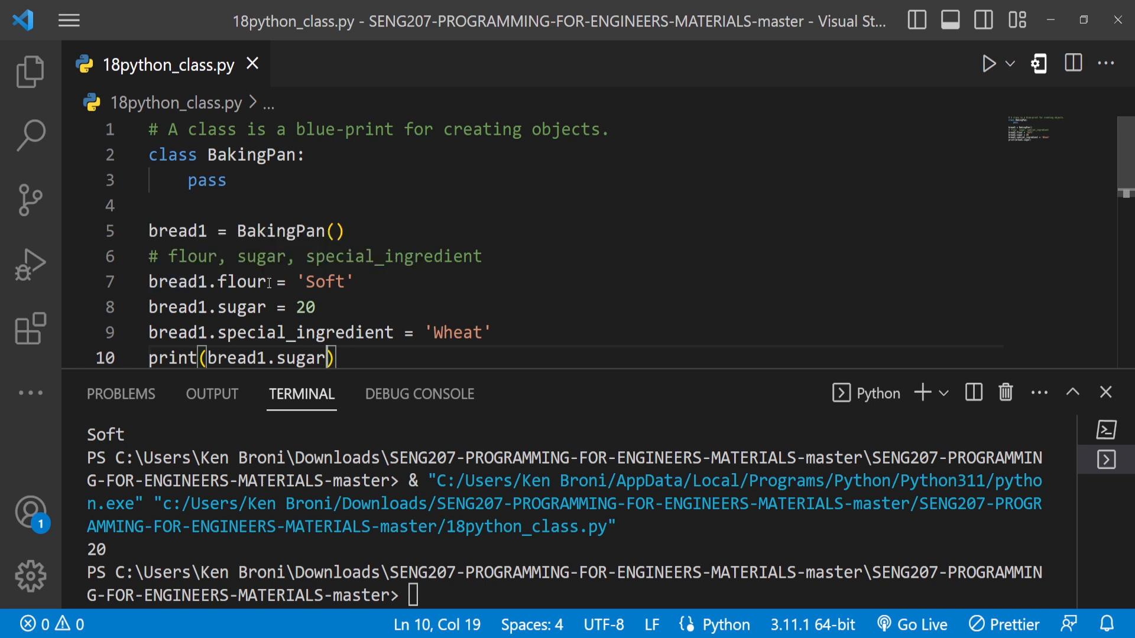
mouse_move(177, 288)
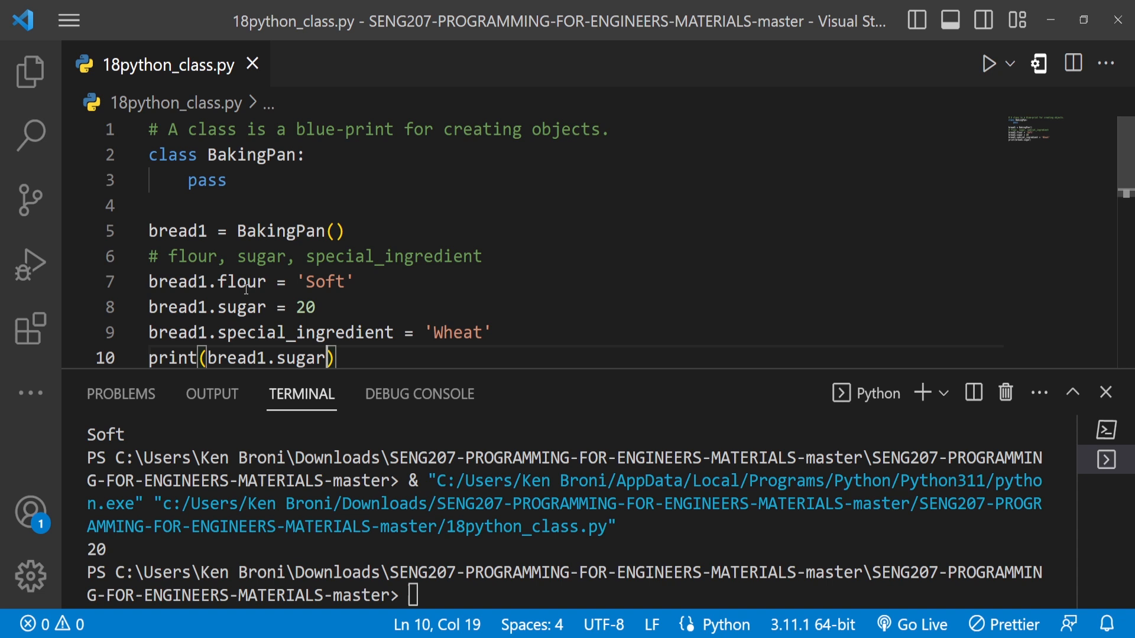
mouse_move(305, 286)
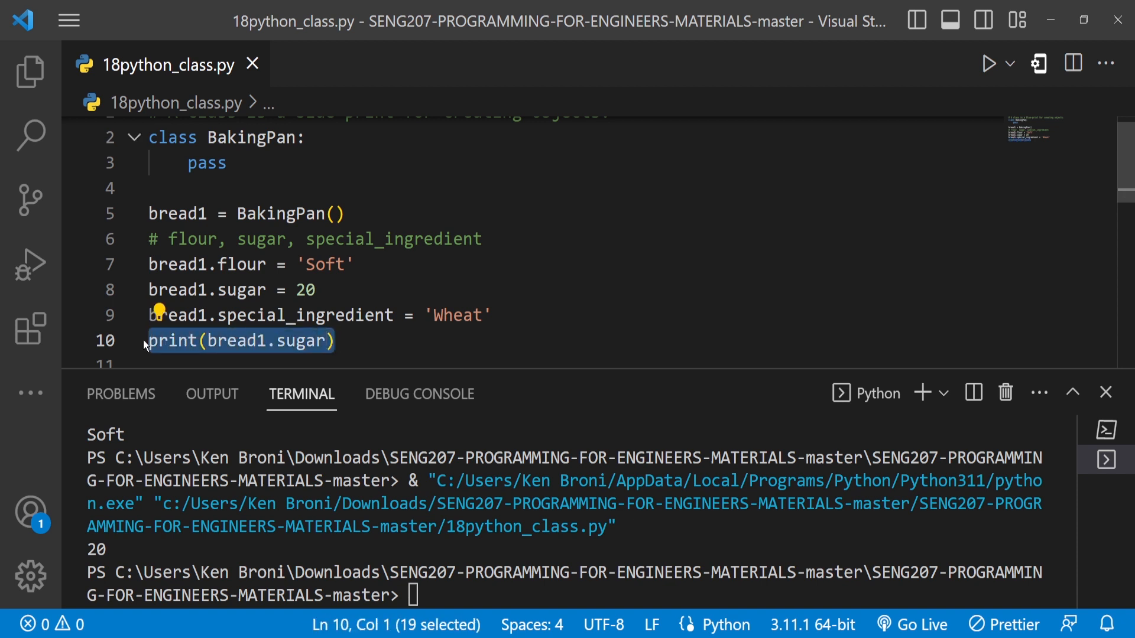
Replace the print line with bread2 = BakingPan() and add a blank line below.
key("Delete")
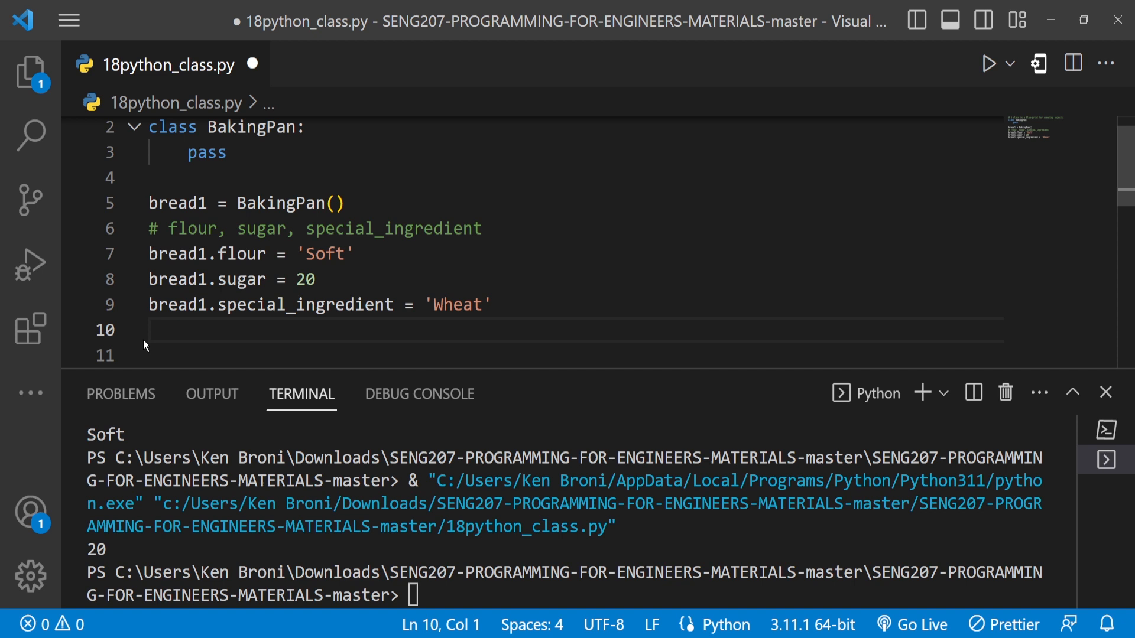
type("b")
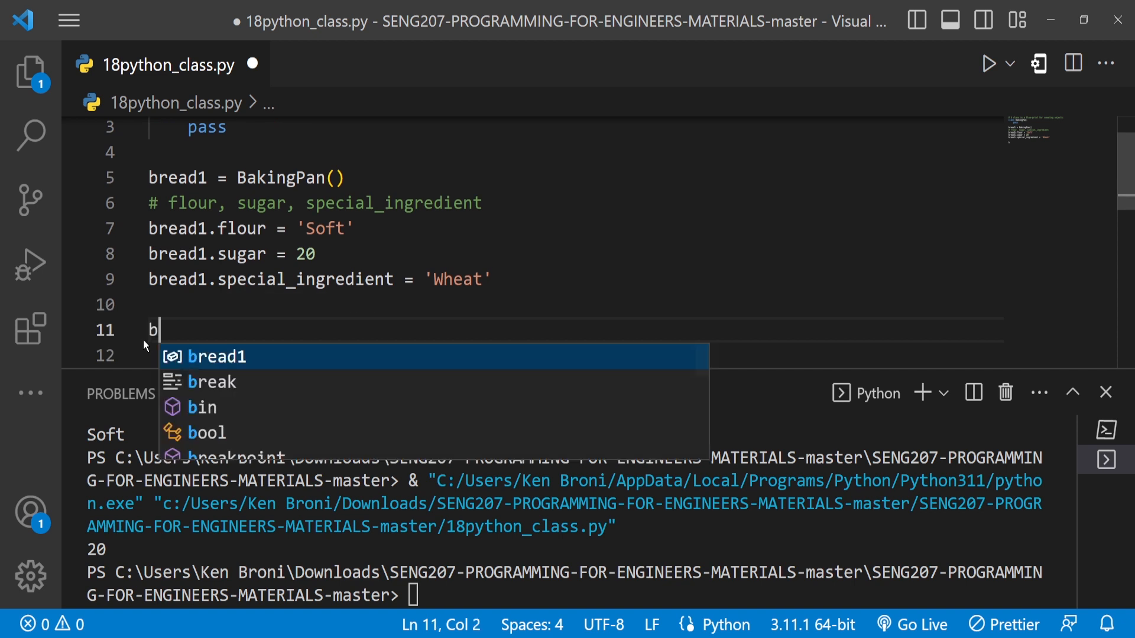
type("read2")
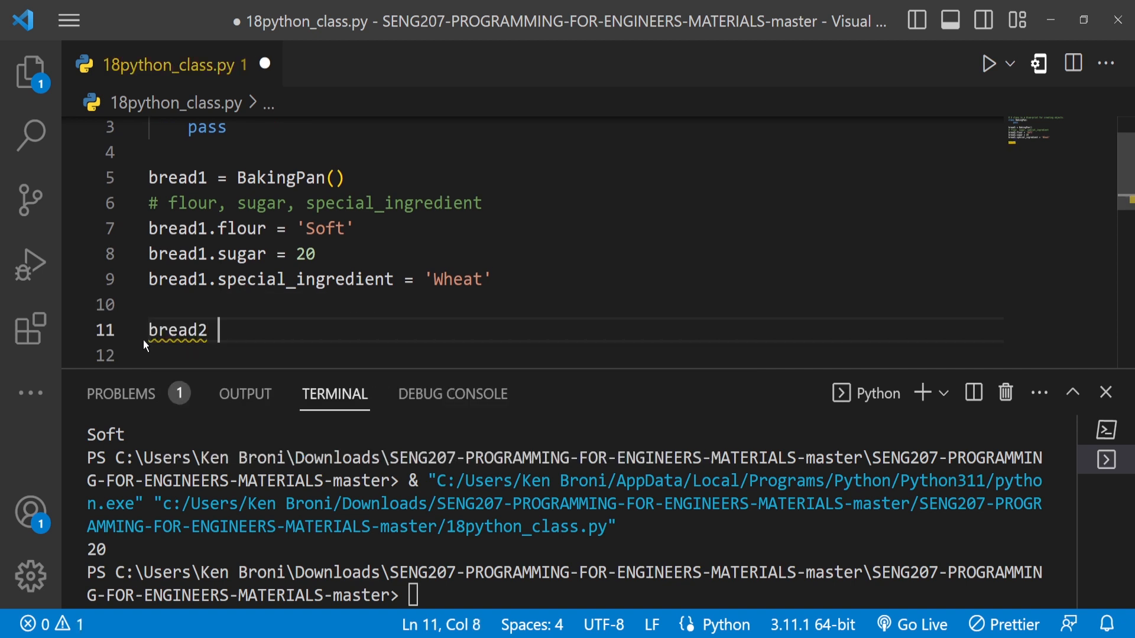
type("= B")
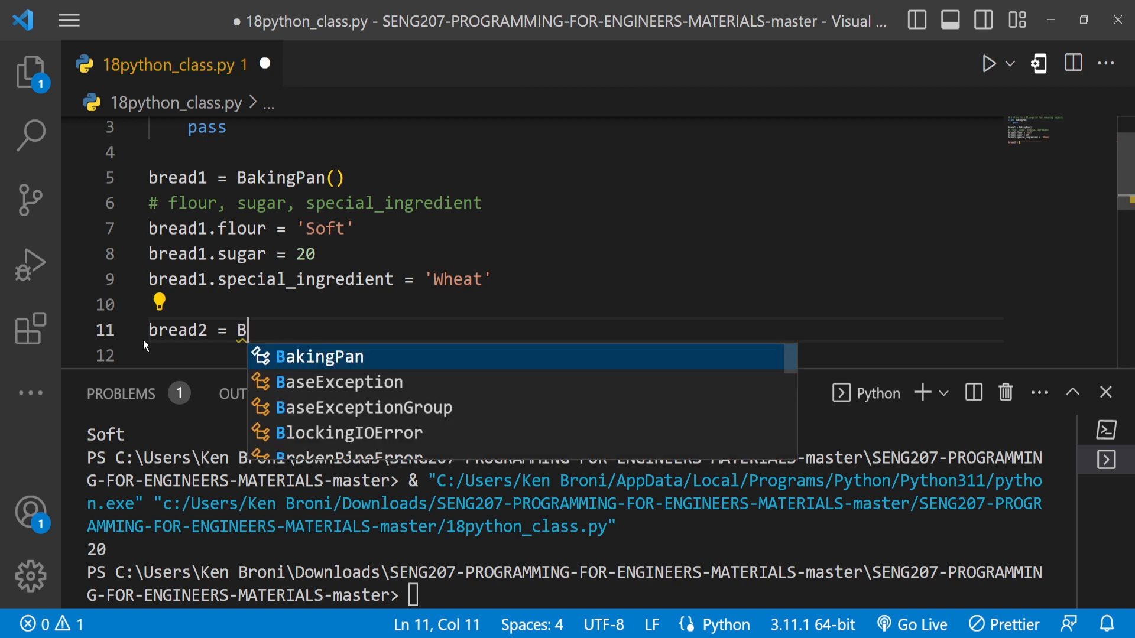
key("Tab")
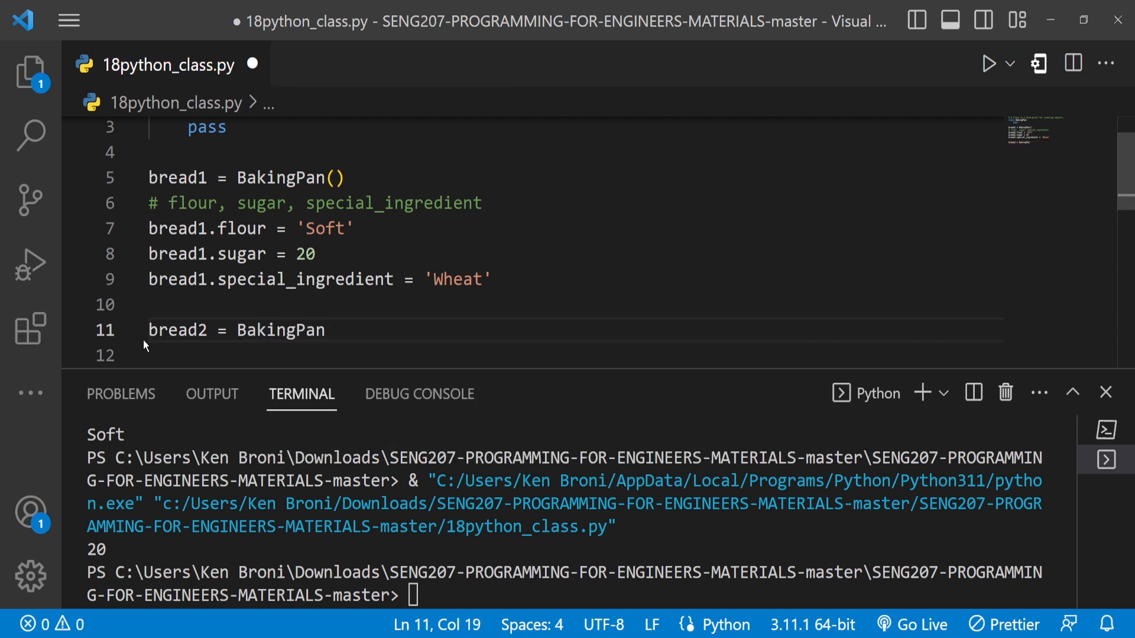
type("()")
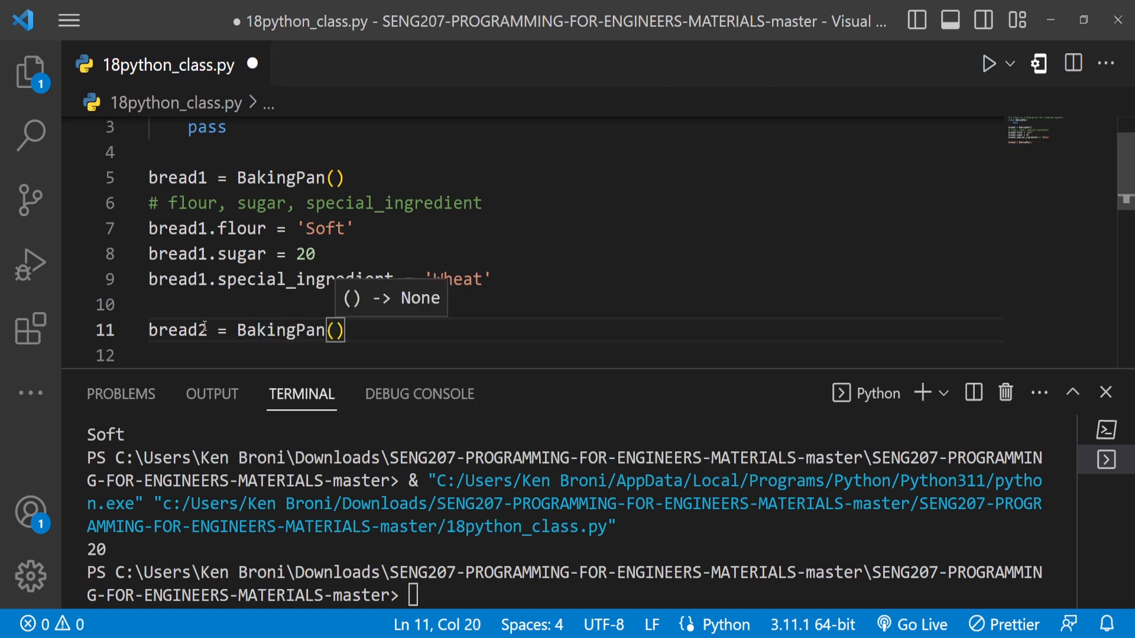
mouse_move(304, 339)
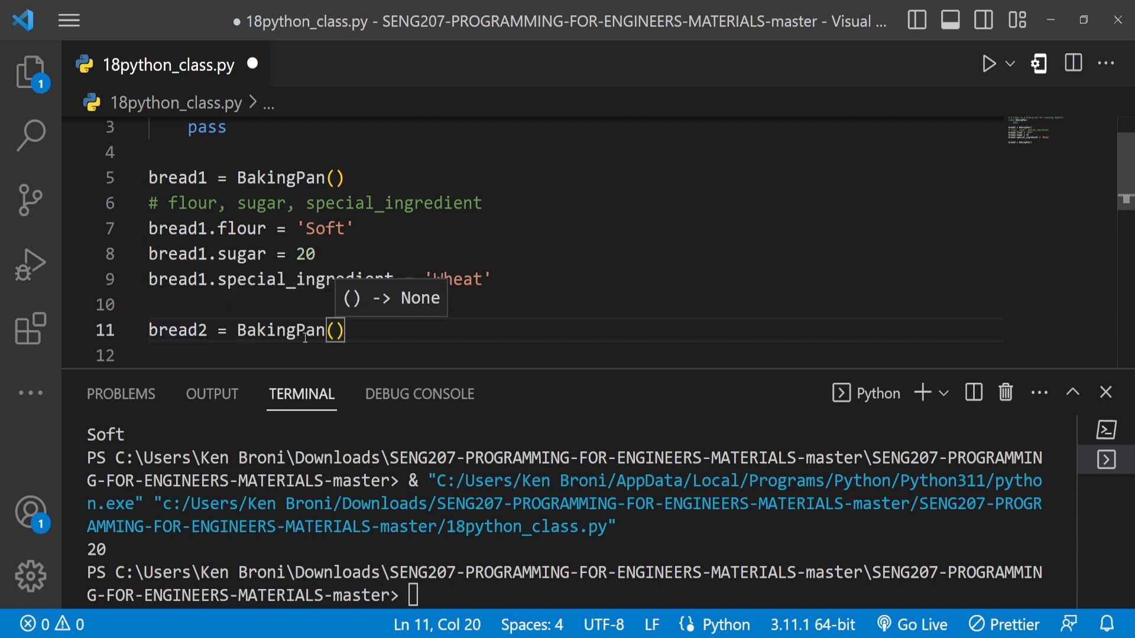
key("Enter")
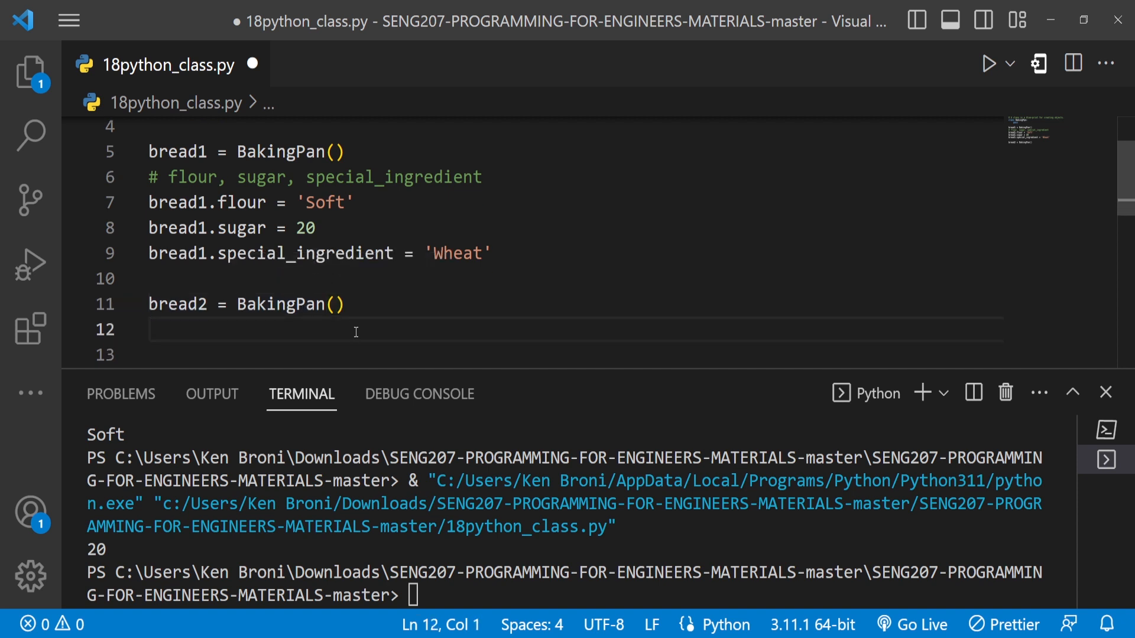
Change bread2's flour from 'Soft' to 'Hard' and add bread2.sugar = 10.
type("bread2")
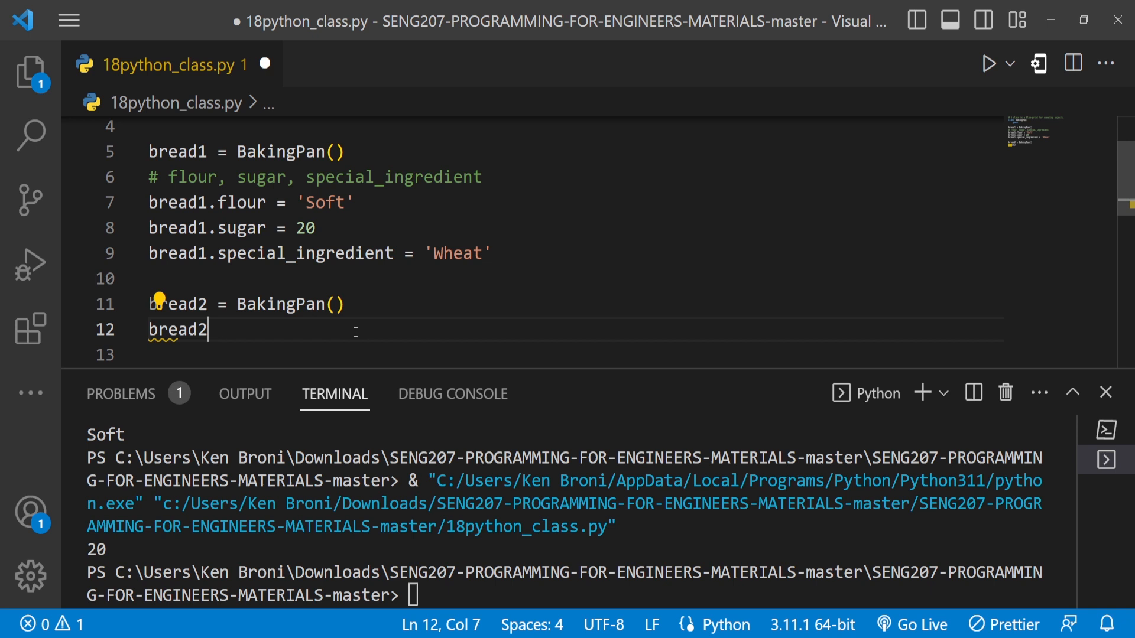
type(".flour =")
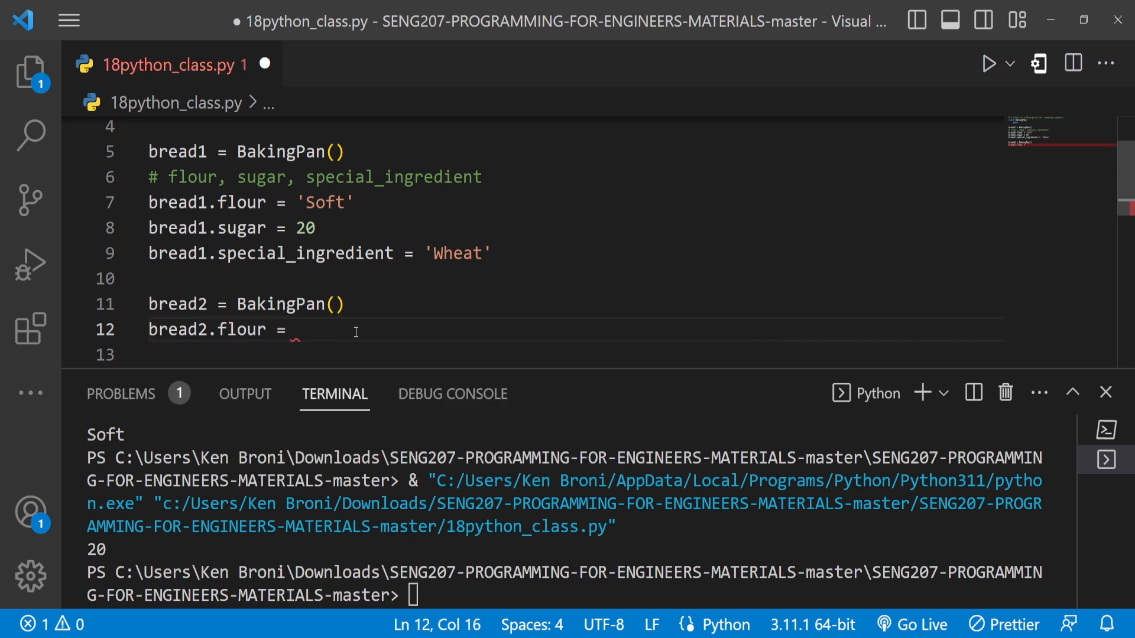
type("'Soft'")
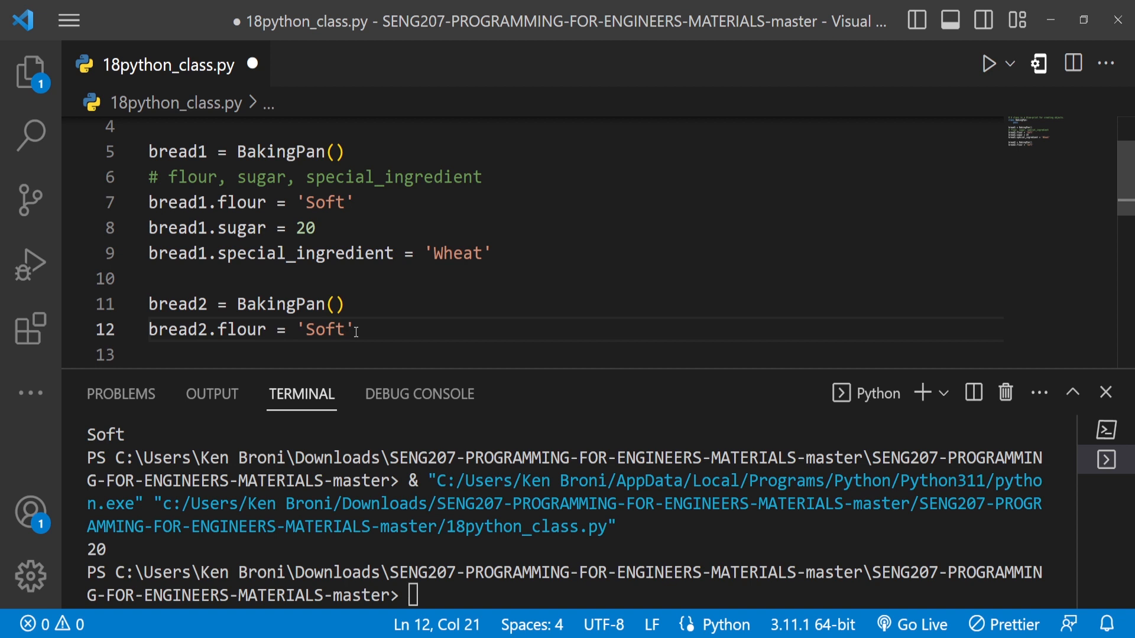
key("Backspace")
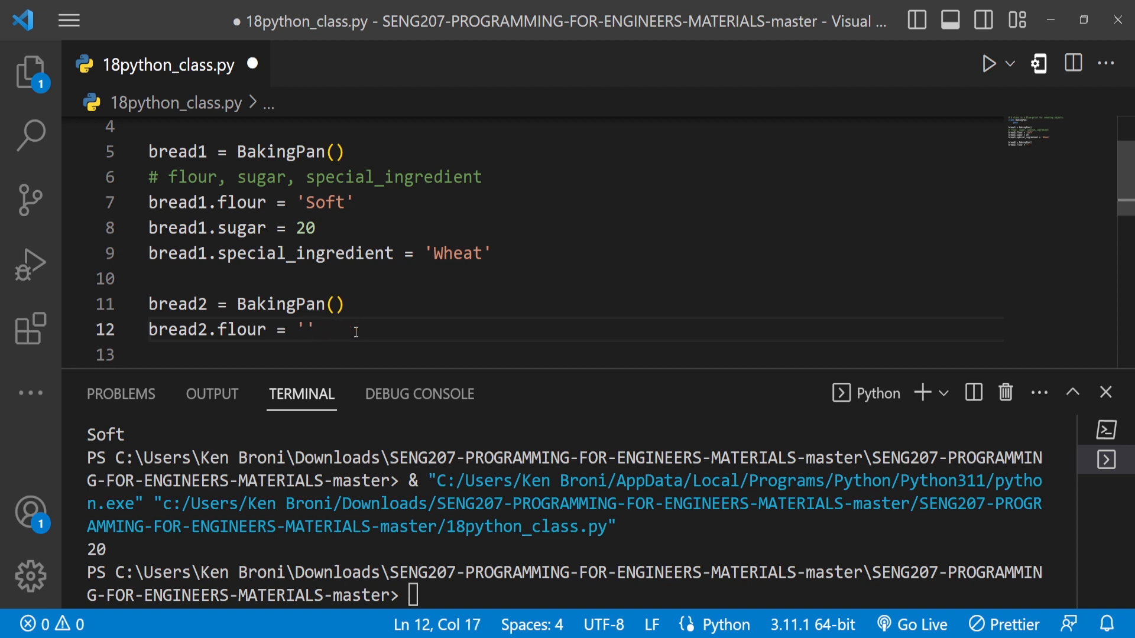
type("Hard")
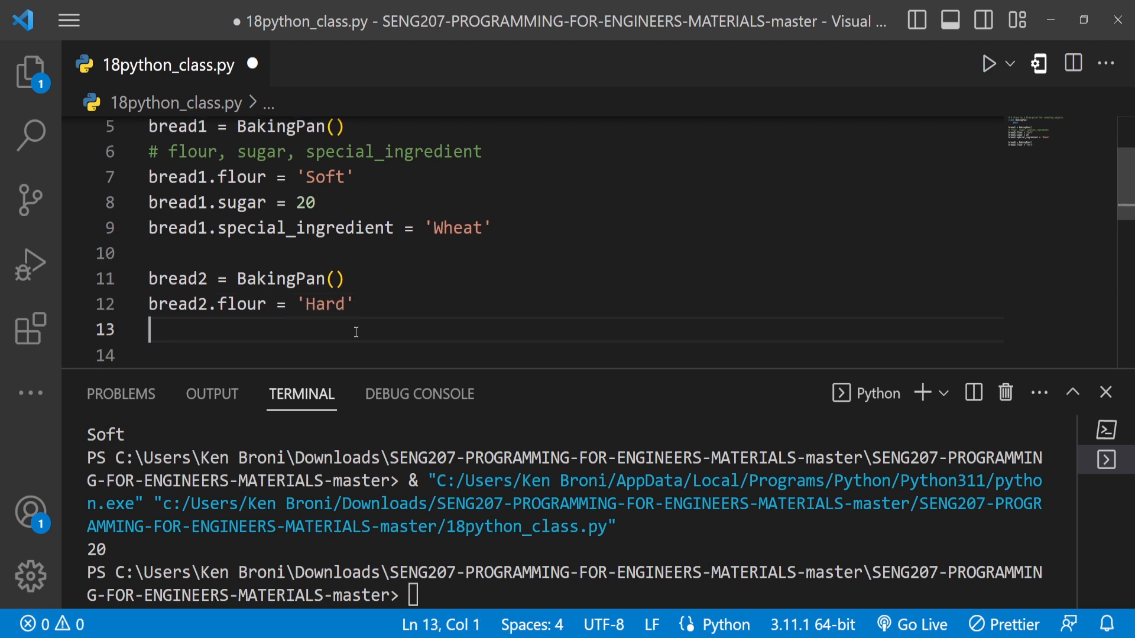
type("bread2")
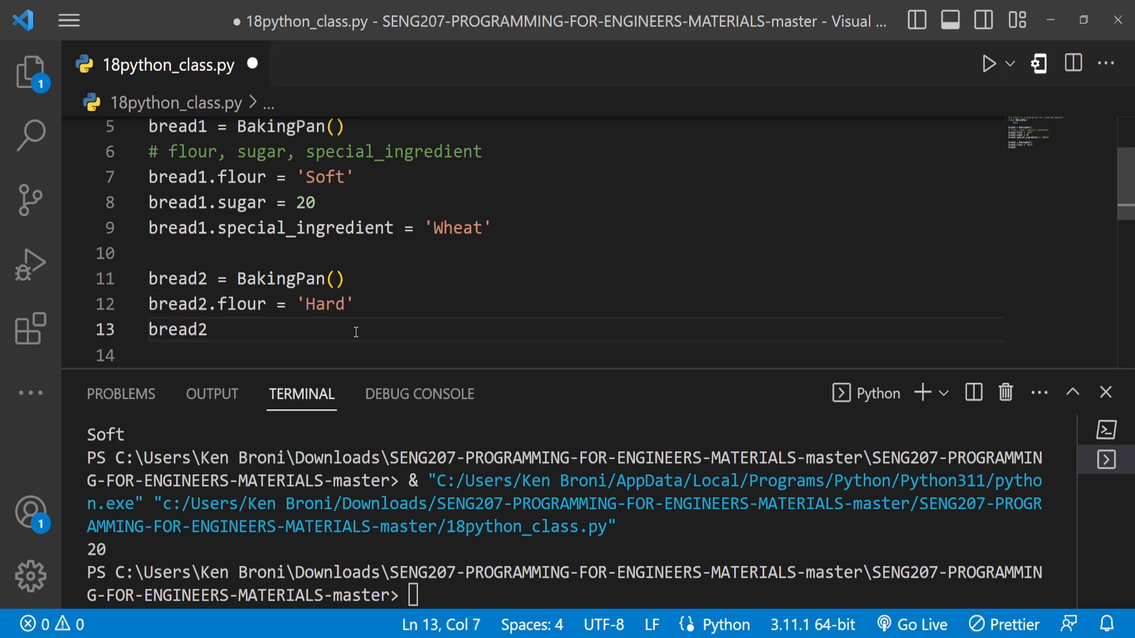
type(".sugar = 10")
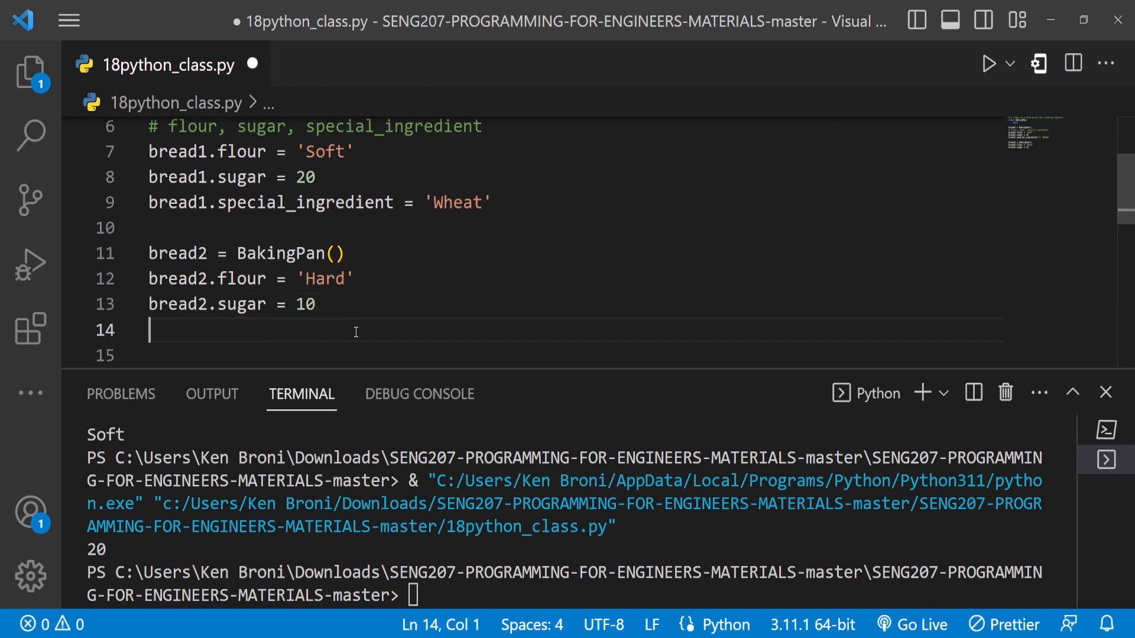
Add bread2.special_ingredient = 'Coconut' on a new line.
type("bread2")
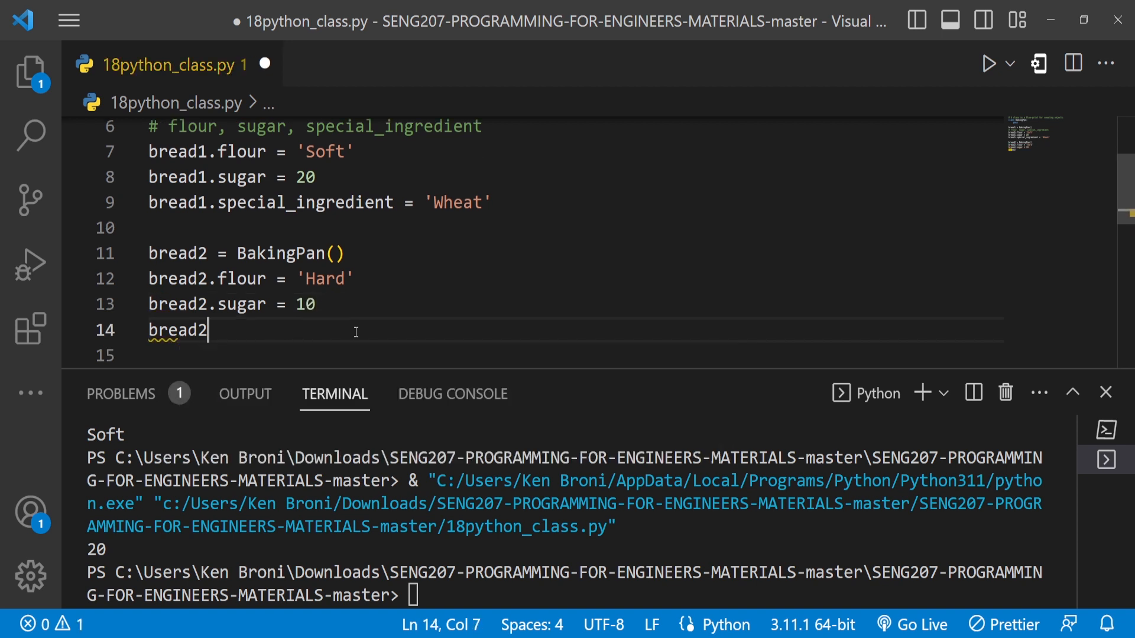
type(".spe")
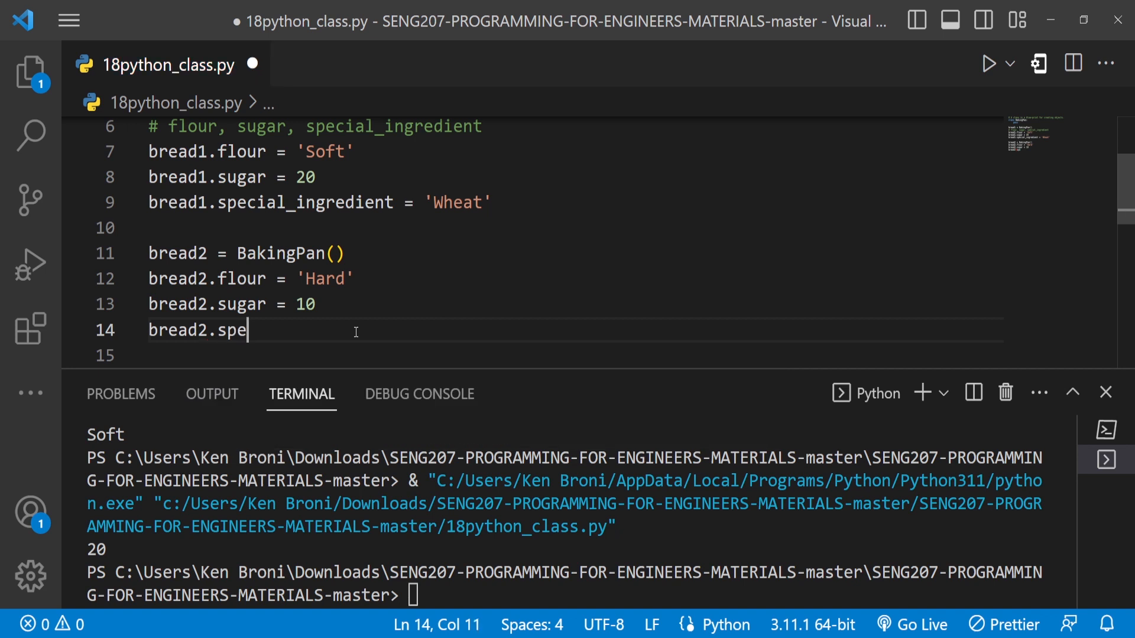
type("ial")
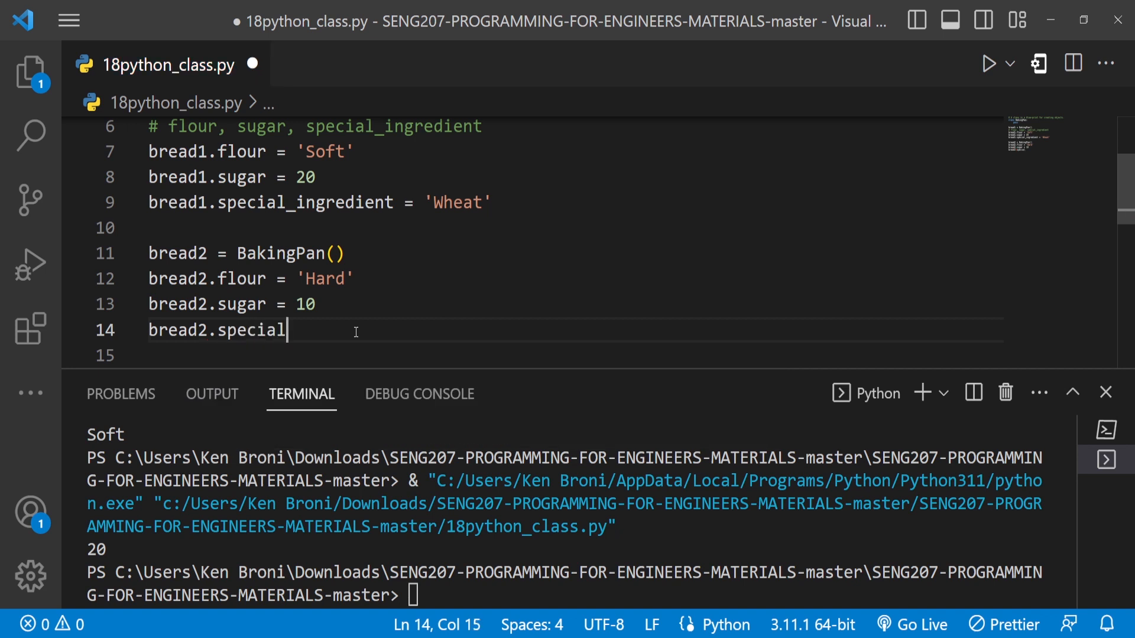
type("_ingre")
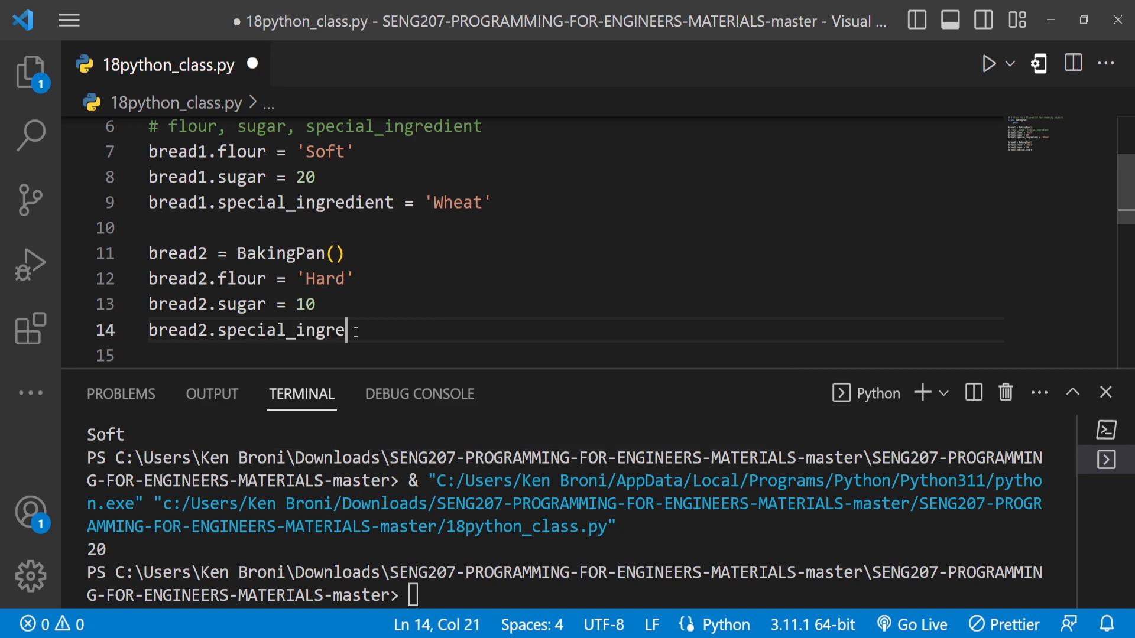
type("dient")
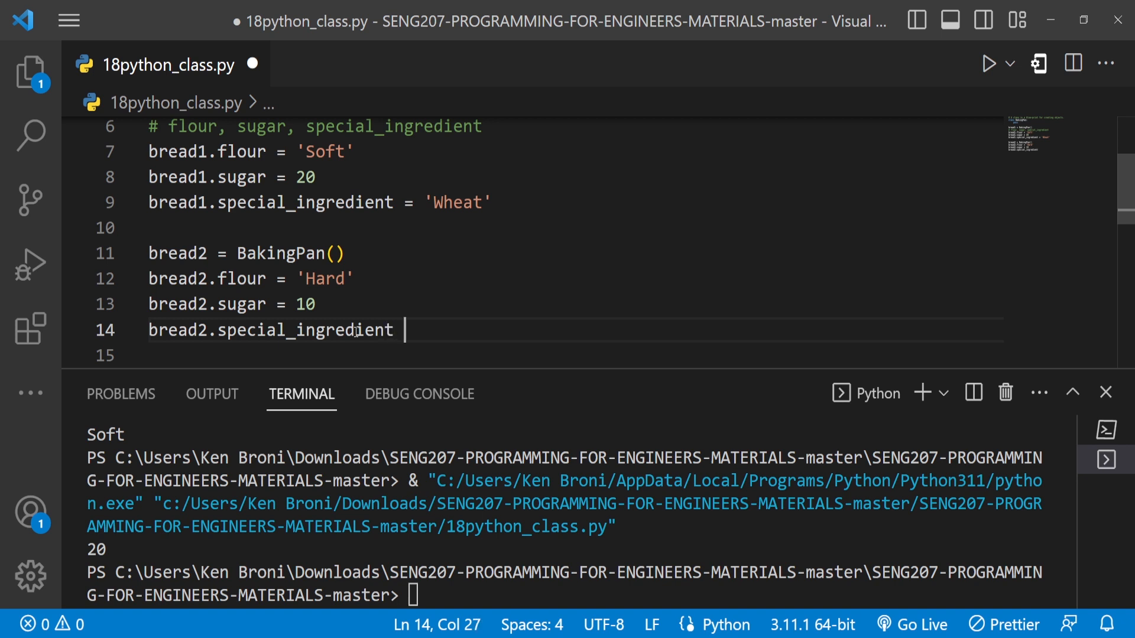
type("=")
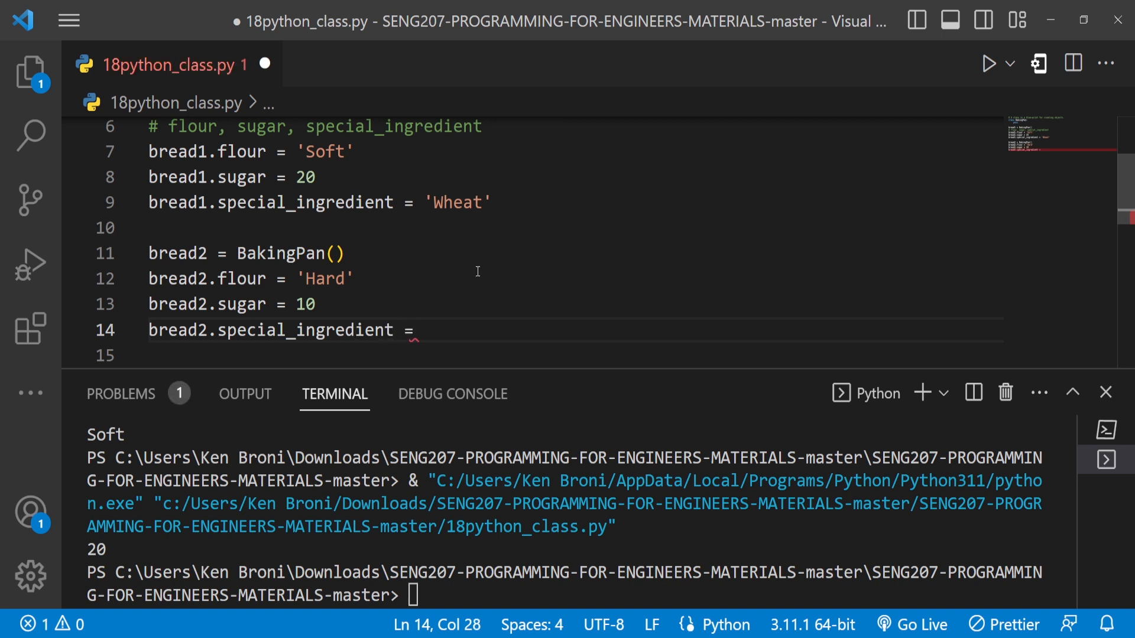
type("''")
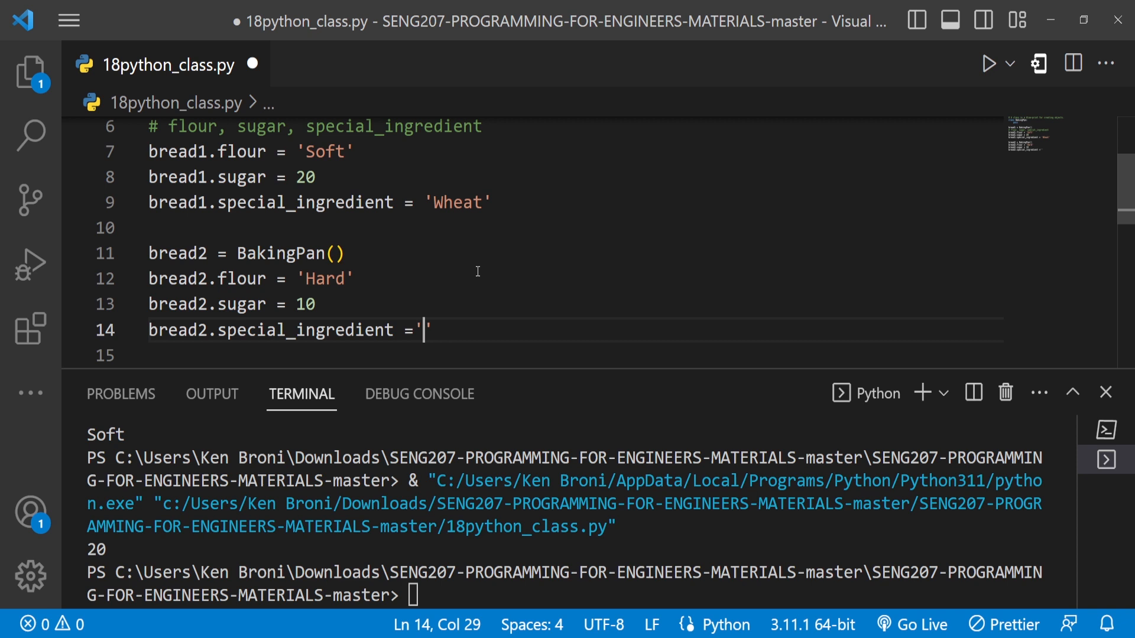
type("Coconut")
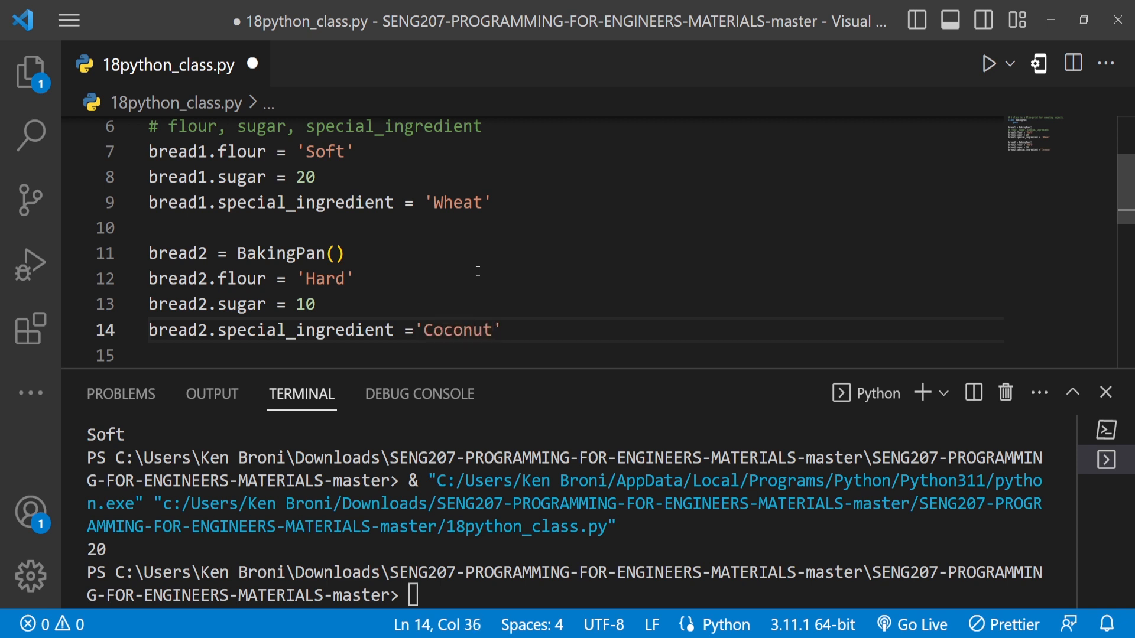
key("Enter")
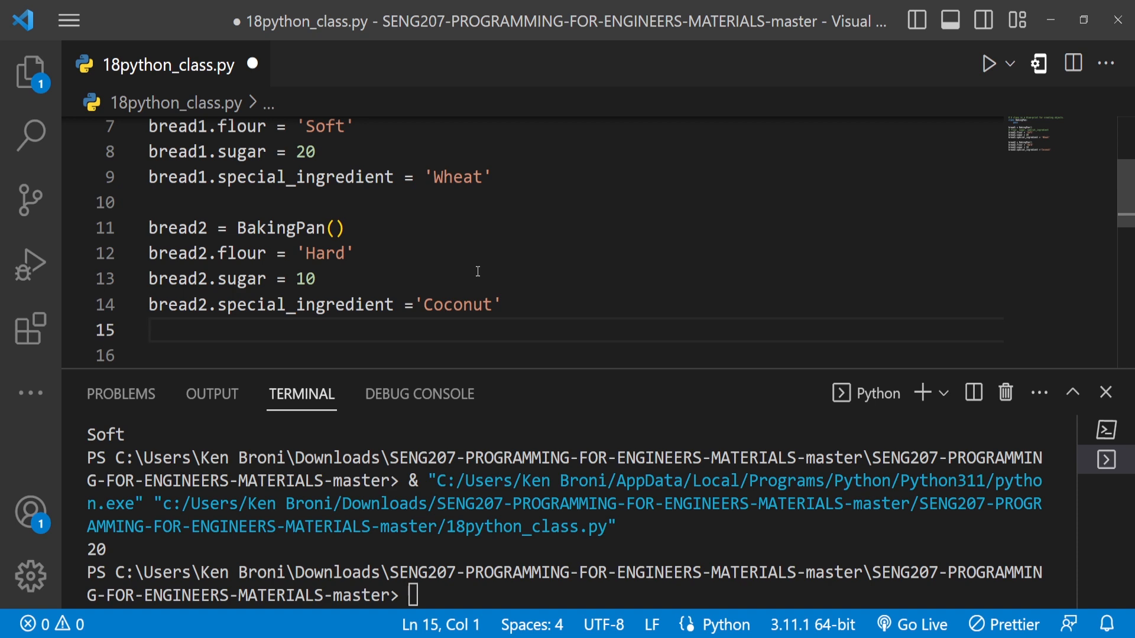
Add print(bread2.special_ingredient) and run the Python file to output Coconut.
type("print(")
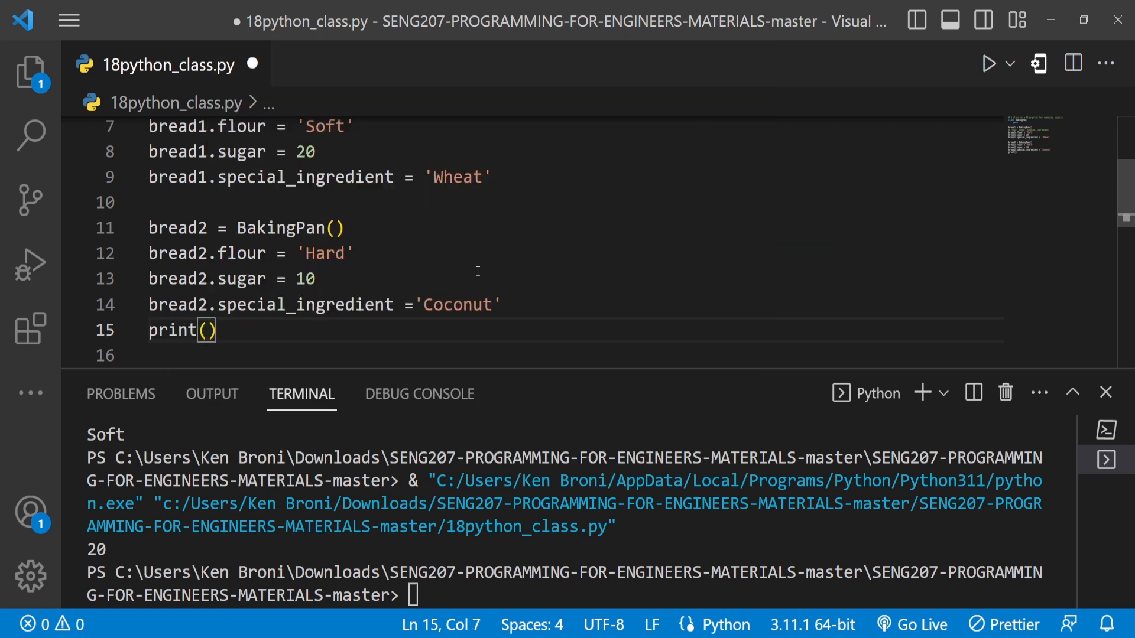
type("bread2.")
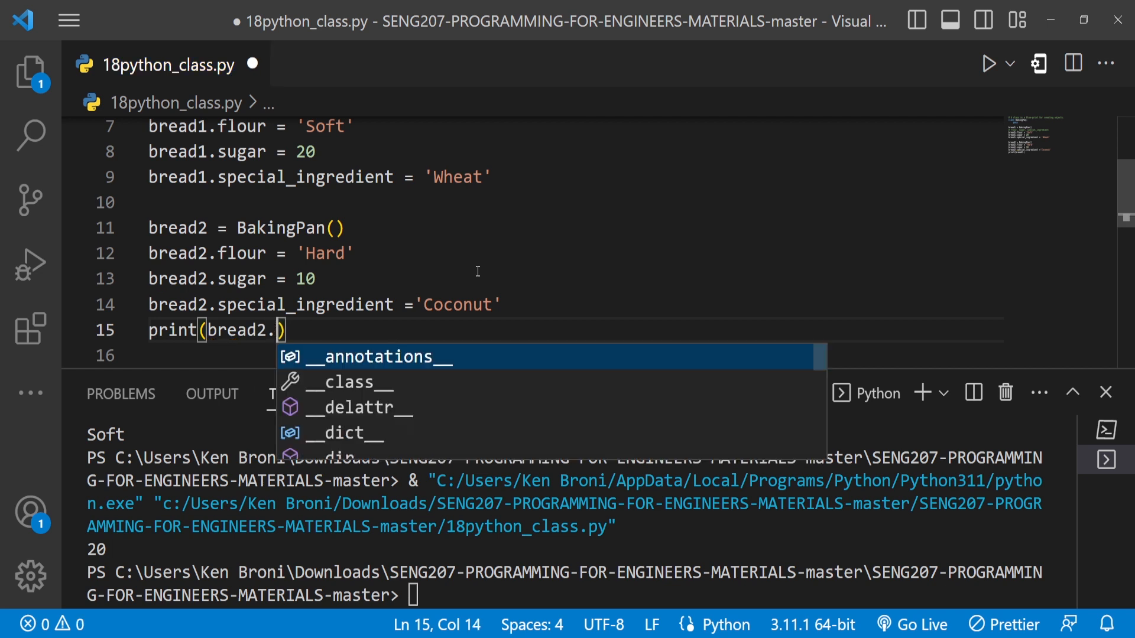
type("special")
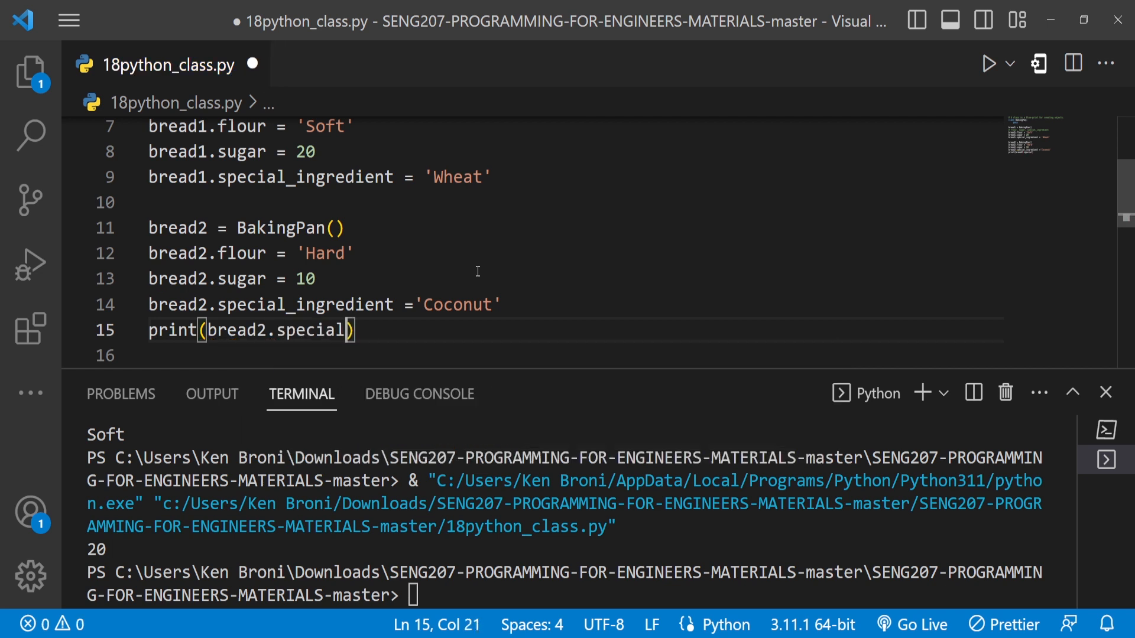
type("_ingredient")
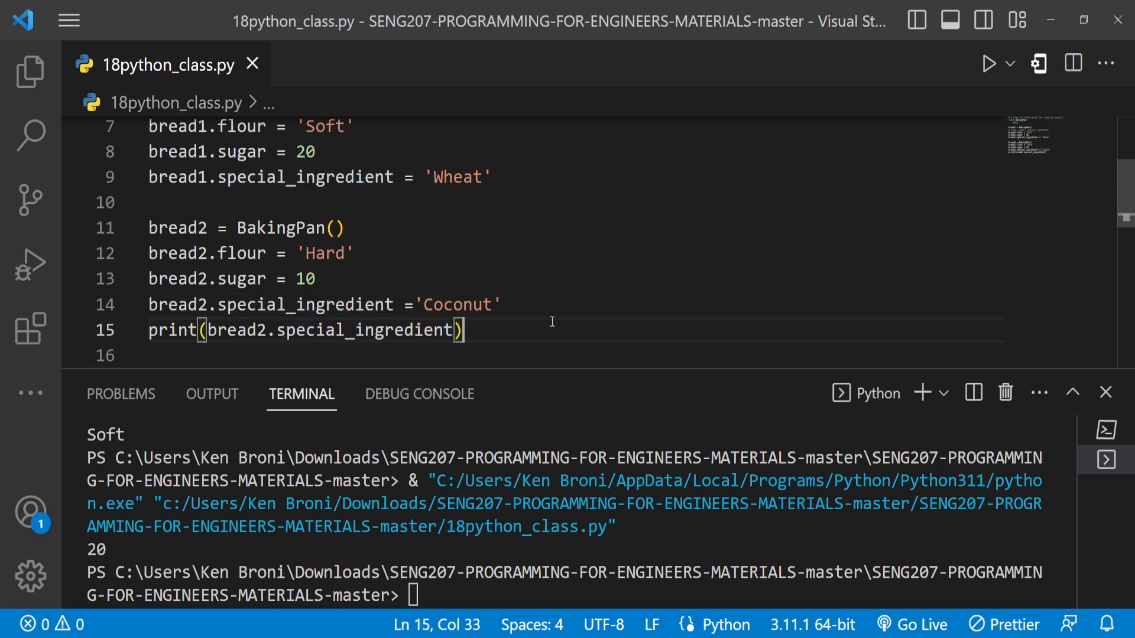
left_click(989, 63)
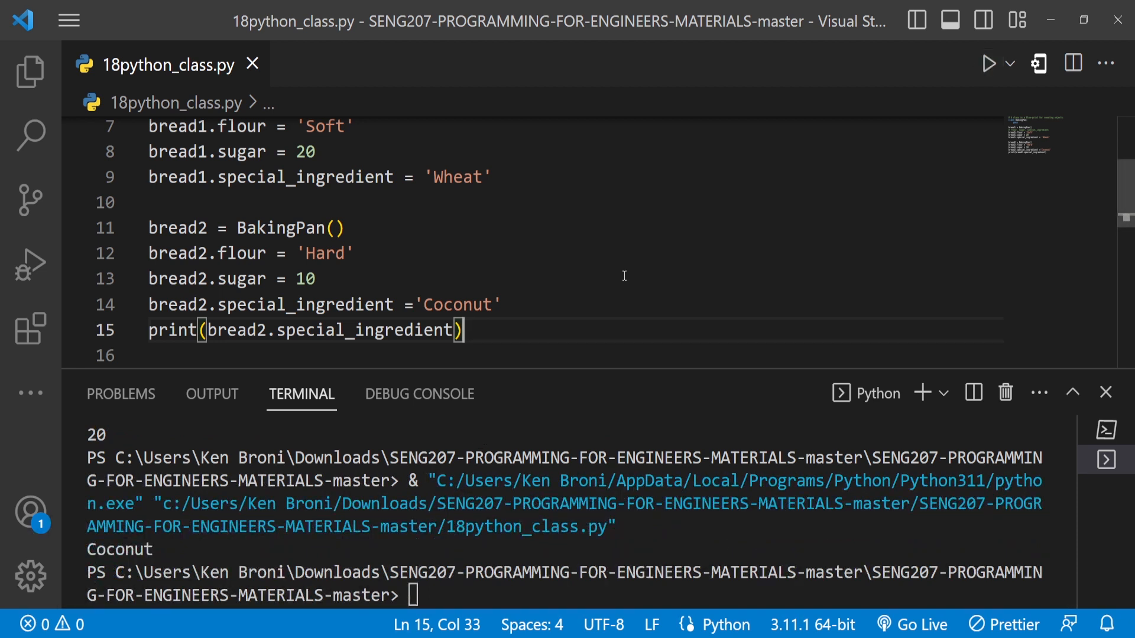
scroll("up", 3)
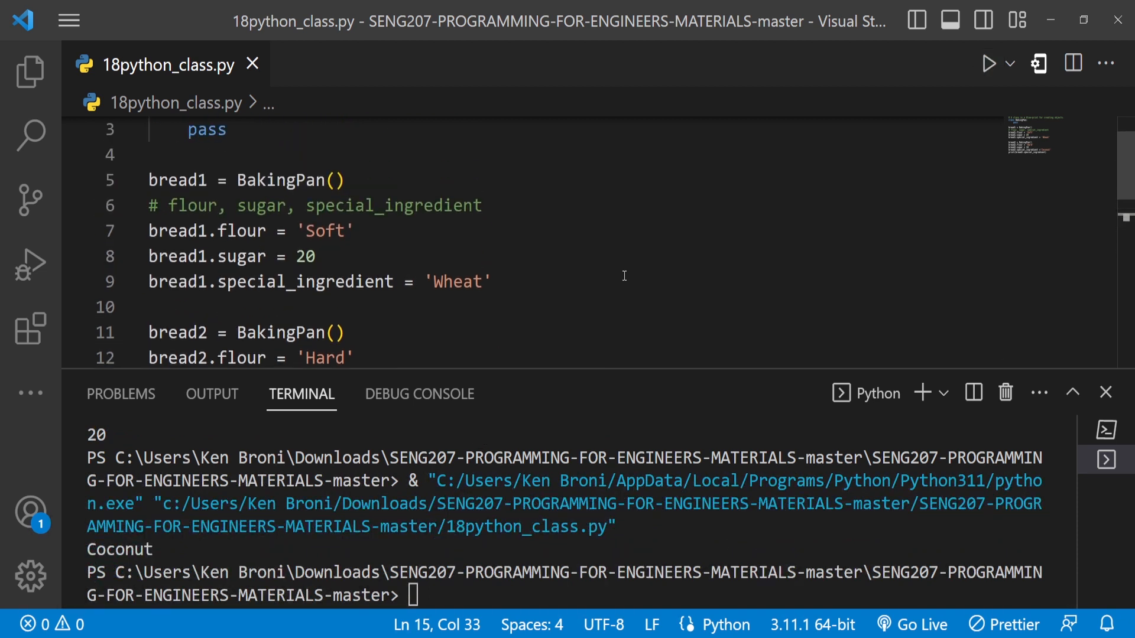
scroll("down", 3)
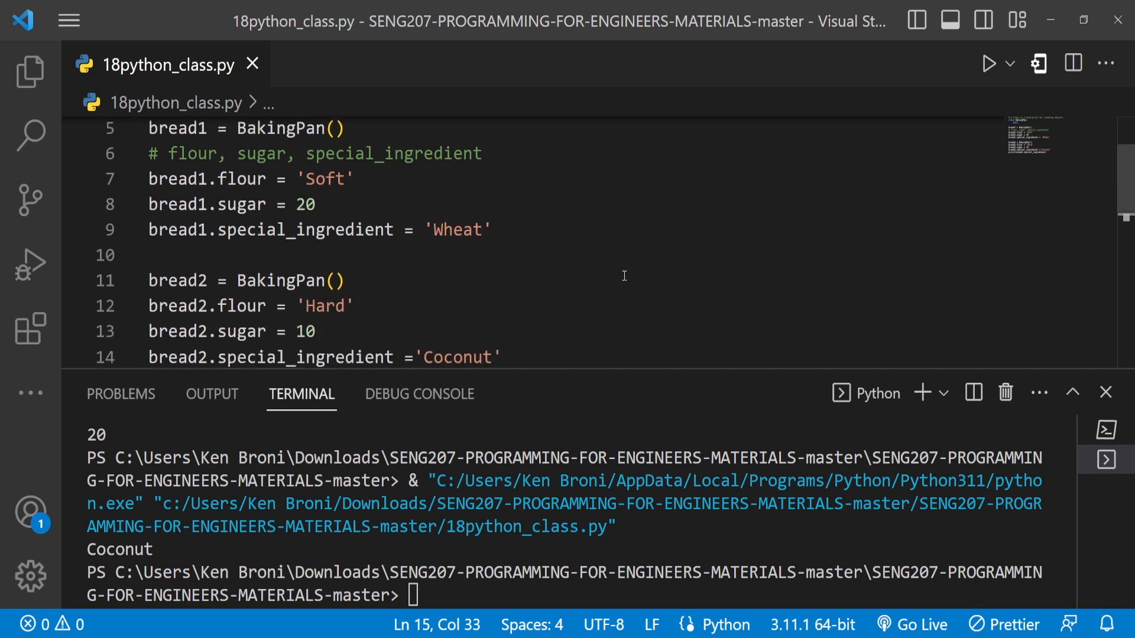
mouse_move(419, 229)
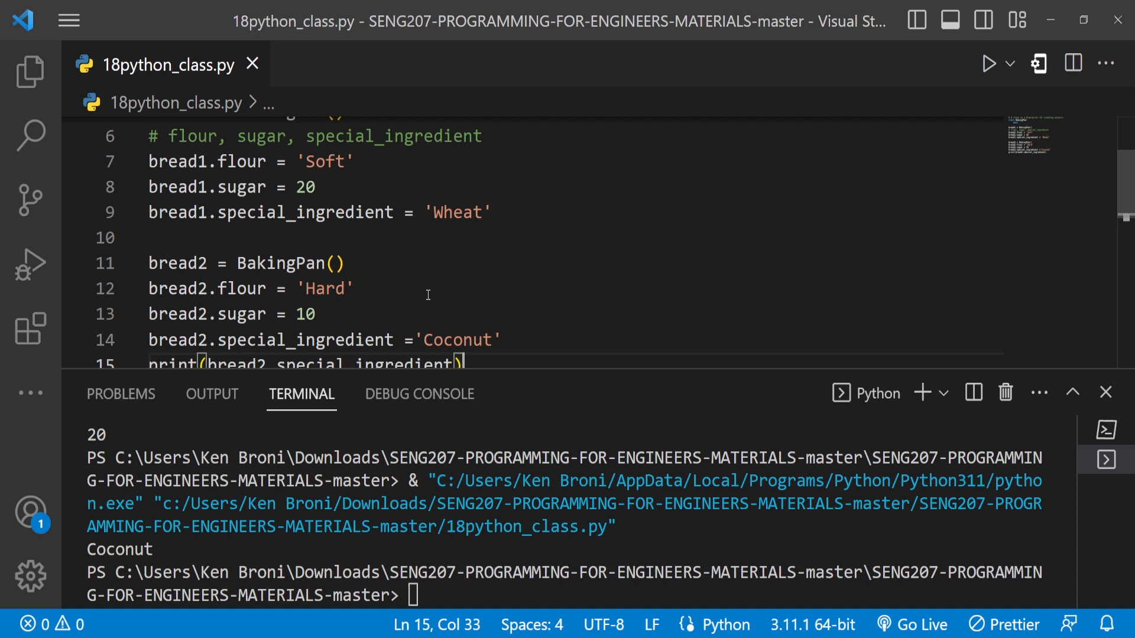
mouse_move(478, 175)
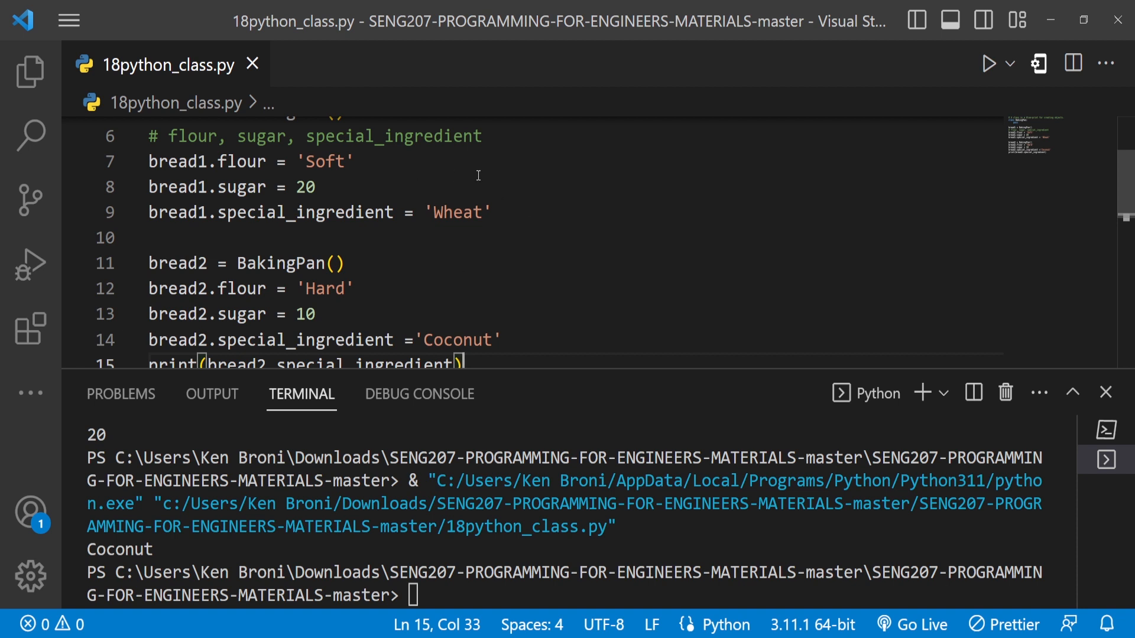
mouse_move(512, 203)
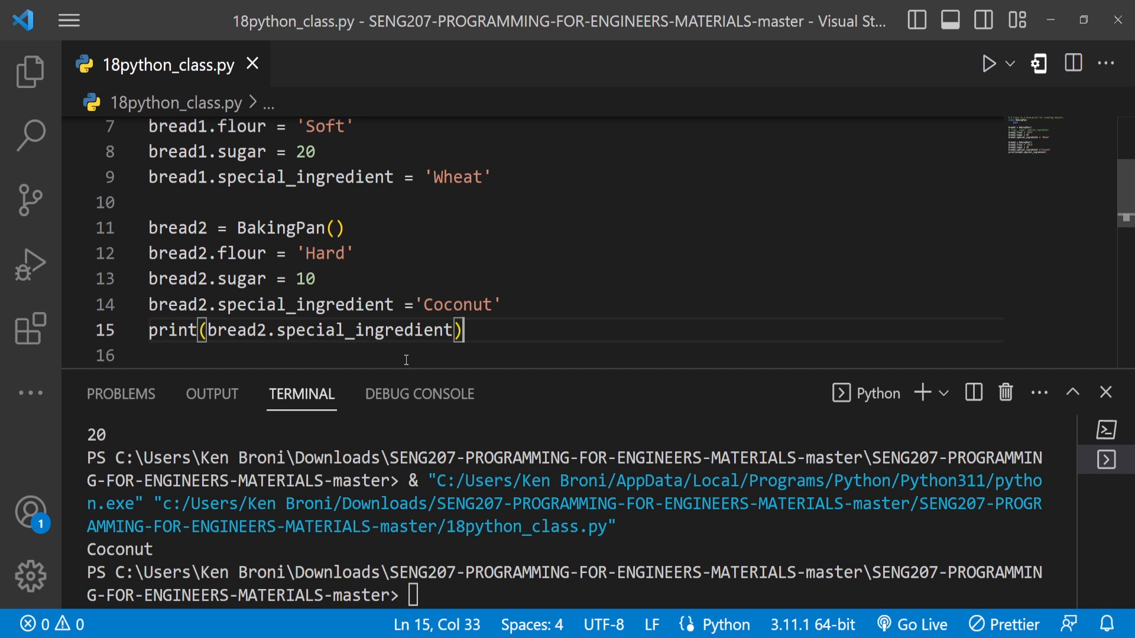
mouse_move(420, 237)
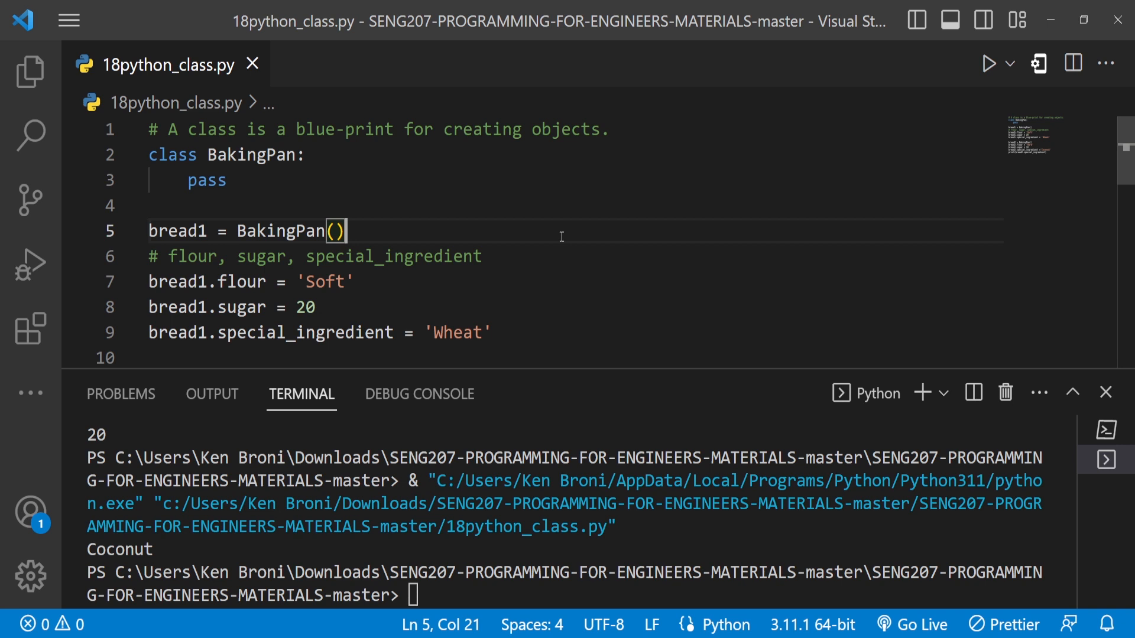
scroll("down", 3)
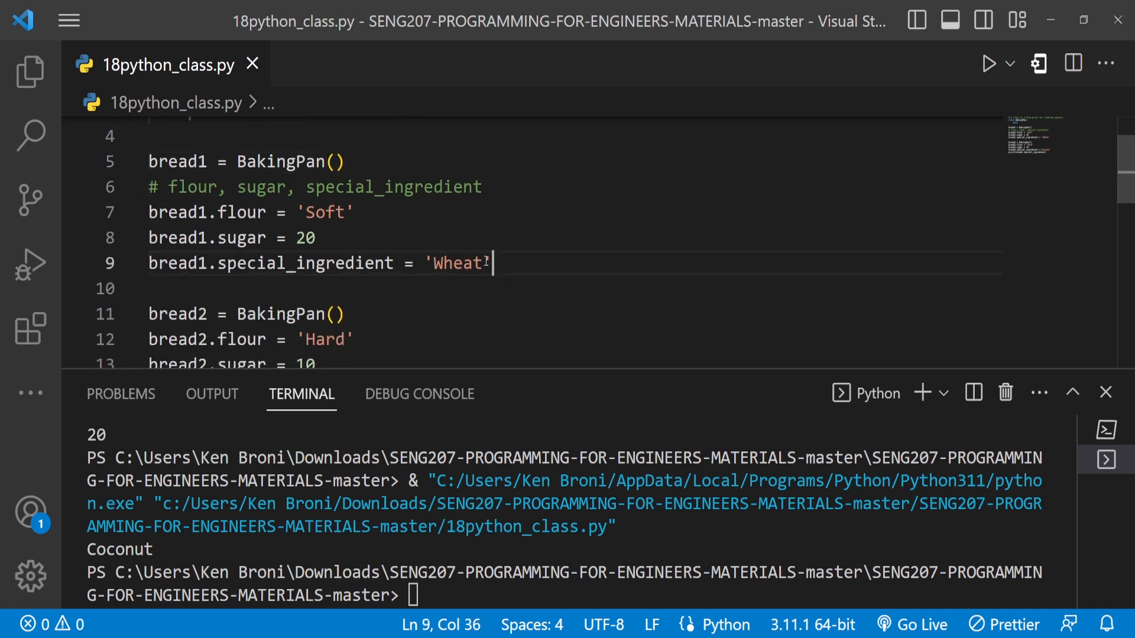
left_click_drag(493, 262, 149, 213)
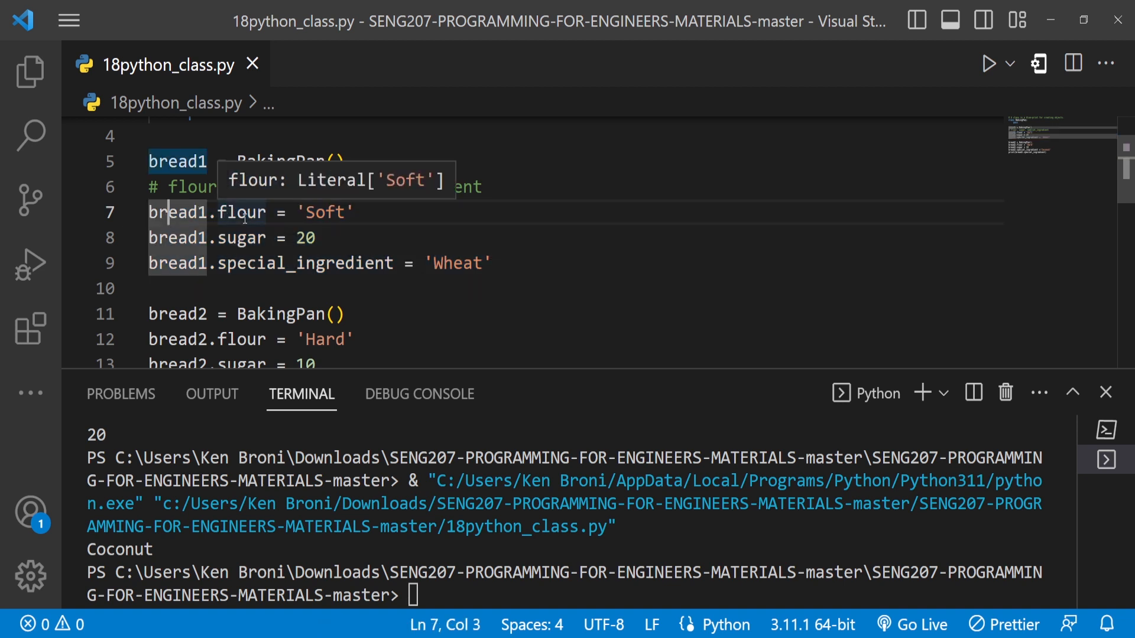
scroll("down", 3)
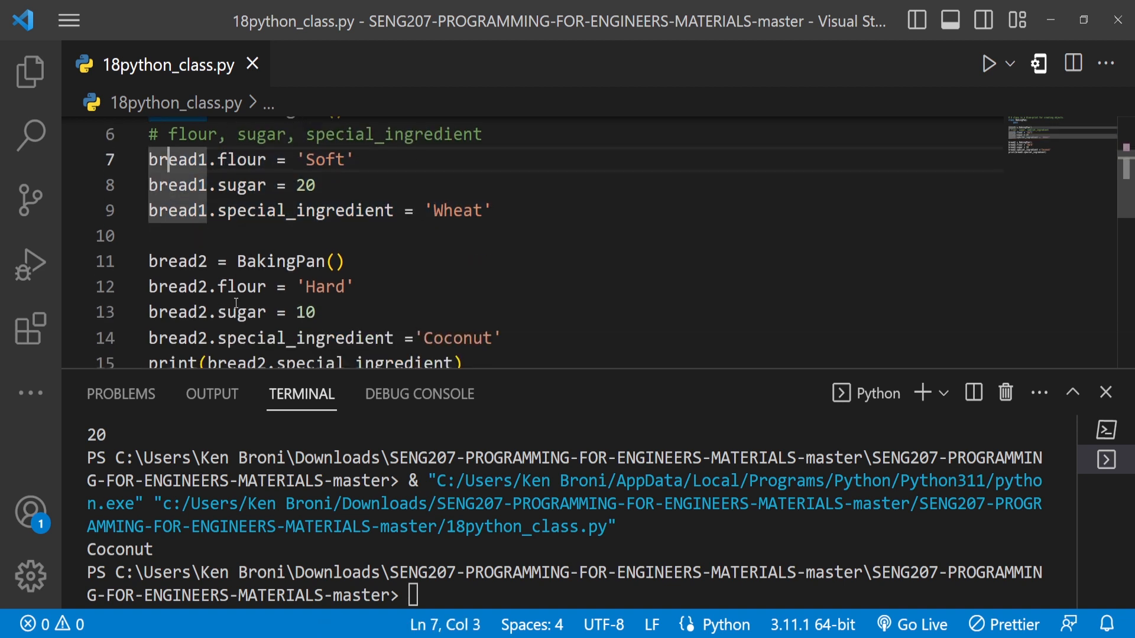
mouse_move(436, 294)
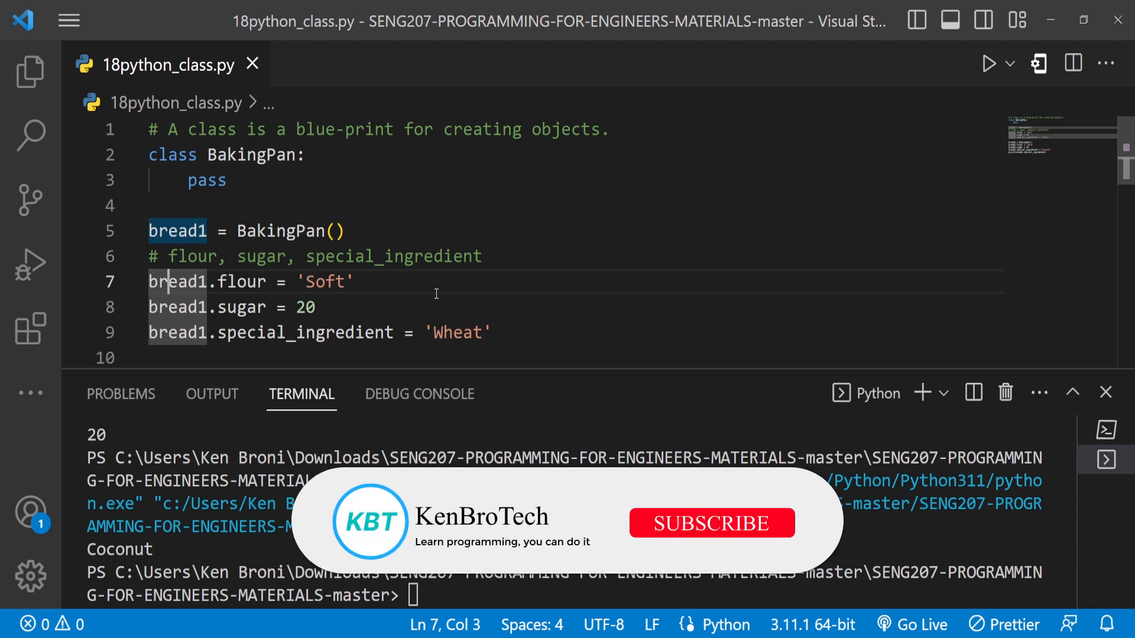
left_click(711, 523)
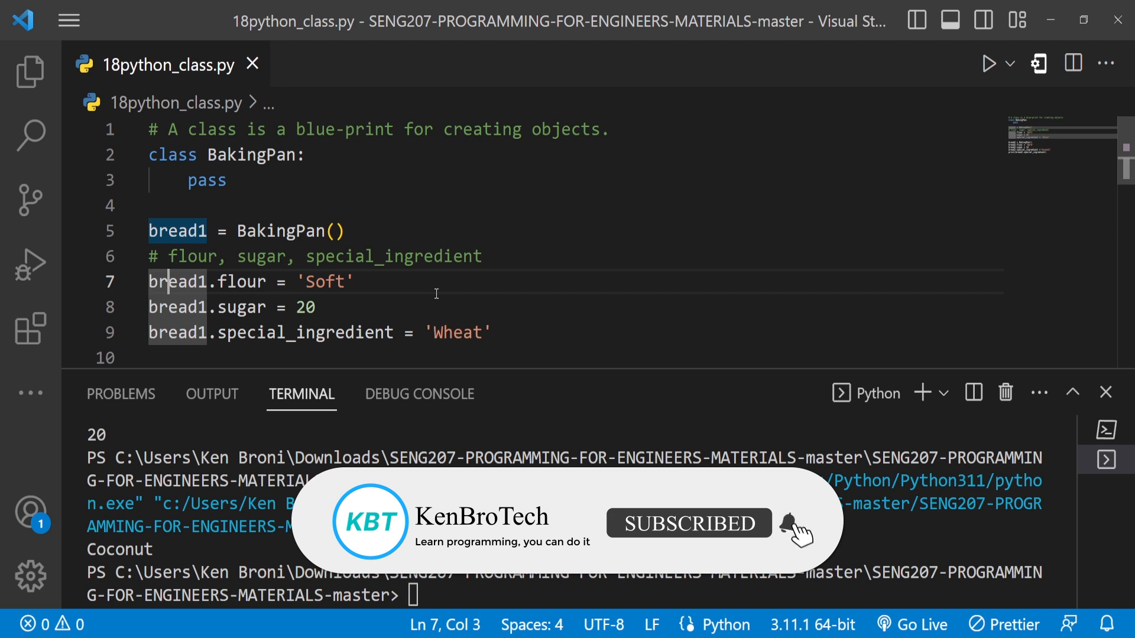